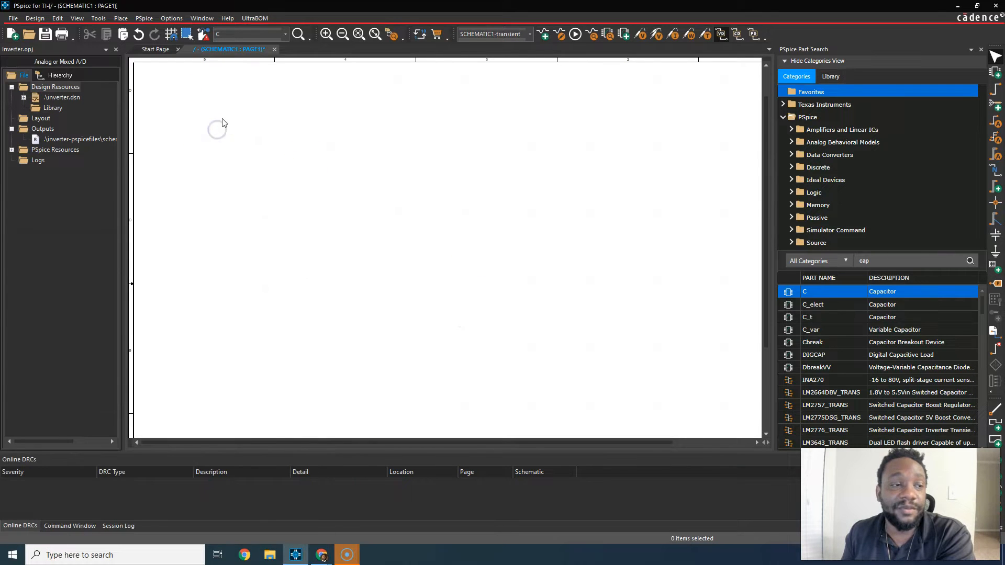
Begin a new project named 'Inverter', then clear the name and cancel
click(11, 17)
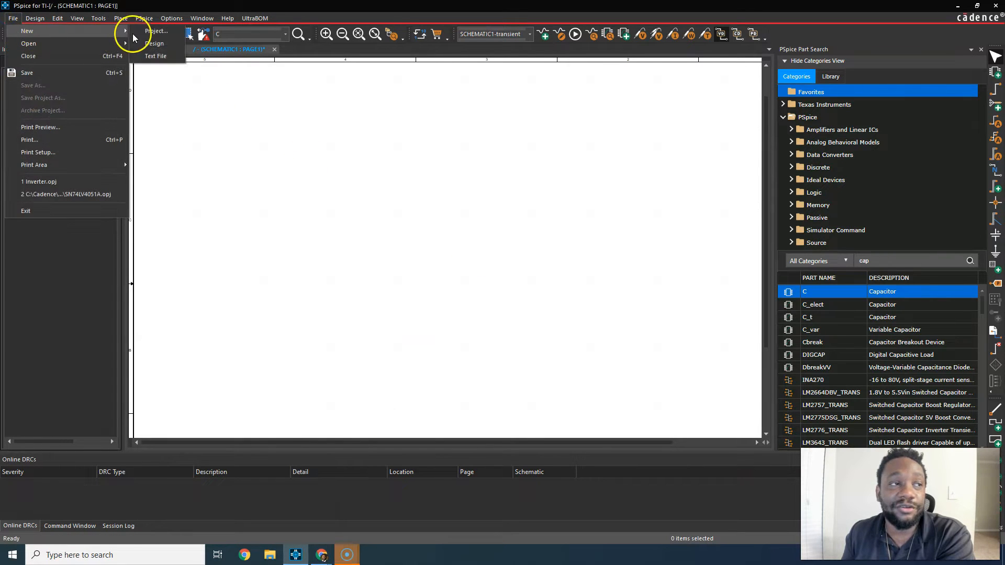
click(156, 31)
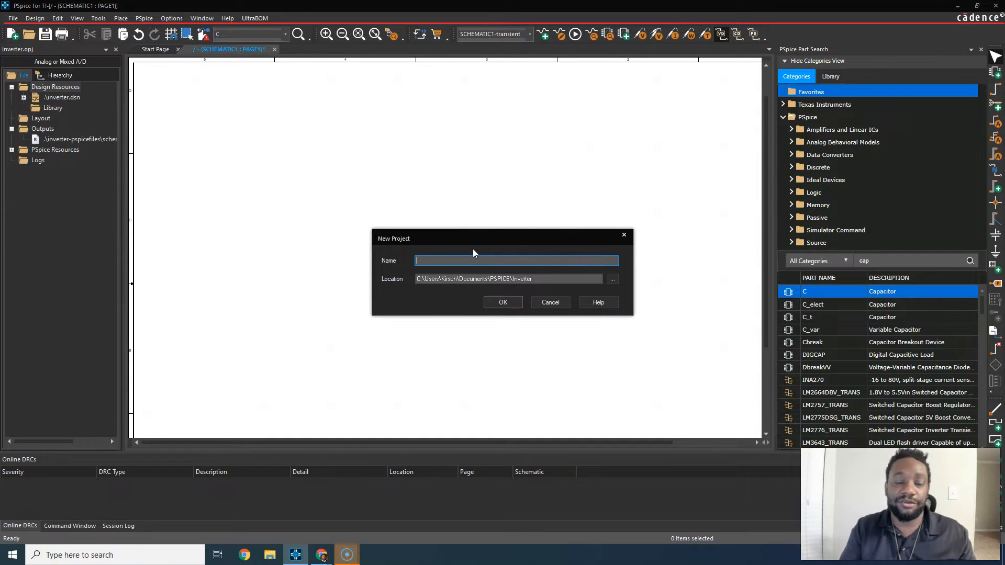
text(Inverter)
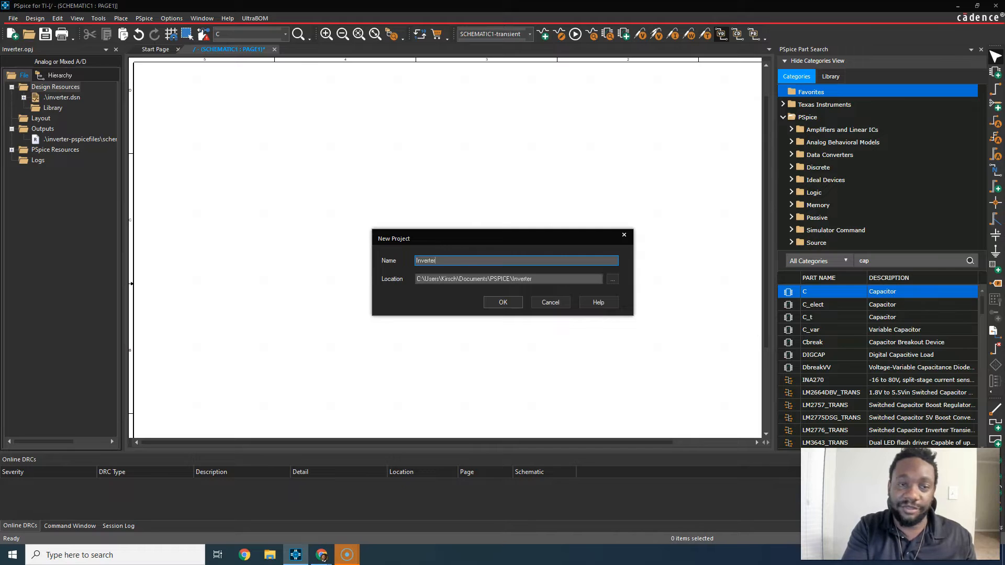
key(ctrl+a)
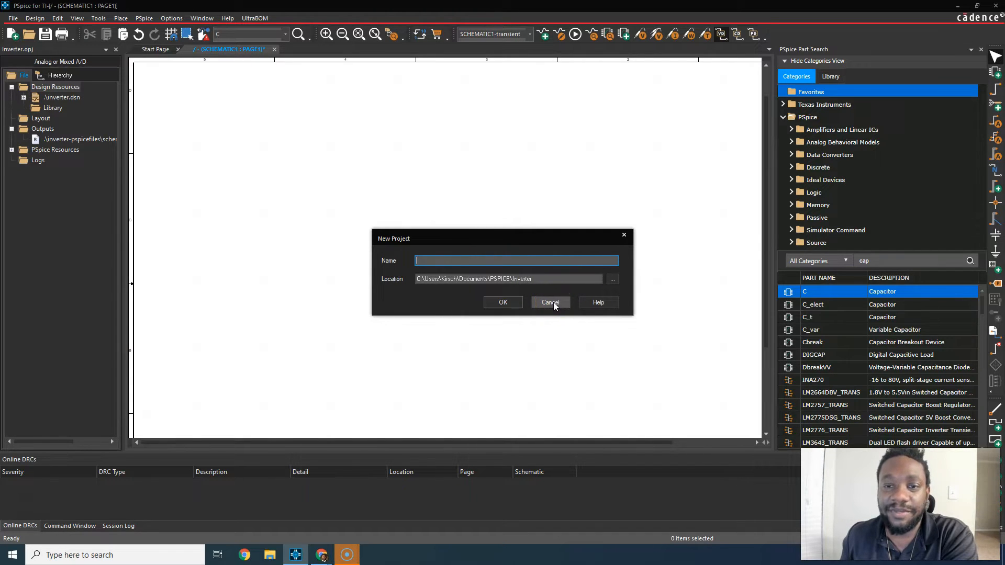
click(549, 302)
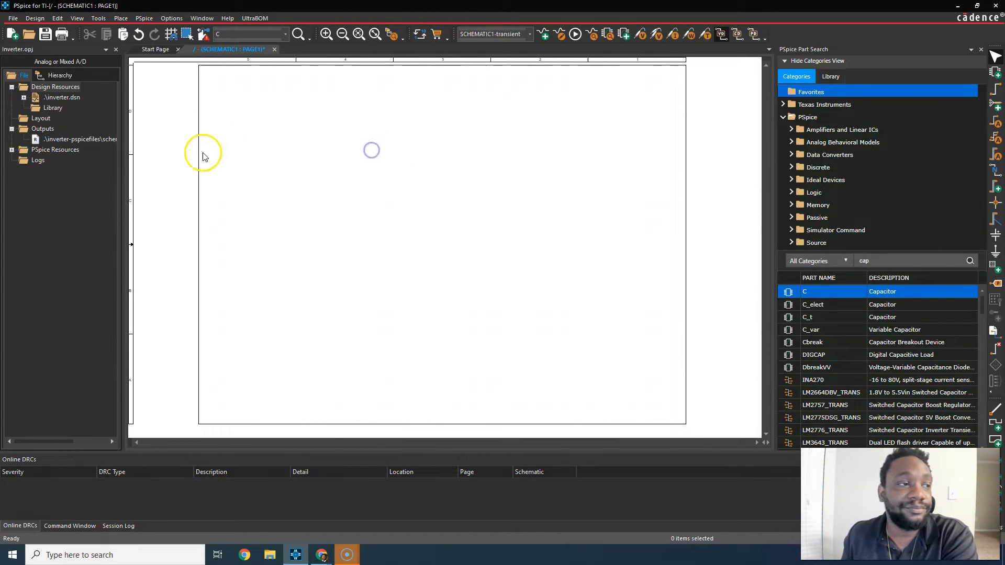
mouse_move(502, 299)
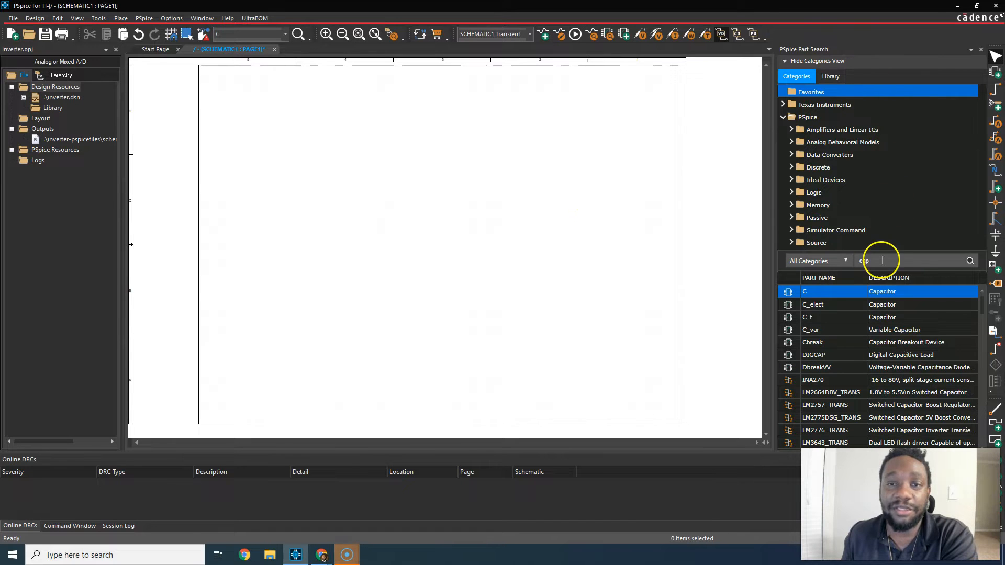
Search the part library for 'vpulse' and place the VPULSE source V1
click(120, 17)
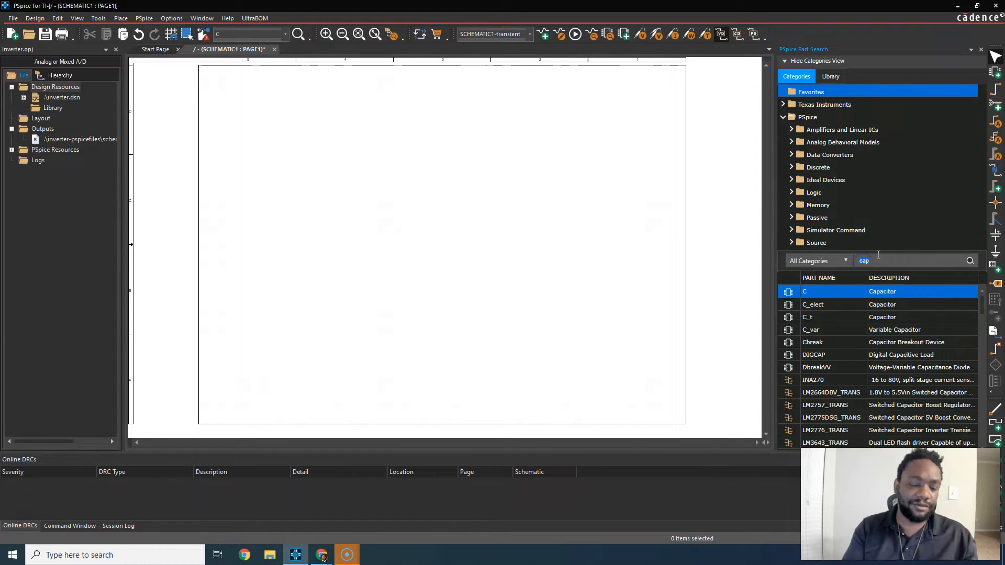
text(vpulse)
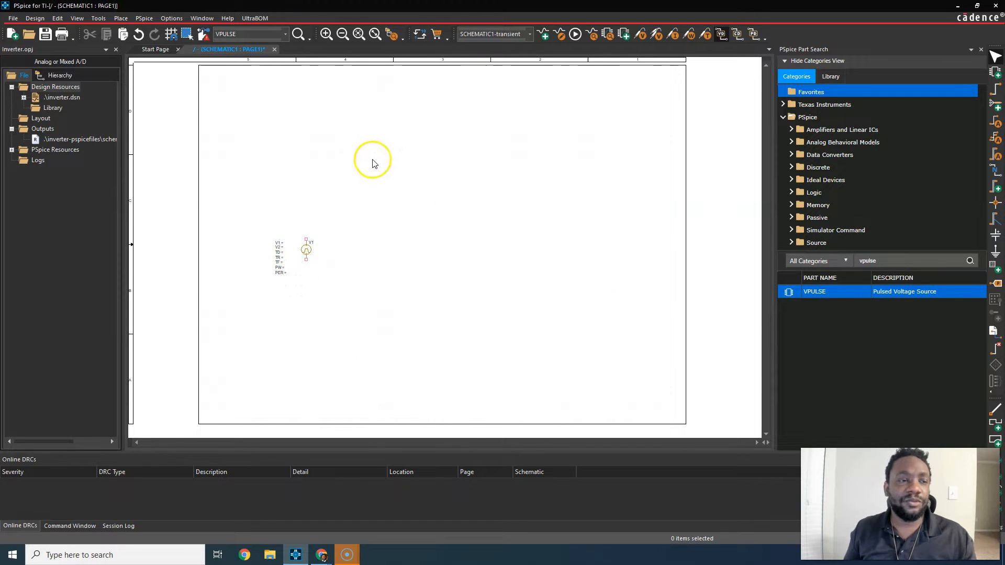
click(120, 17)
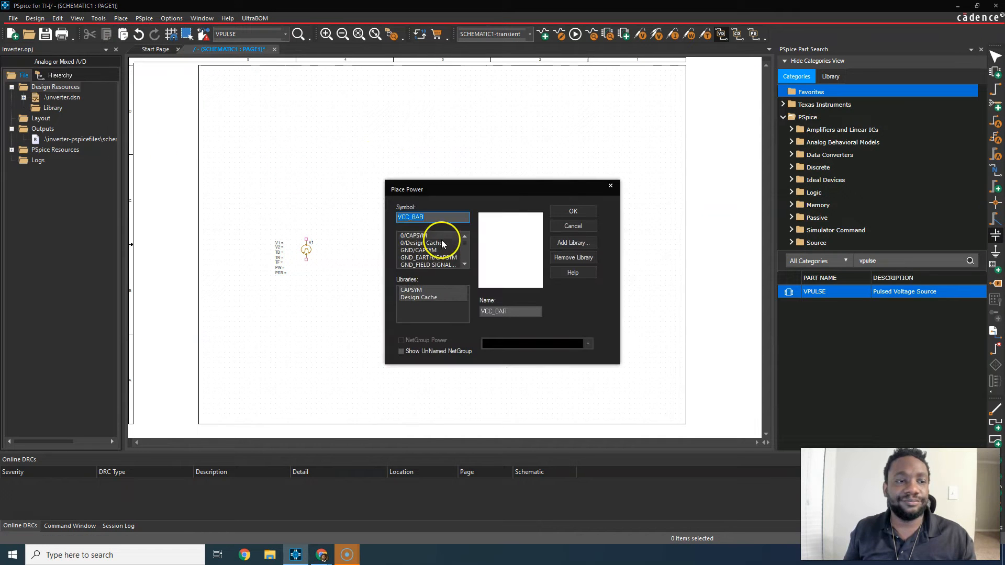
Place two VCC_CIRCLE terminals named Vin, one atop the pulse source, one to its right
click(427, 250)
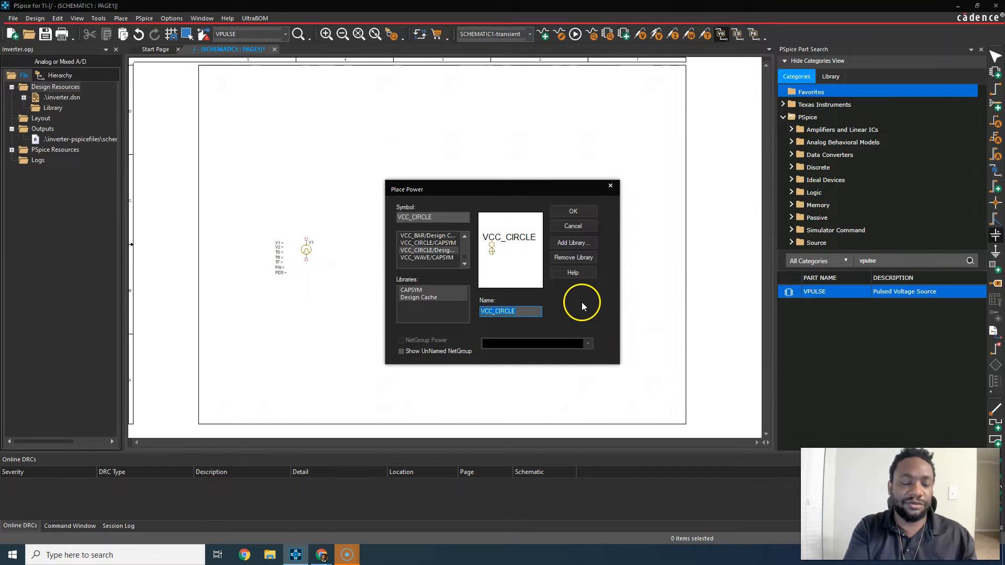
click(571, 211)
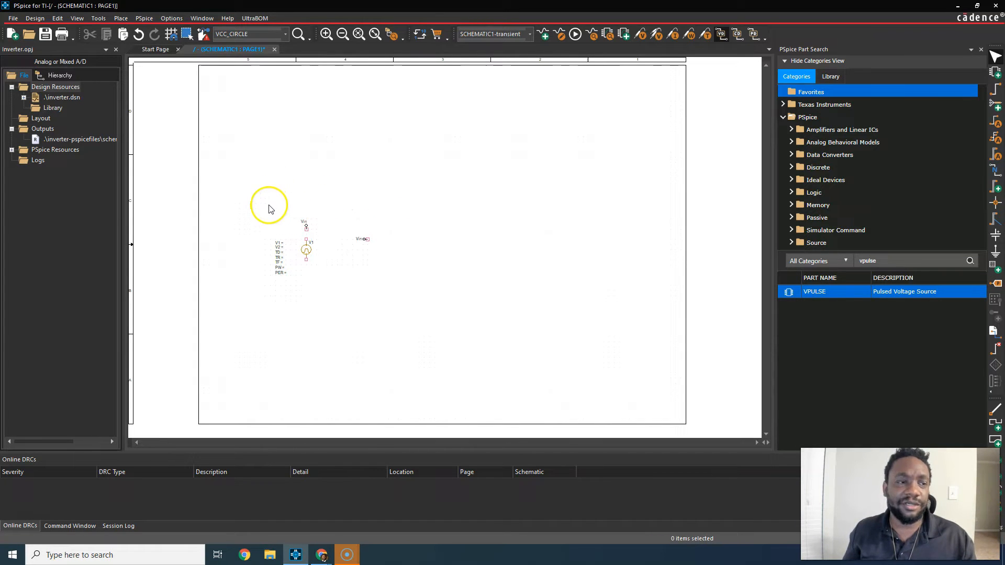
drag(269, 203, 409, 286)
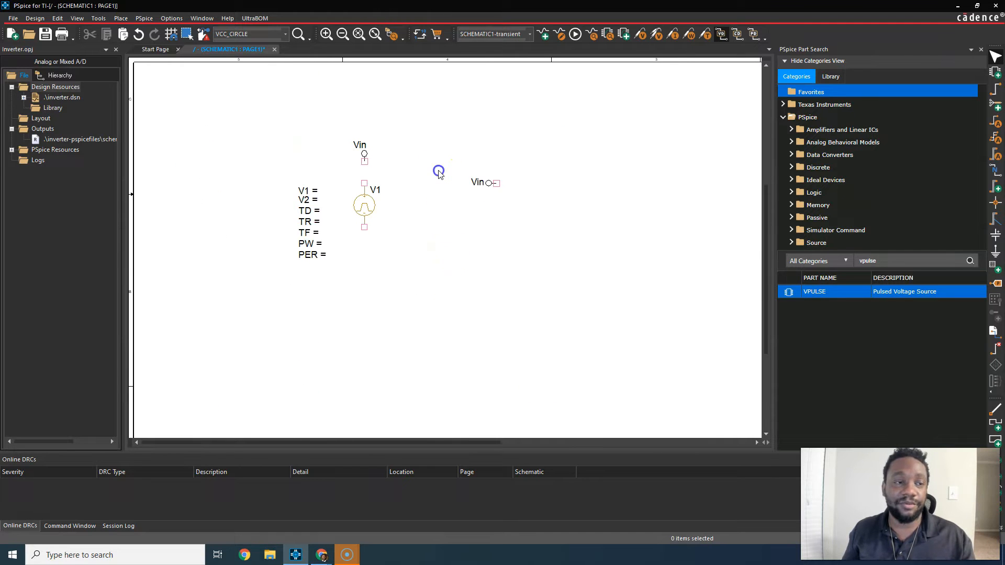
click(120, 18)
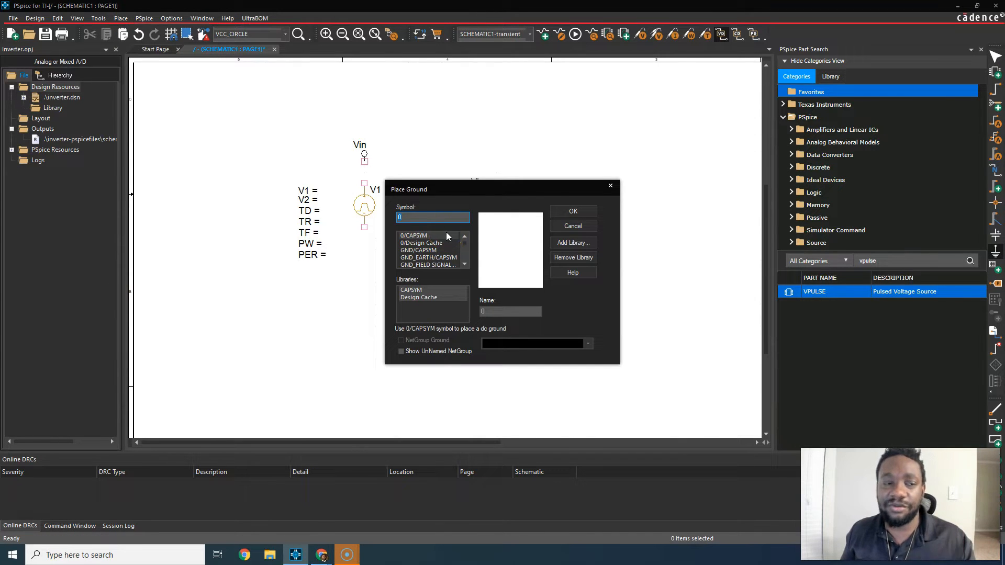
Place two 0/CAPSYM grounds, below the pulse source and farther right, then end placement
click(414, 235)
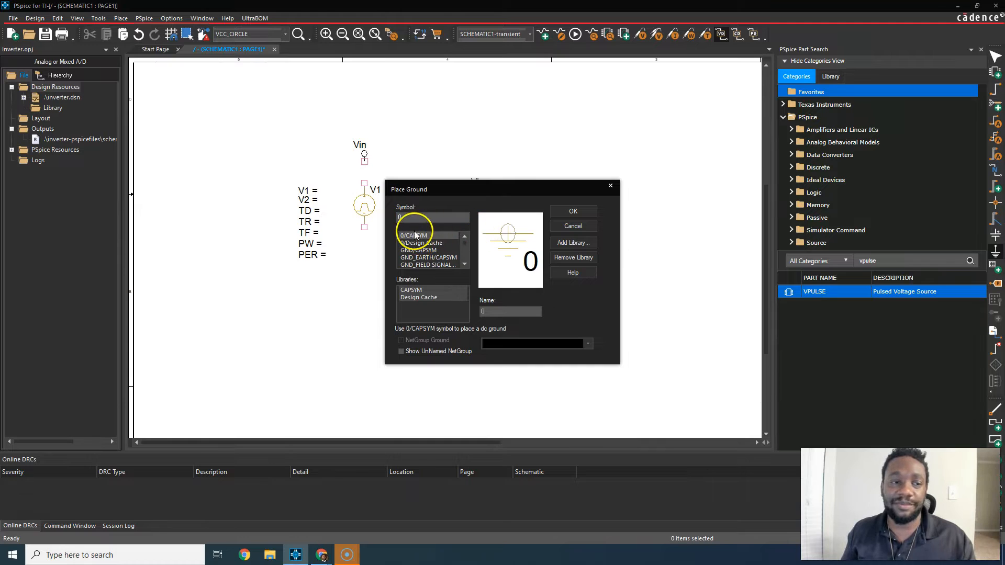
scroll(down, 3)
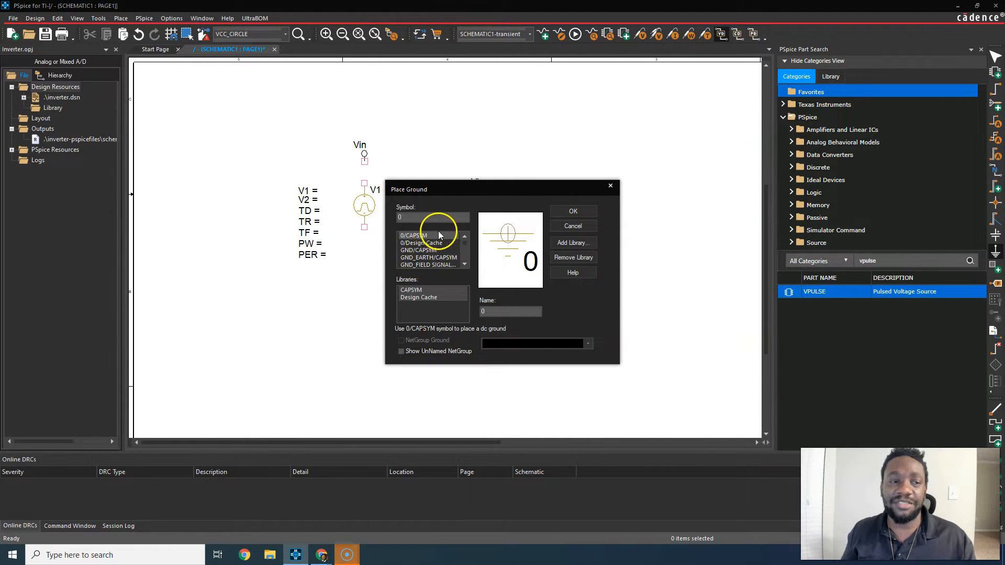
click(572, 211)
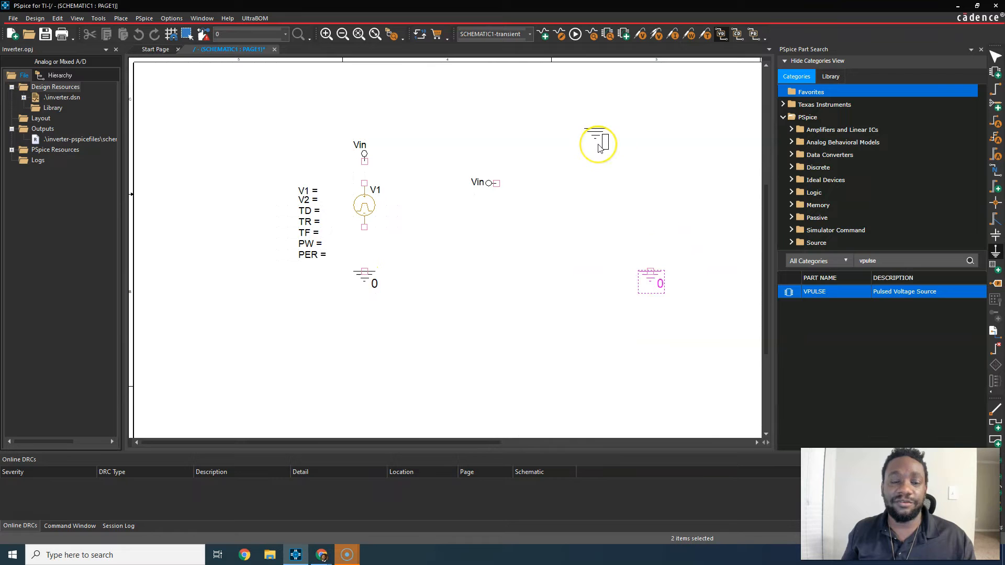
right_click(598, 143)
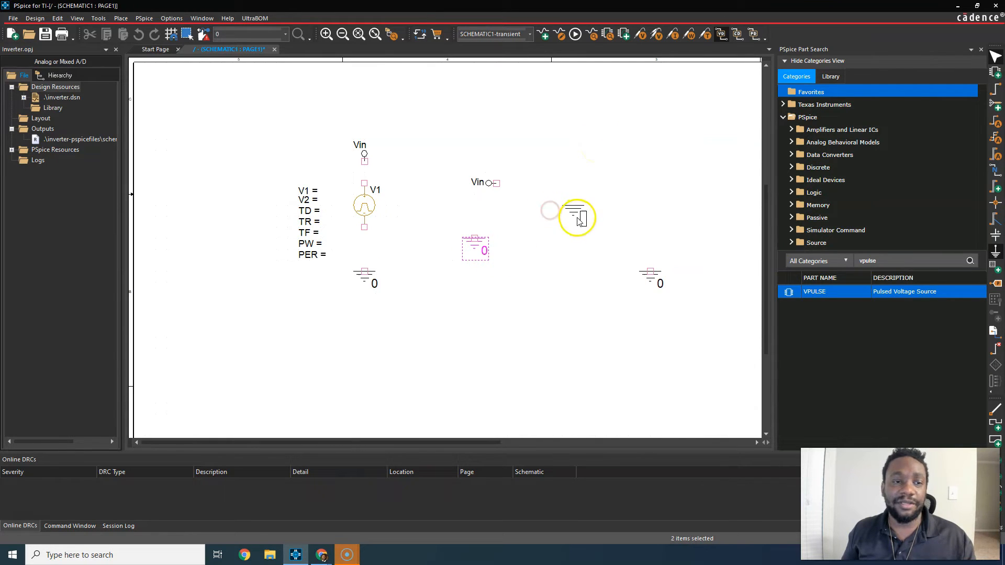
drag(577, 217, 606, 239)
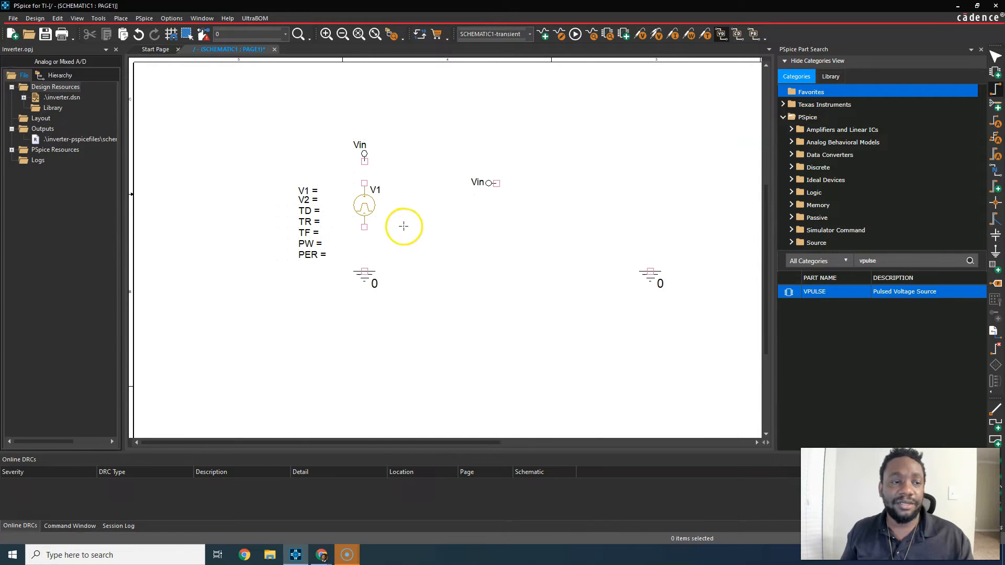
Draw wires from V1's top pin to Vin and its bottom pin to ground
click(121, 18)
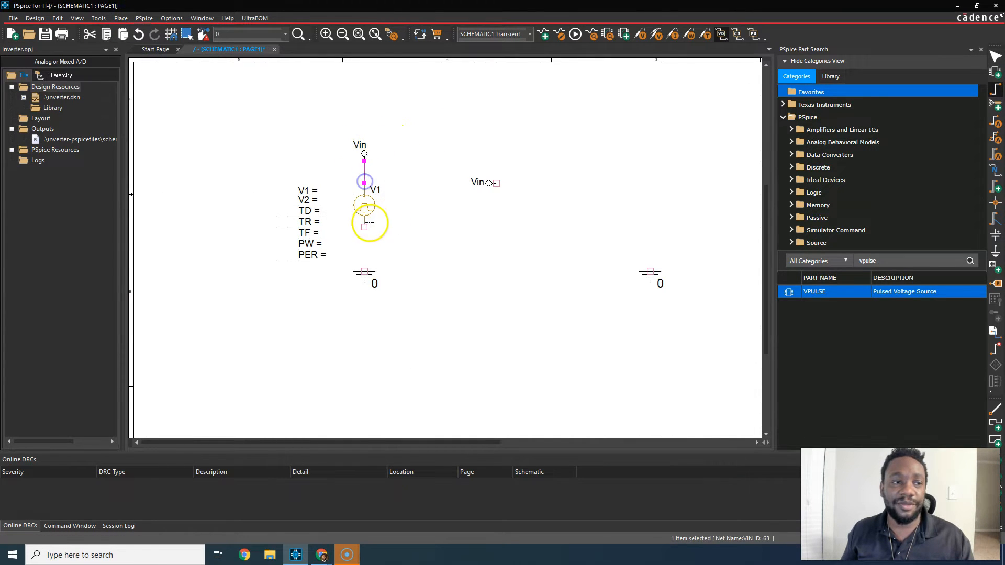
click(509, 227)
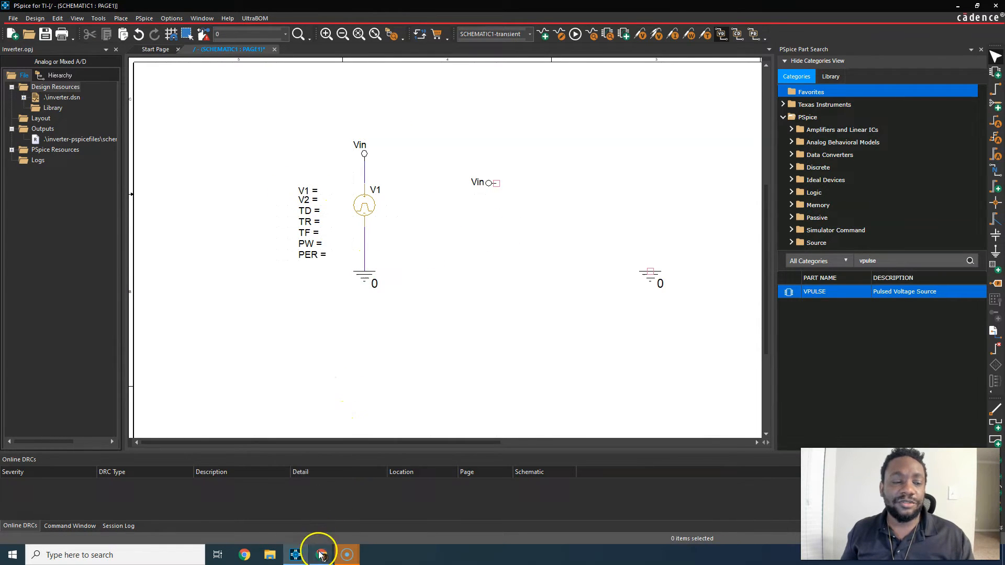
click(321, 554)
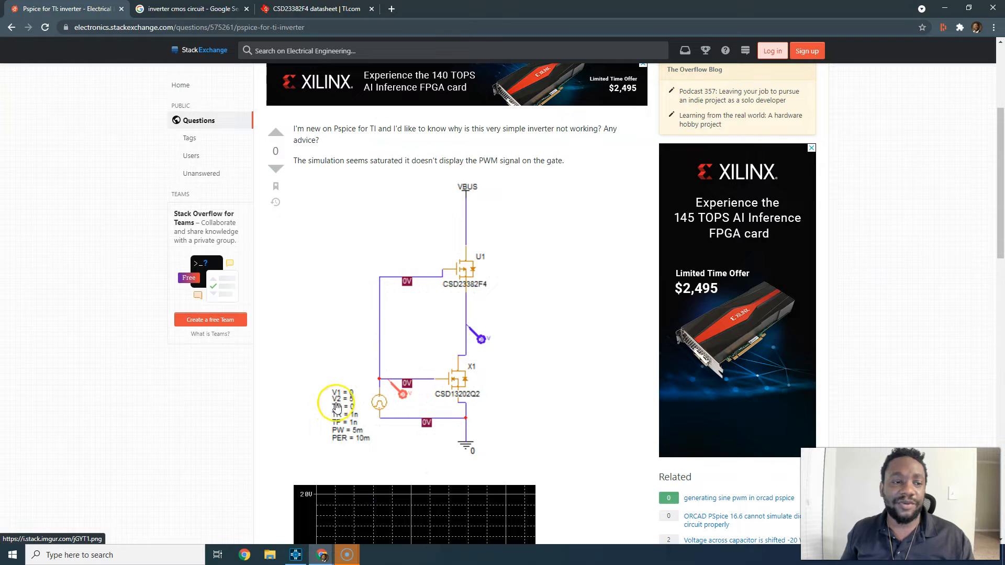
mouse_move(622, 250)
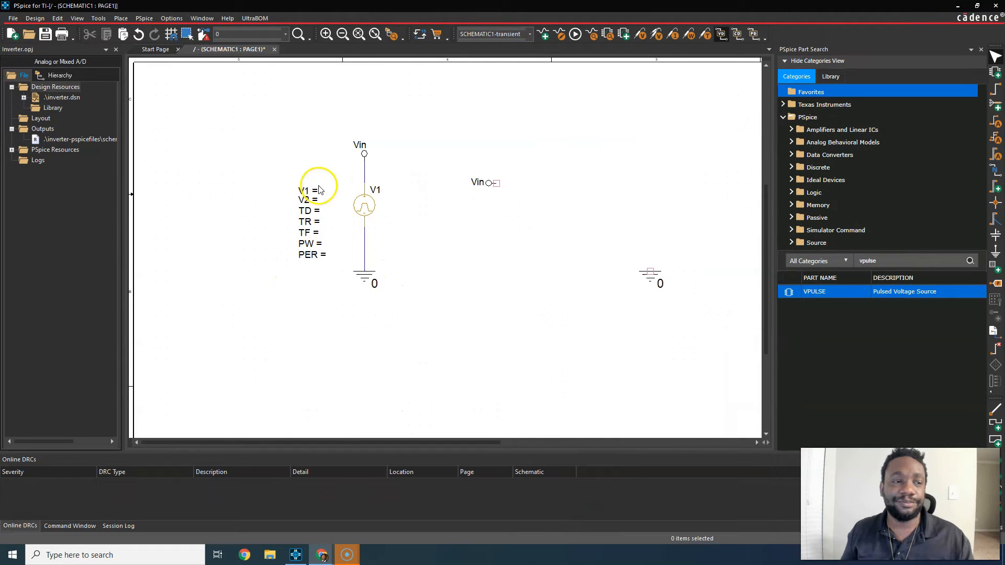
Set V1's pulse values: V2 to 5, delay TD to 0, rise time TR to 1n
click(306, 191)
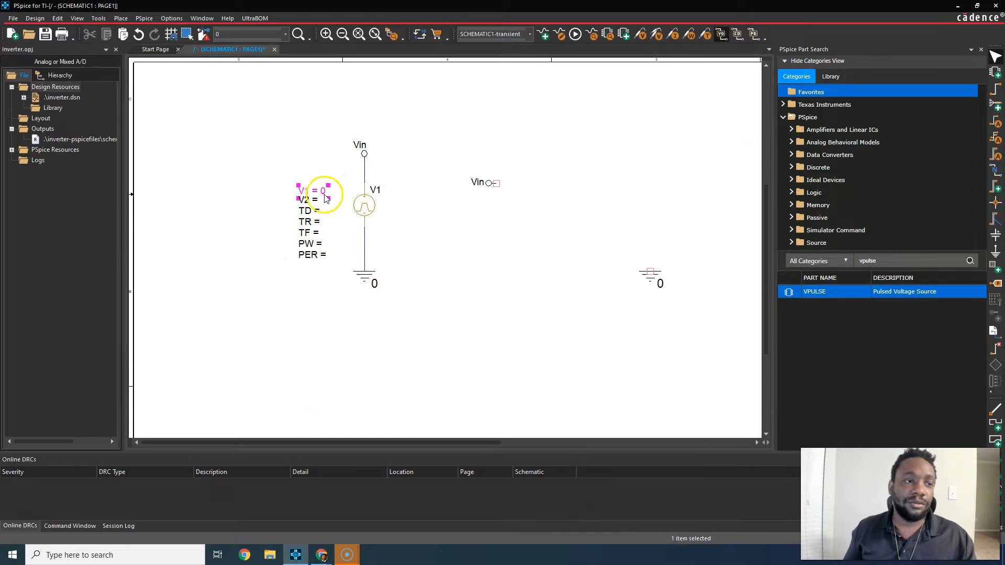
double_click(323, 199)
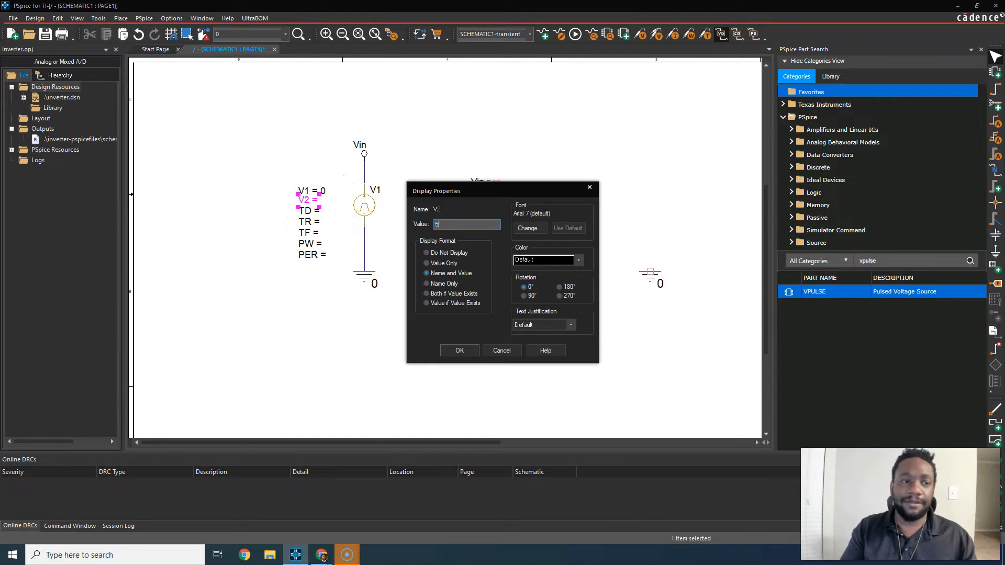
click(459, 351)
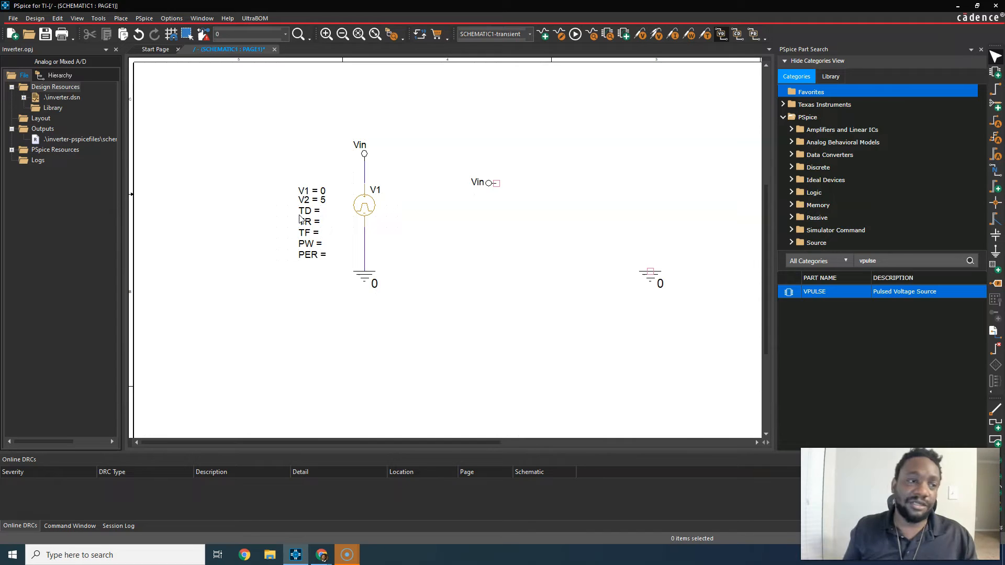
double_click(307, 211)
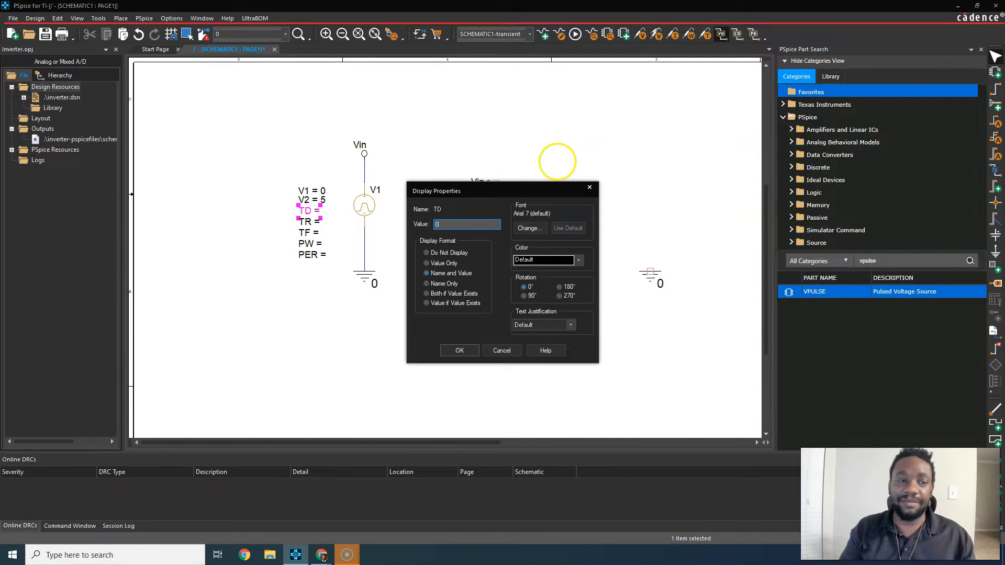
click(459, 350)
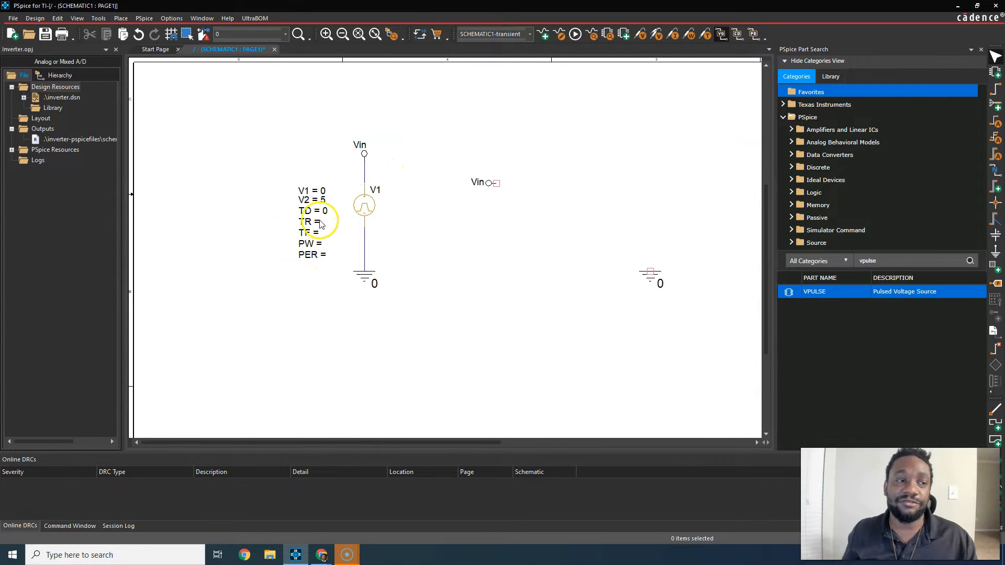
double_click(308, 221)
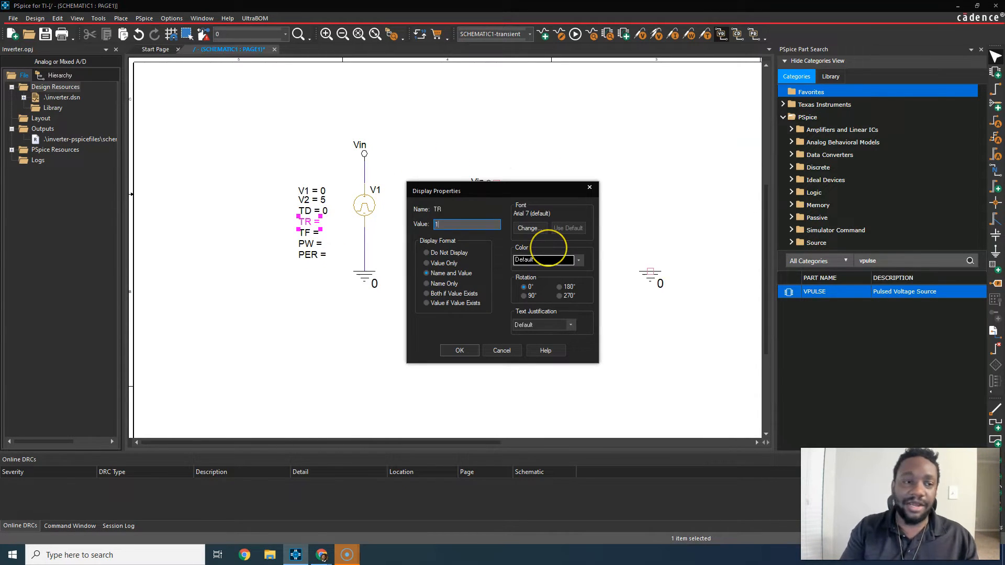
click(459, 350)
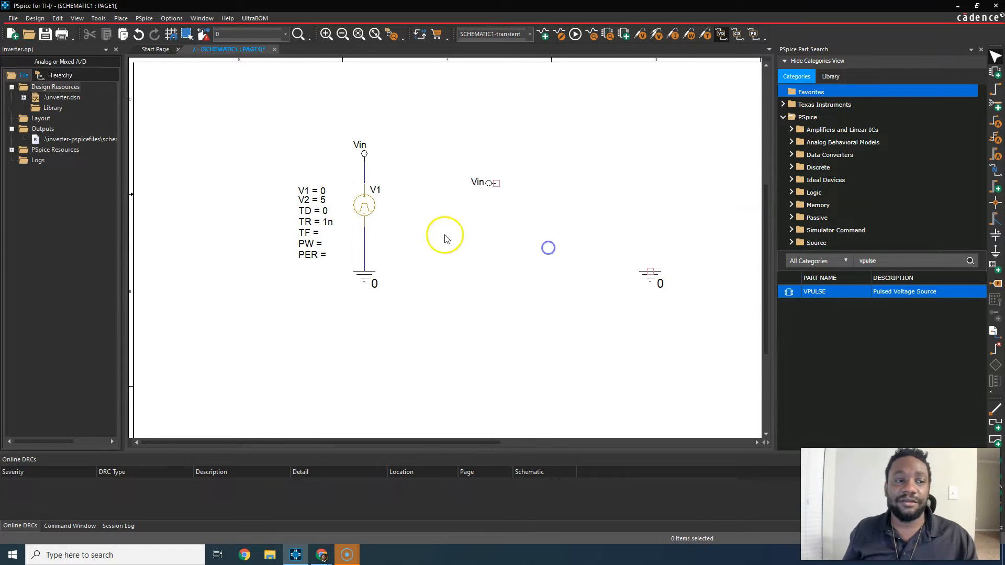
Set V1's fall time TF to 1n, pulse width PW to 5m, period PER to 10m
double_click(305, 231)
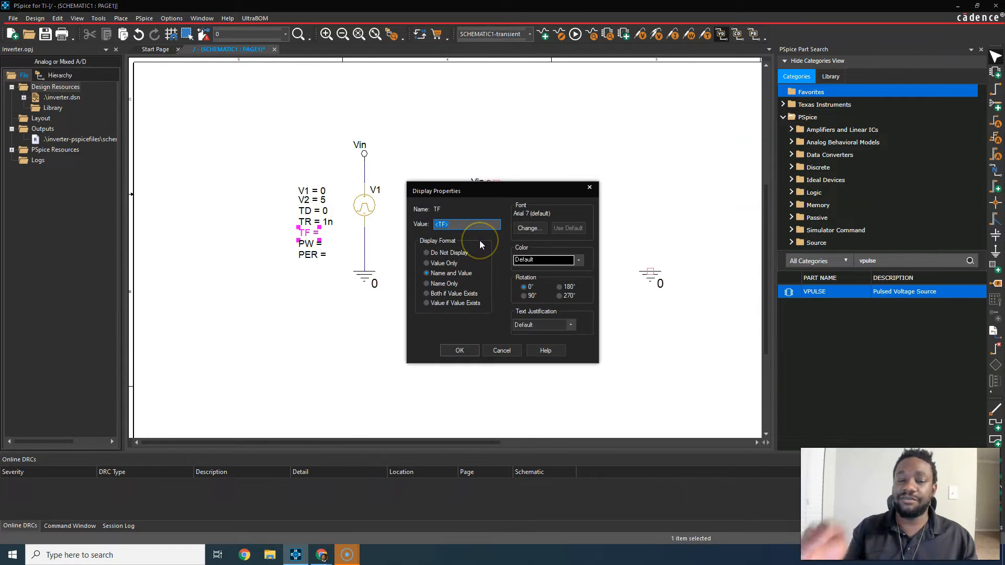
click(460, 350)
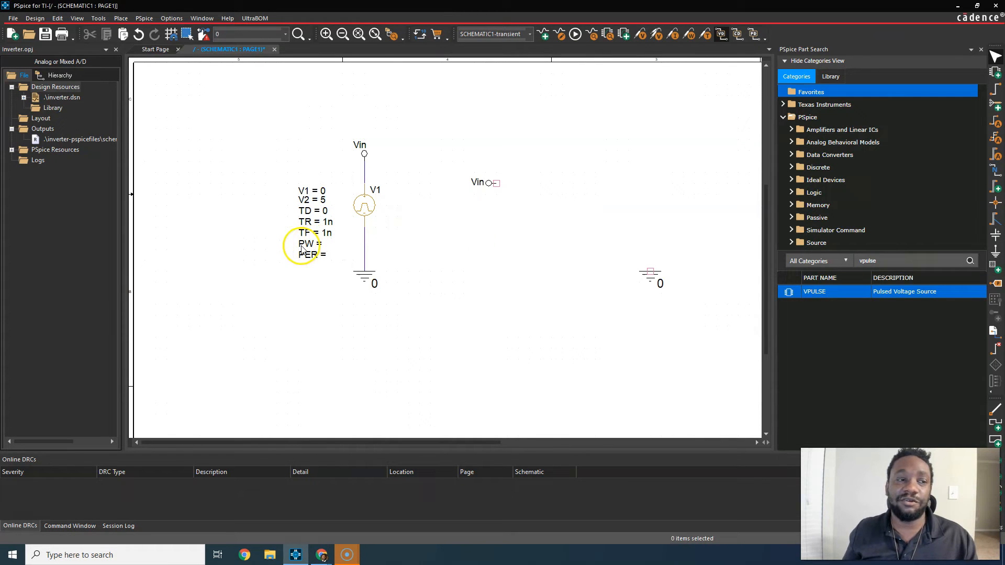
double_click(305, 243)
text( 5m)
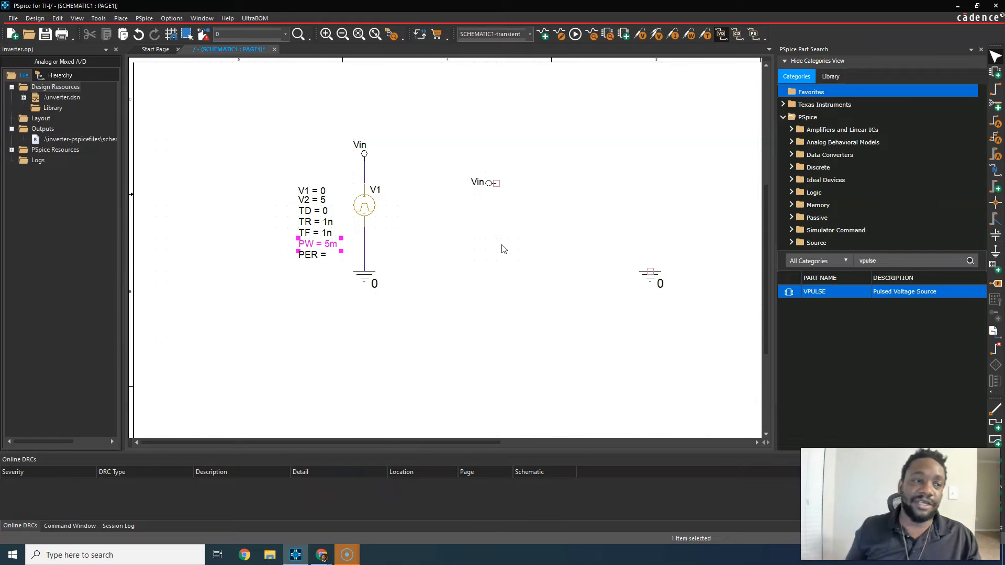
double_click(313, 254)
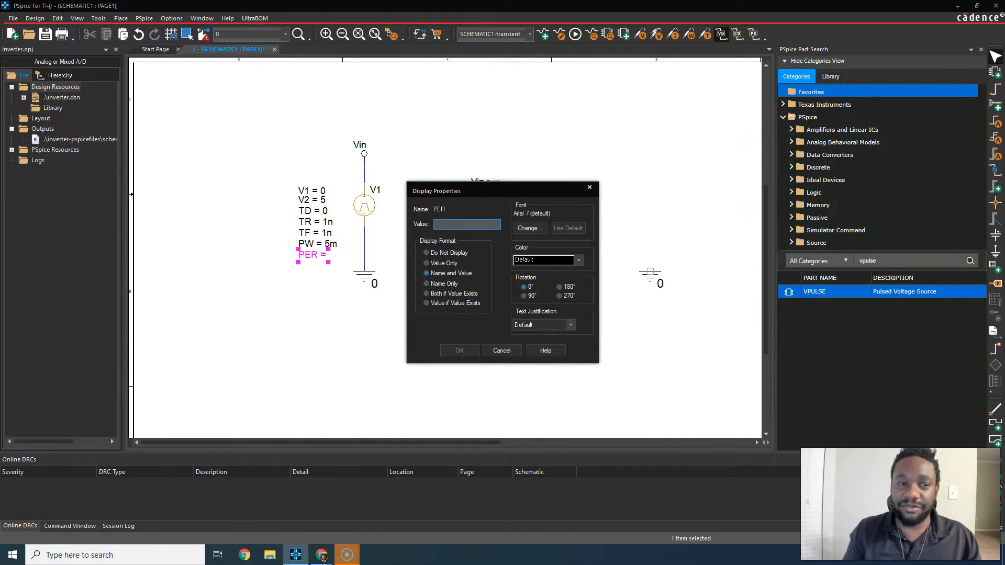
text(10)
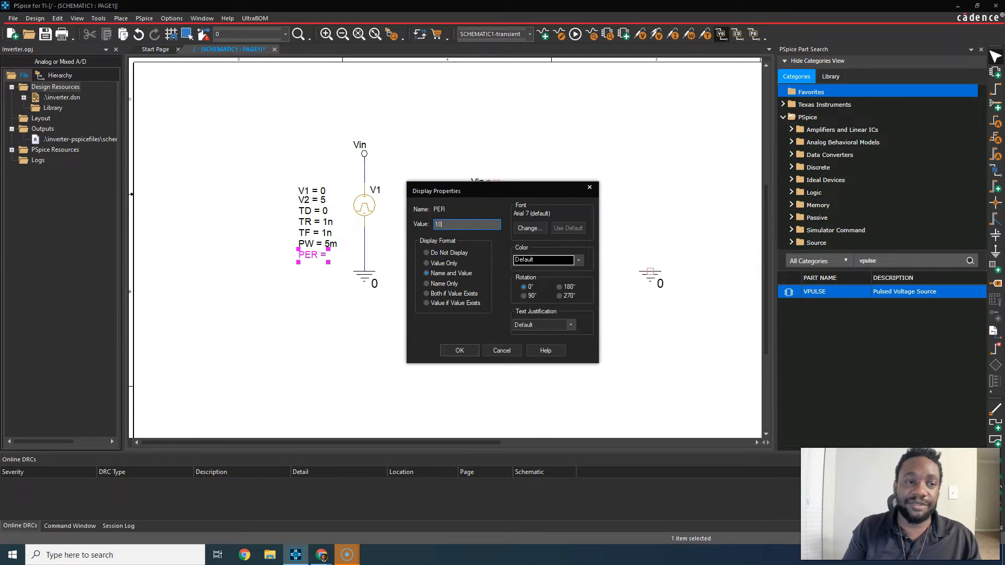
text(10)
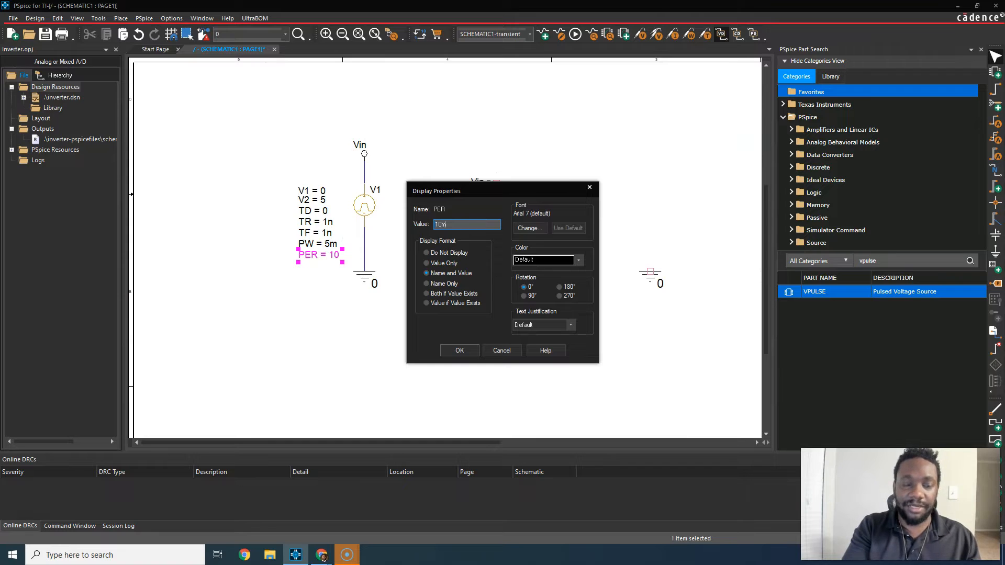
click(459, 350)
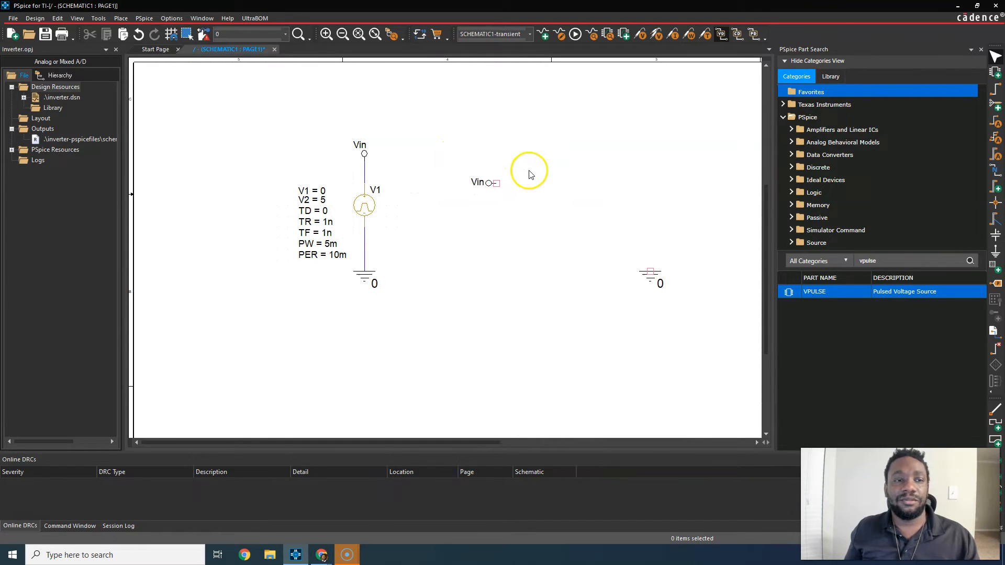
scroll(down, 3)
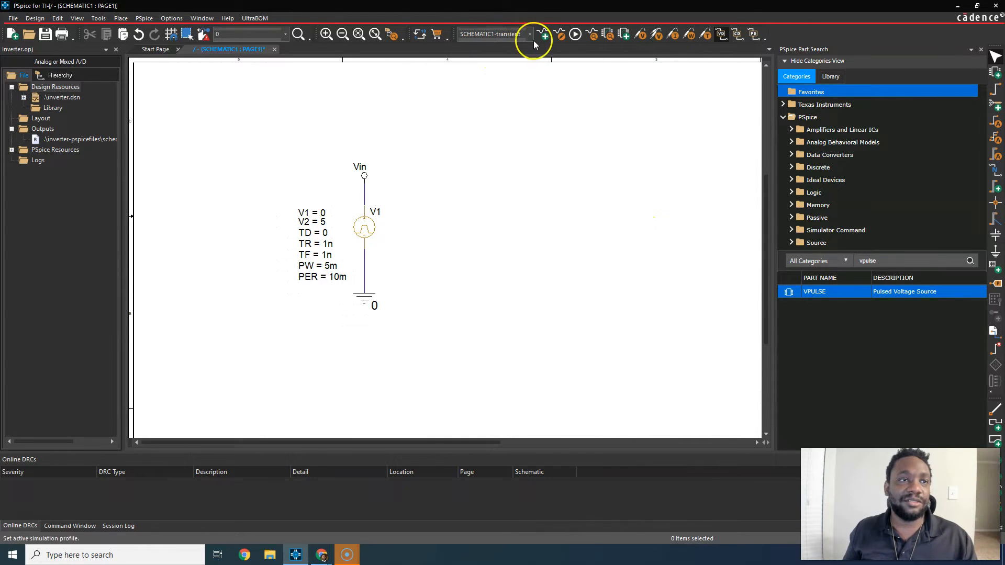
Name the new simulation profile 'transient2' and create it, opening its settings
click(543, 34)
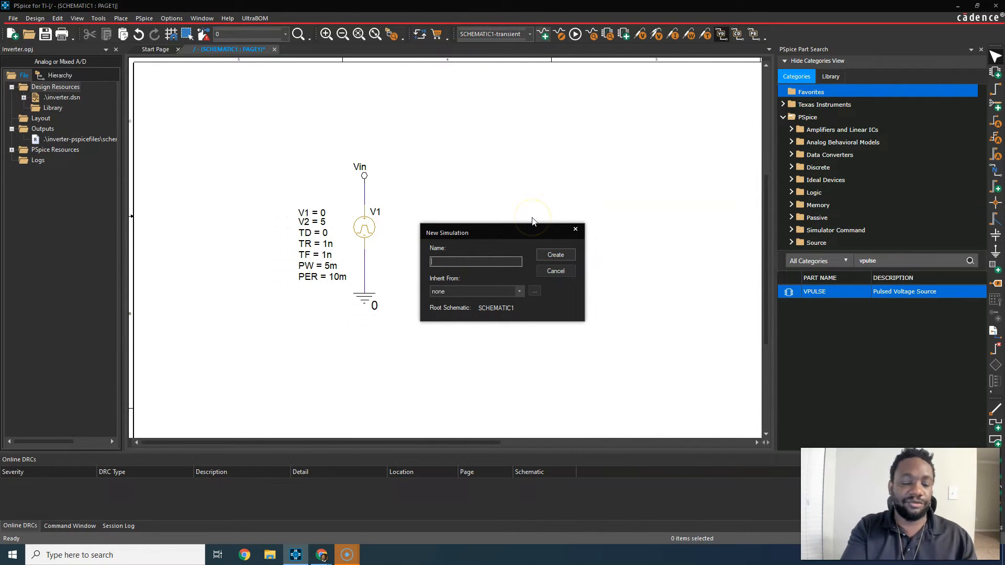
text(simula)
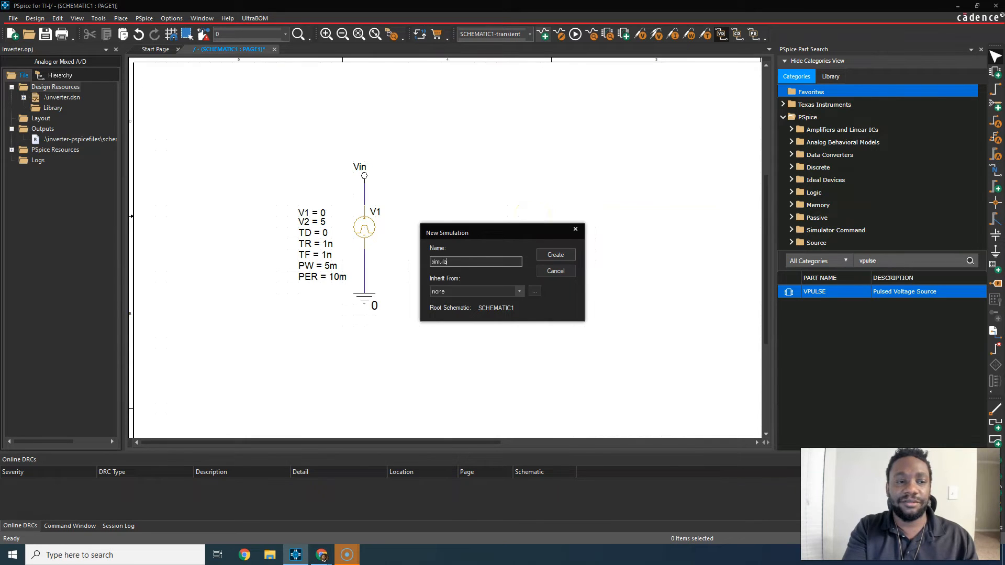
text(transient2)
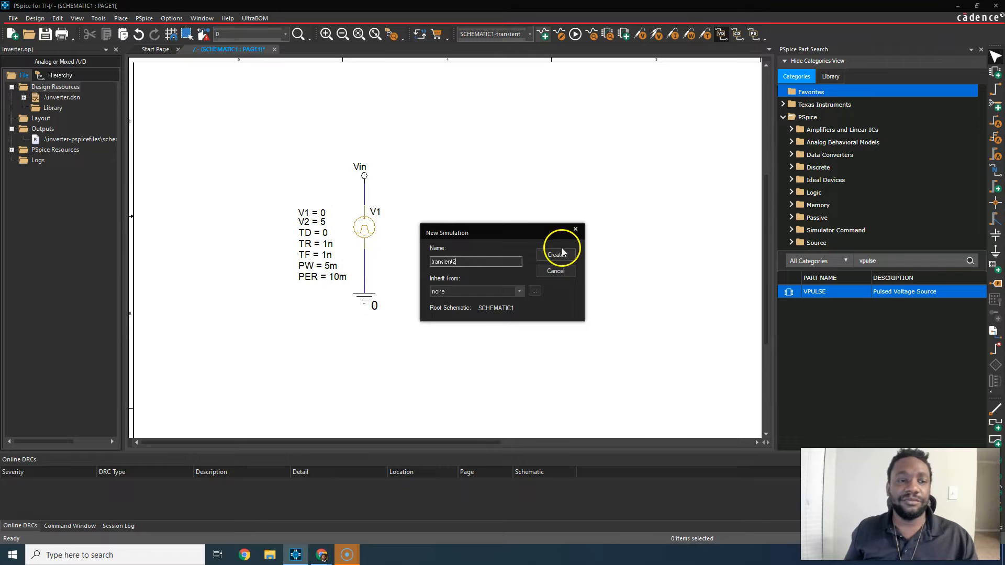
click(557, 255)
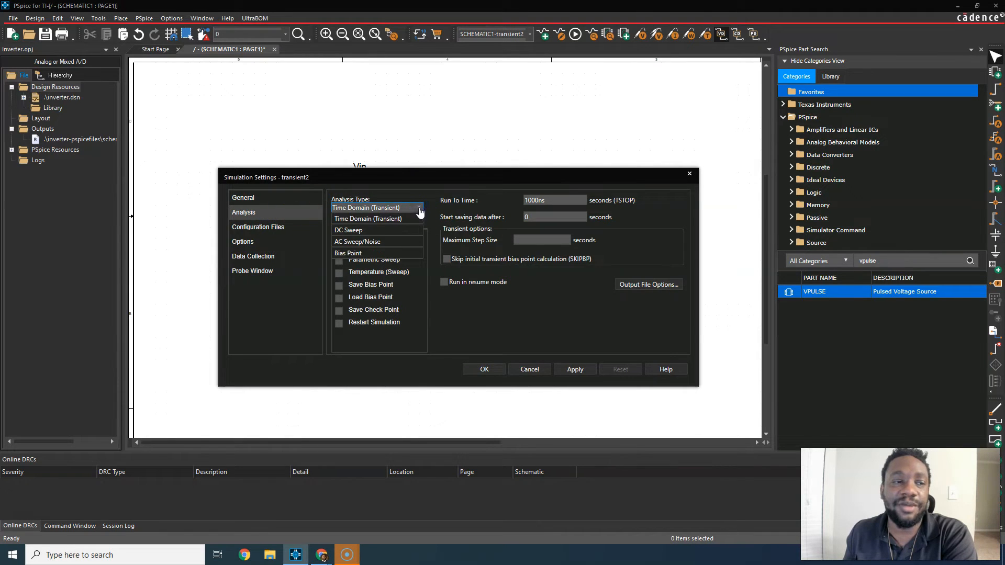
Choose Time Domain (Transient) as transient2's analysis type, keeping run time at 1000ns
click(377, 208)
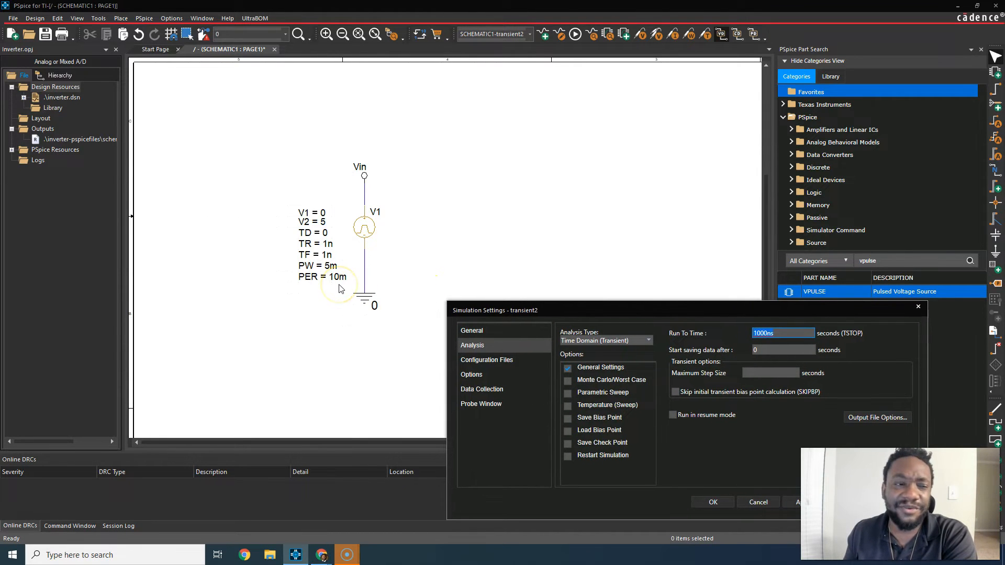
mouse_move(606, 313)
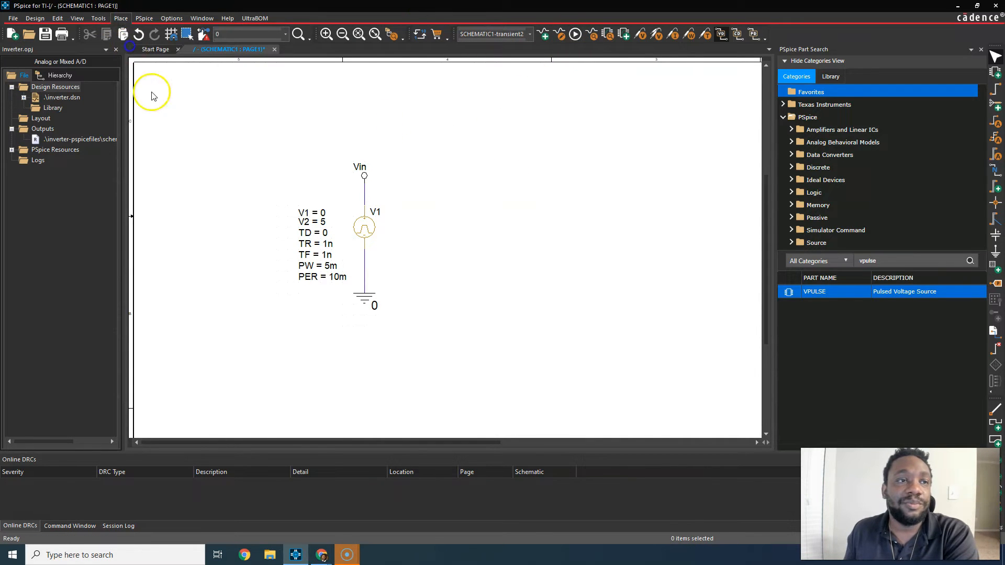
Run the transient2 simulation until the probe window reports completion
click(144, 18)
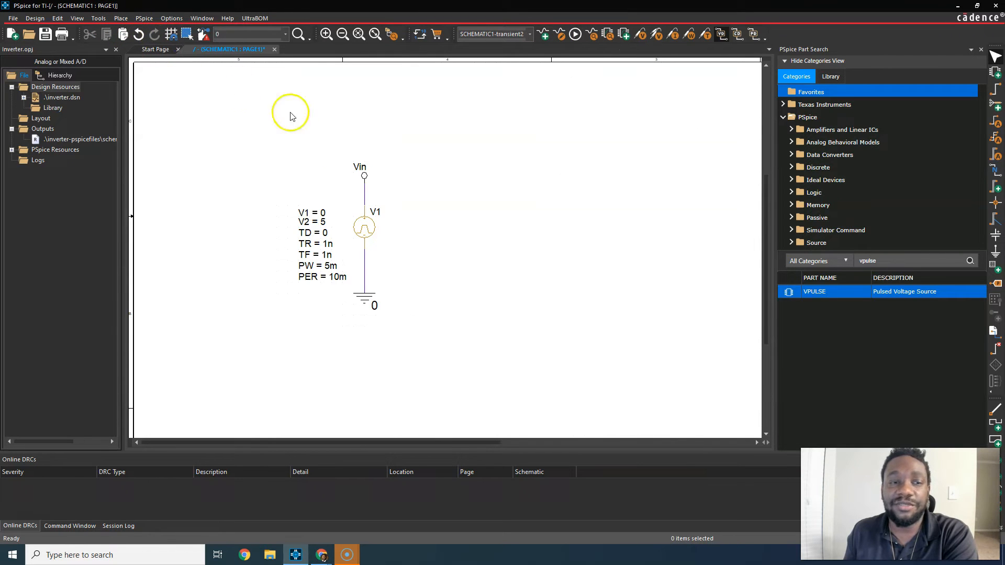
mouse_move(517, 400)
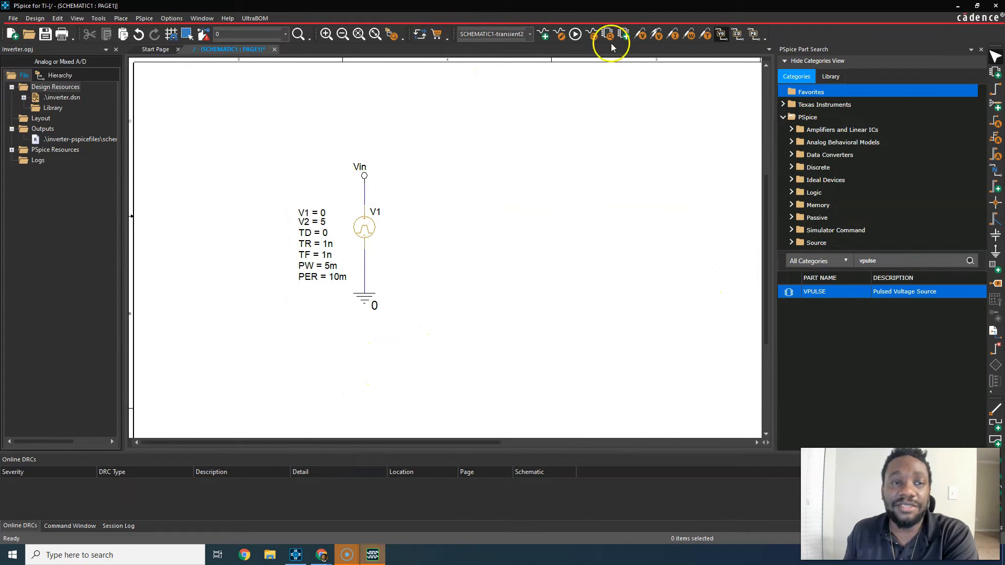
click(607, 34)
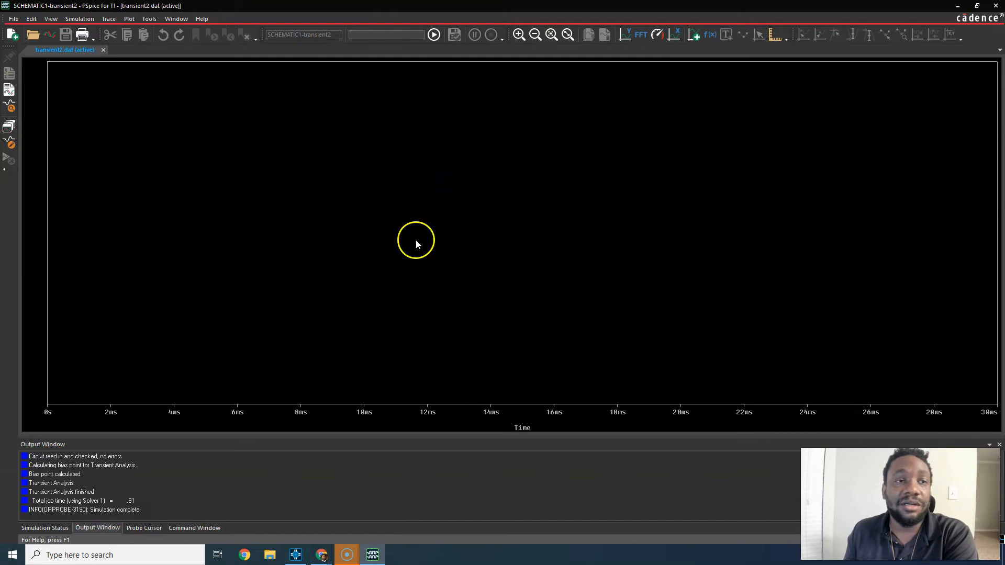
mouse_move(738, 232)
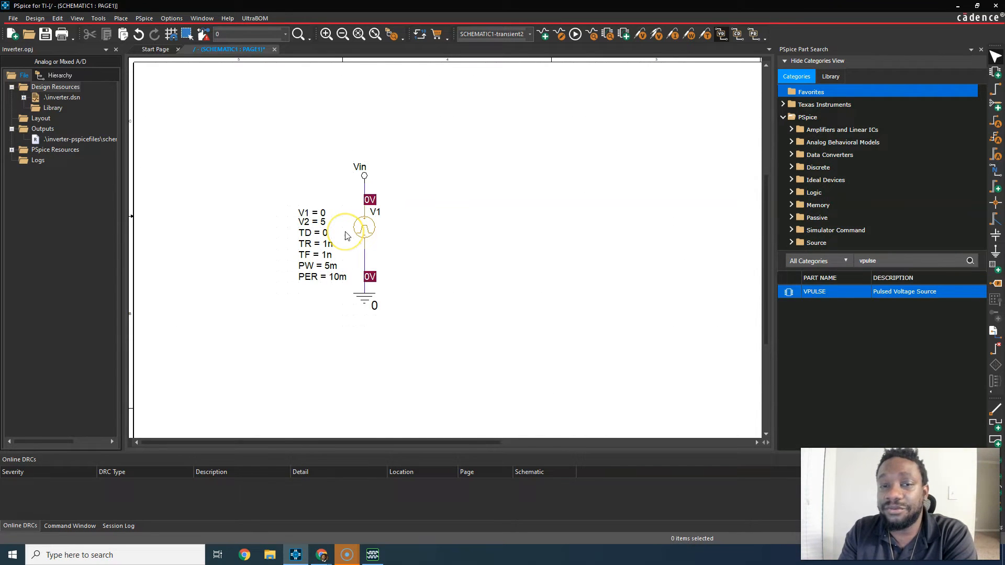
Put a voltage-level marker on the Vin wire and view the V(Vin) trace reaching 5V
click(574, 34)
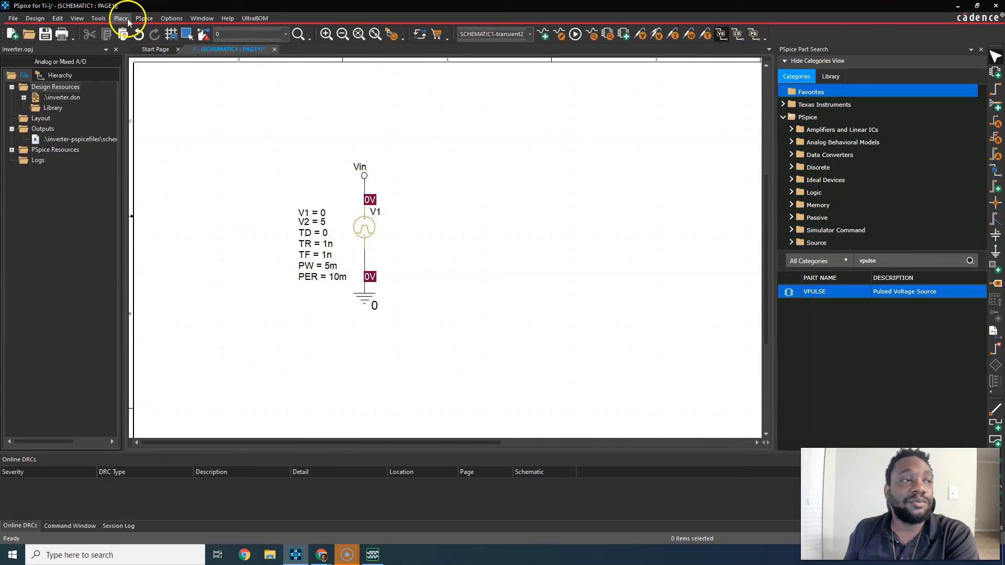
click(144, 18)
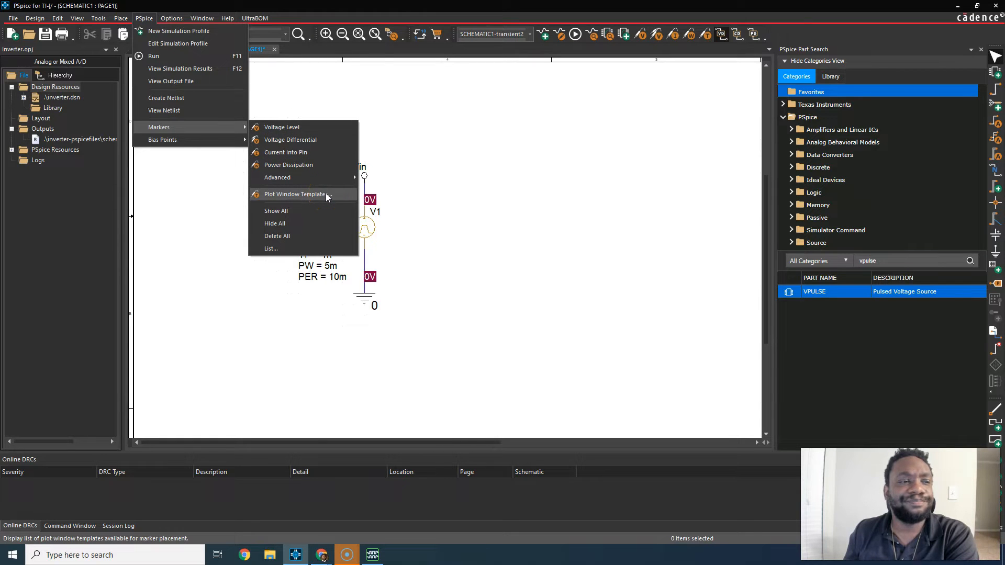
mouse_move(282, 127)
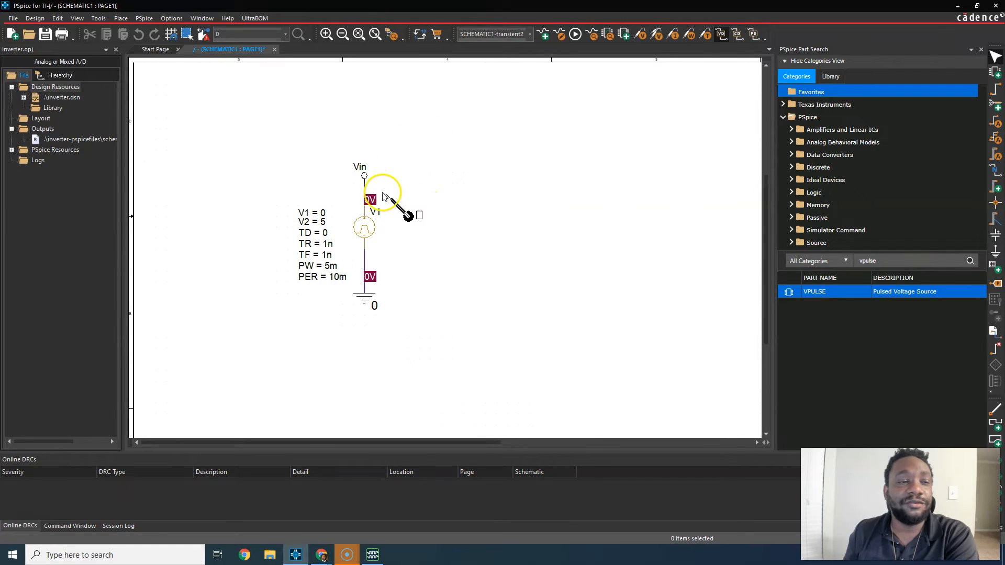
click(371, 199)
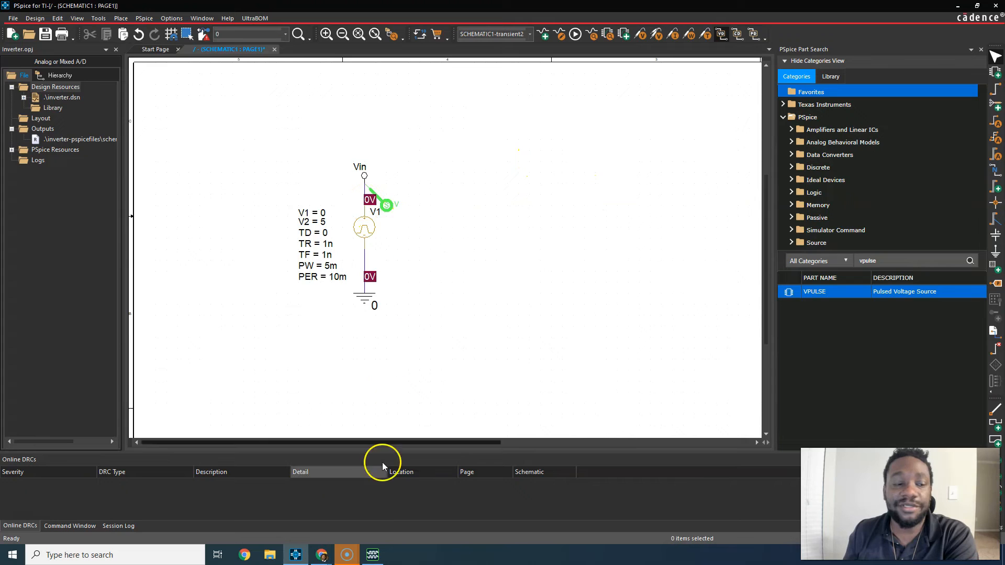
click(575, 34)
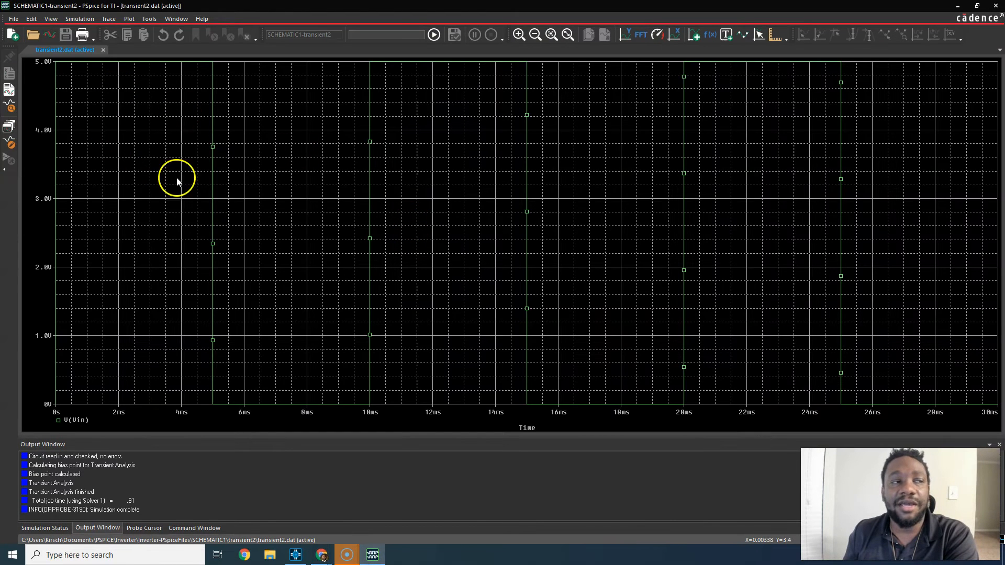
mouse_move(888, 142)
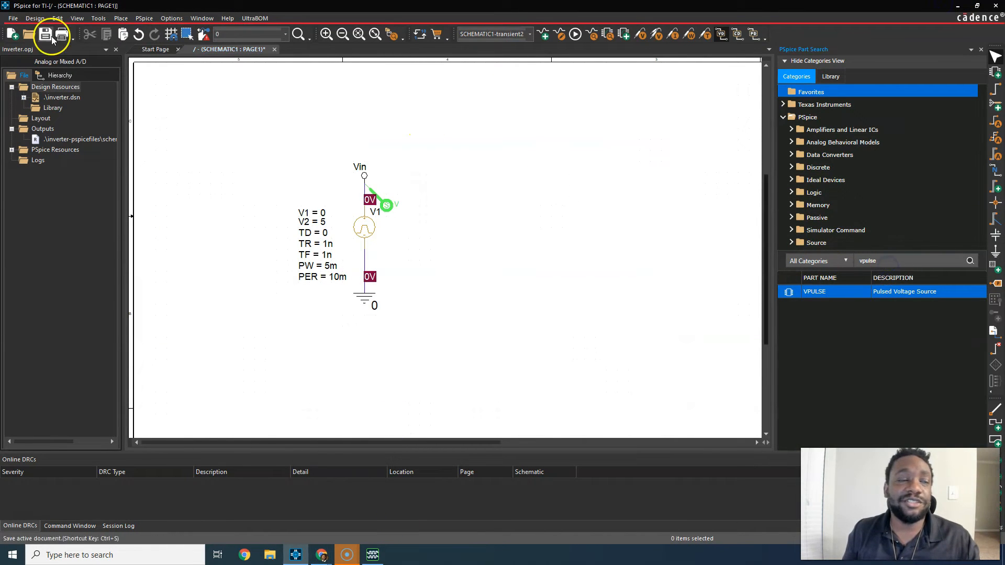
Save, then search and place MOSFETs CSD13202Q2 (X1) and CSD23382F4 (U1)
click(144, 17)
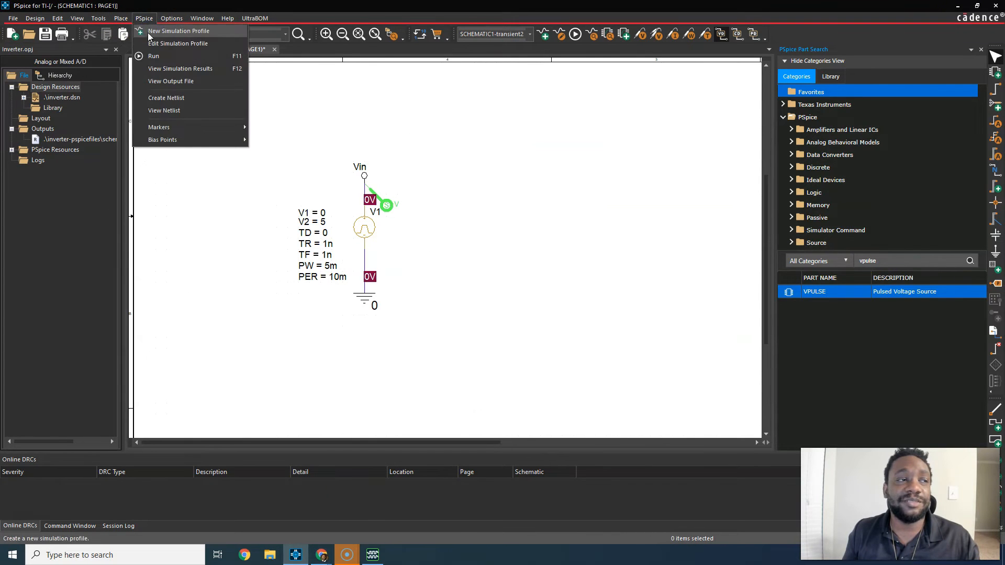
click(120, 17)
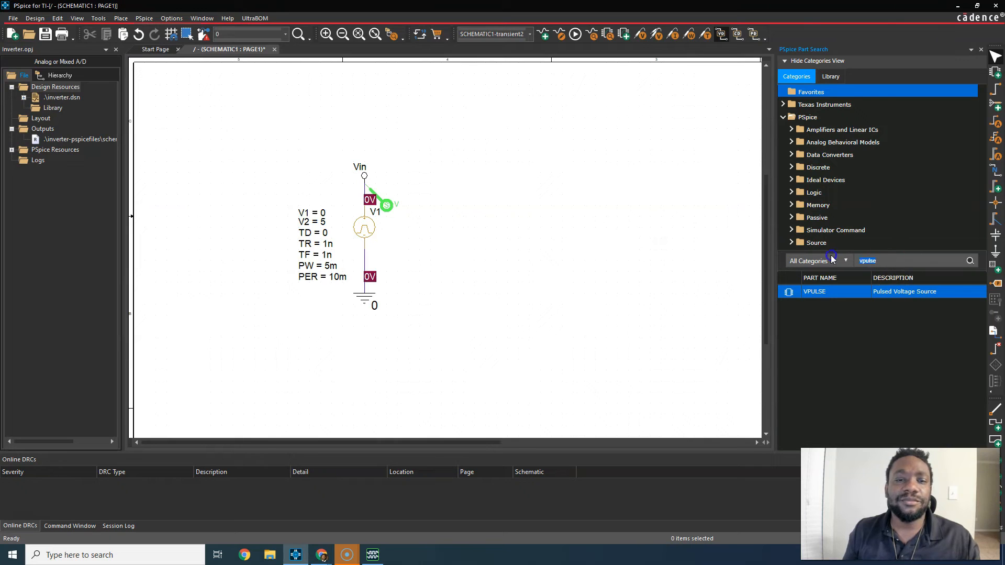
text(csd)
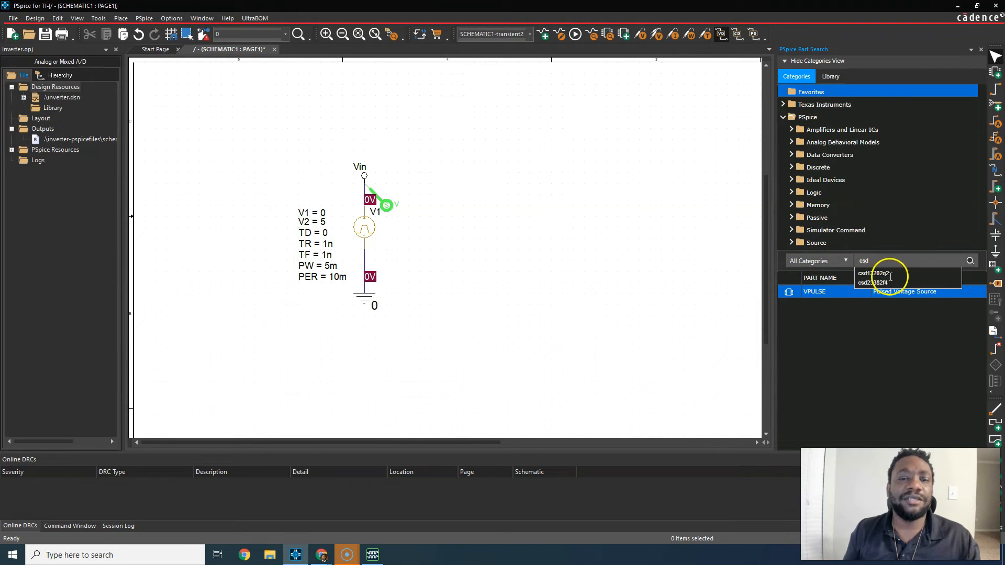
click(889, 272)
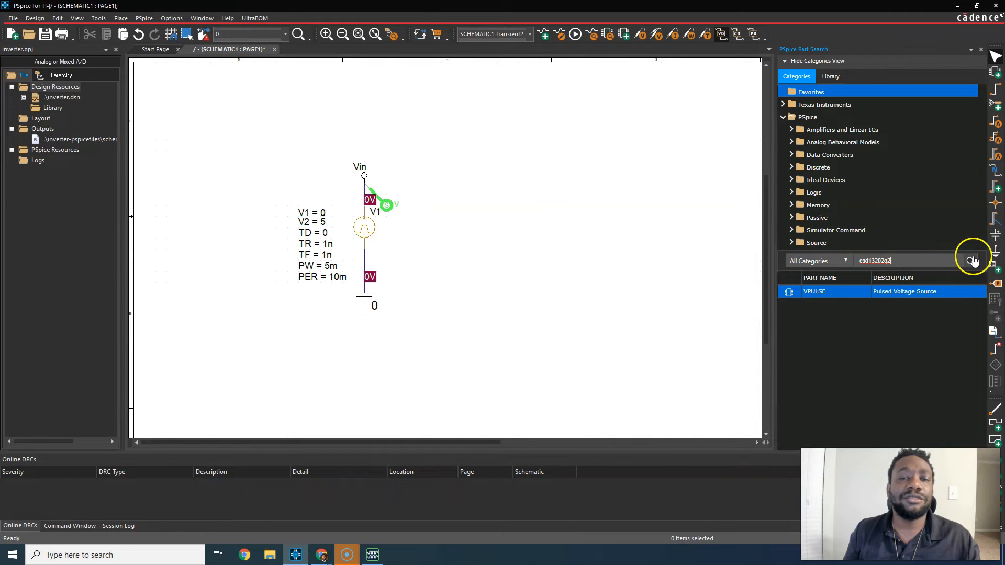
click(971, 261)
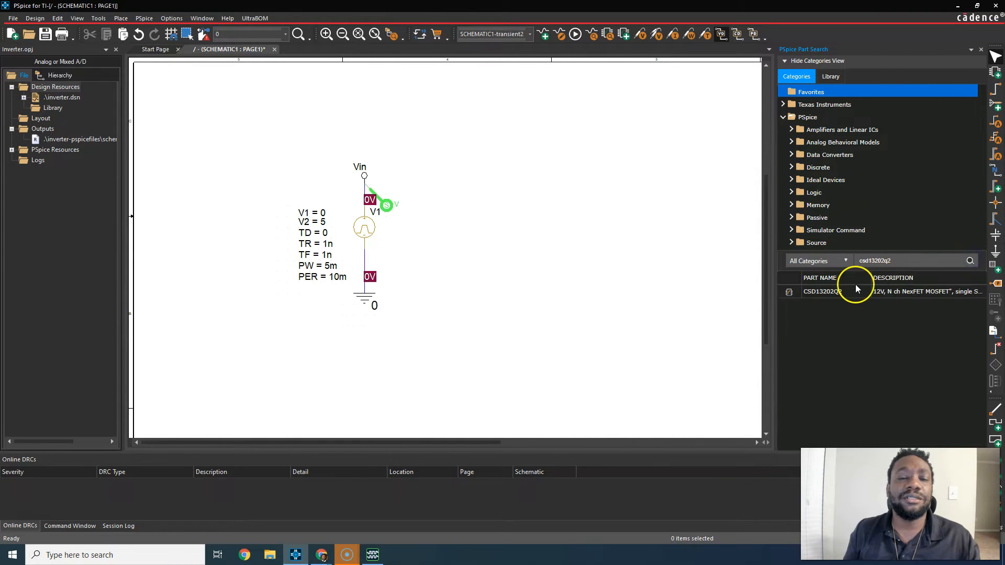
click(824, 291)
text(23382f4)
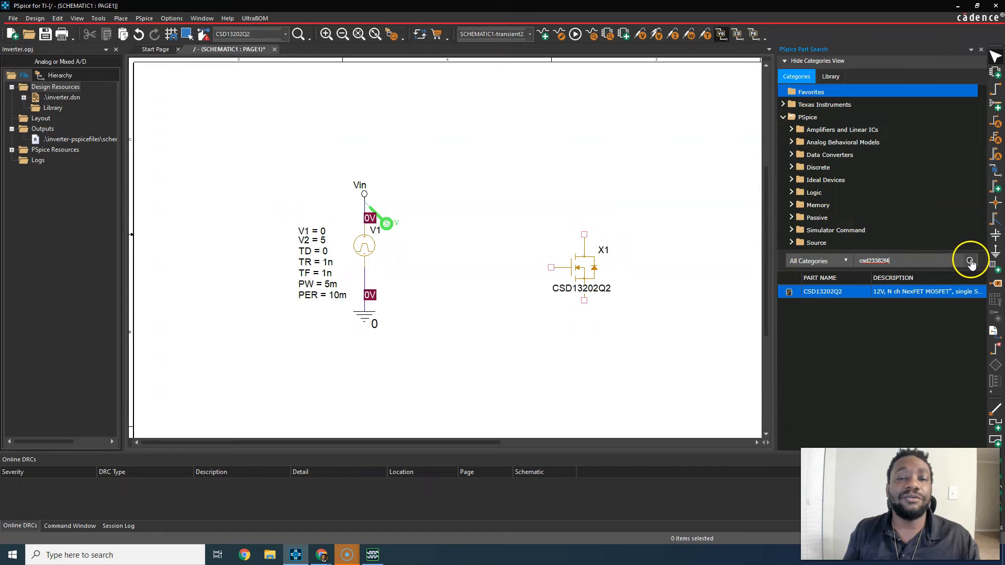
click(970, 260)
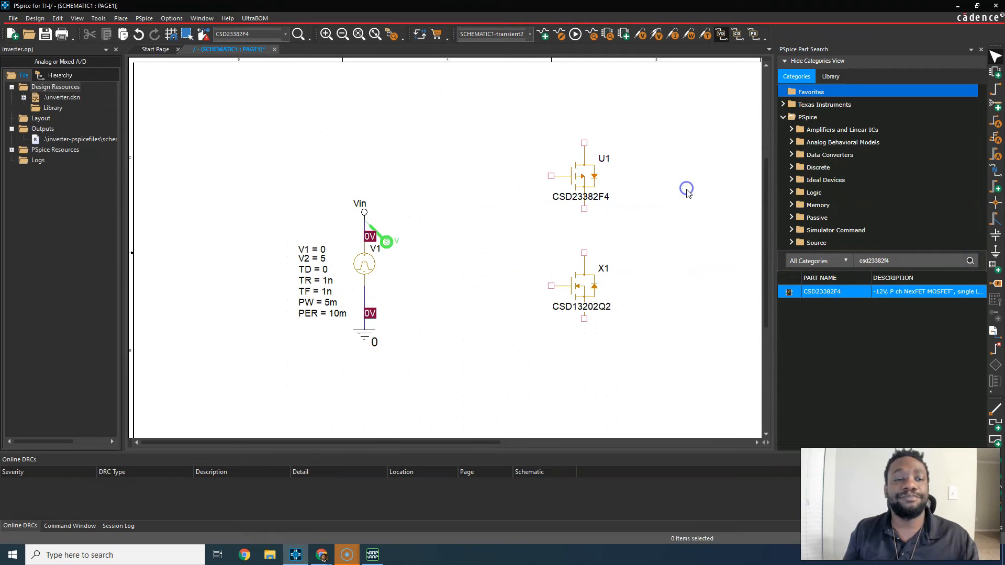
mouse_move(570, 178)
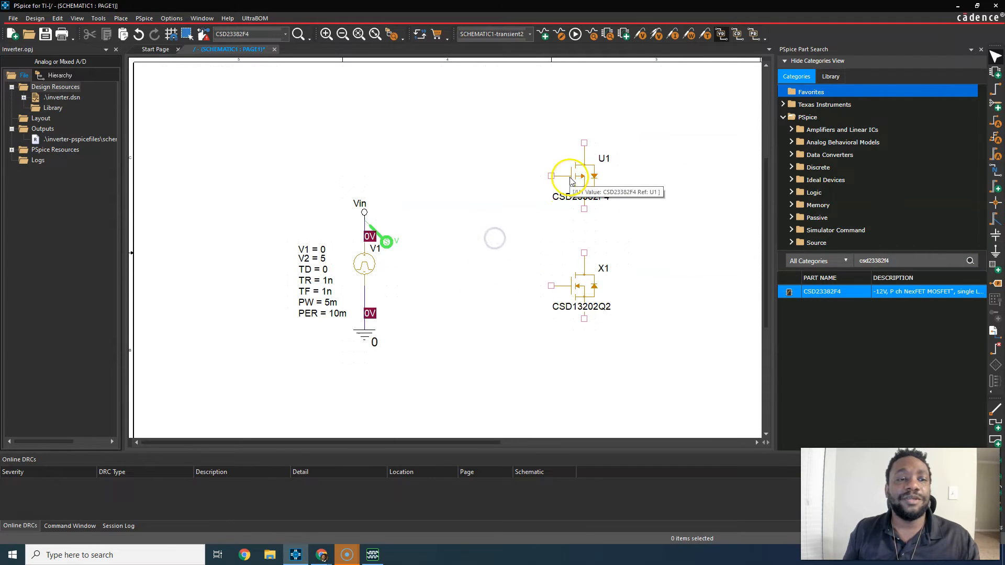
mouse_move(591, 287)
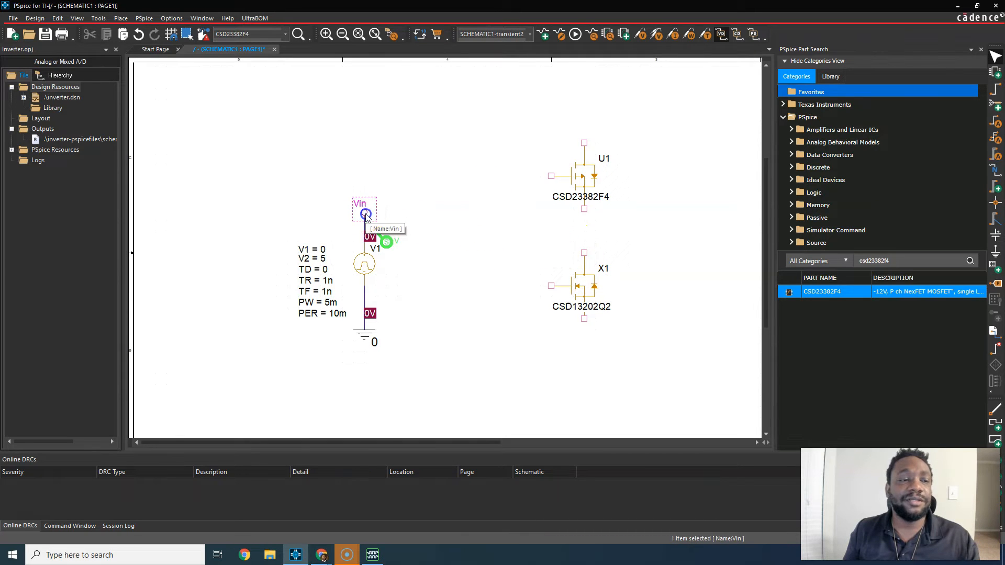
Duplicate the Vin net label and place the copy left of the MOSFETs
click(441, 171)
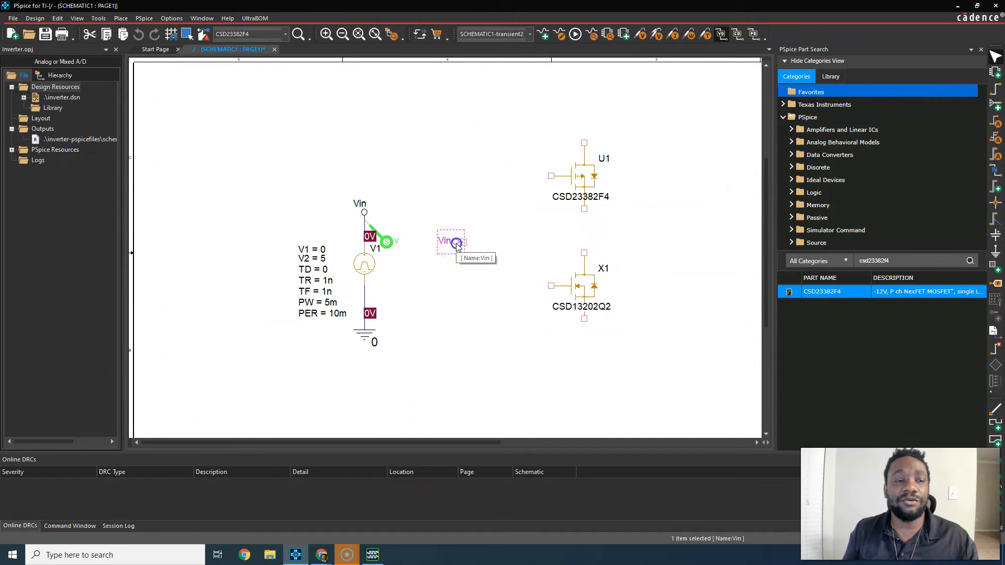
click(487, 194)
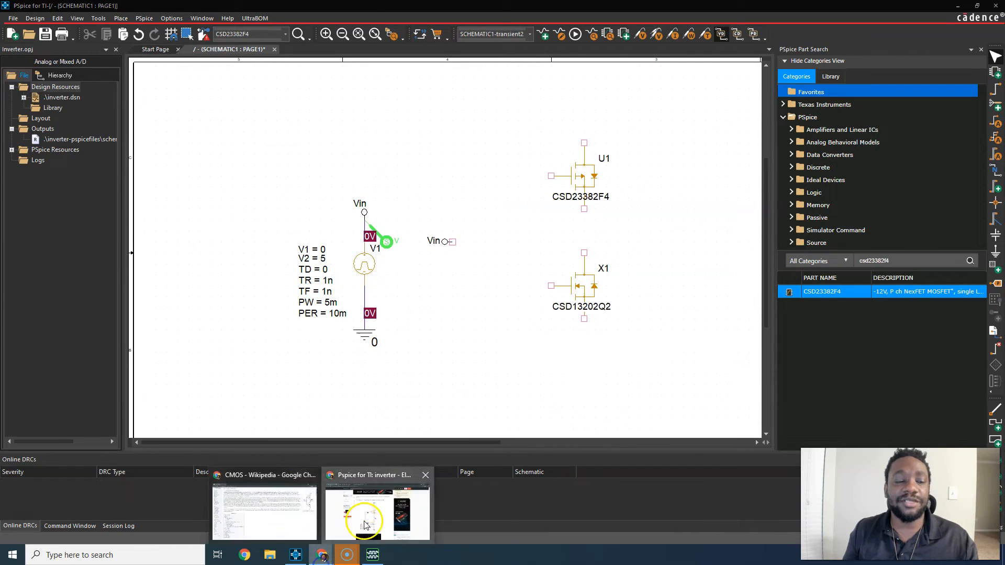
click(377, 514)
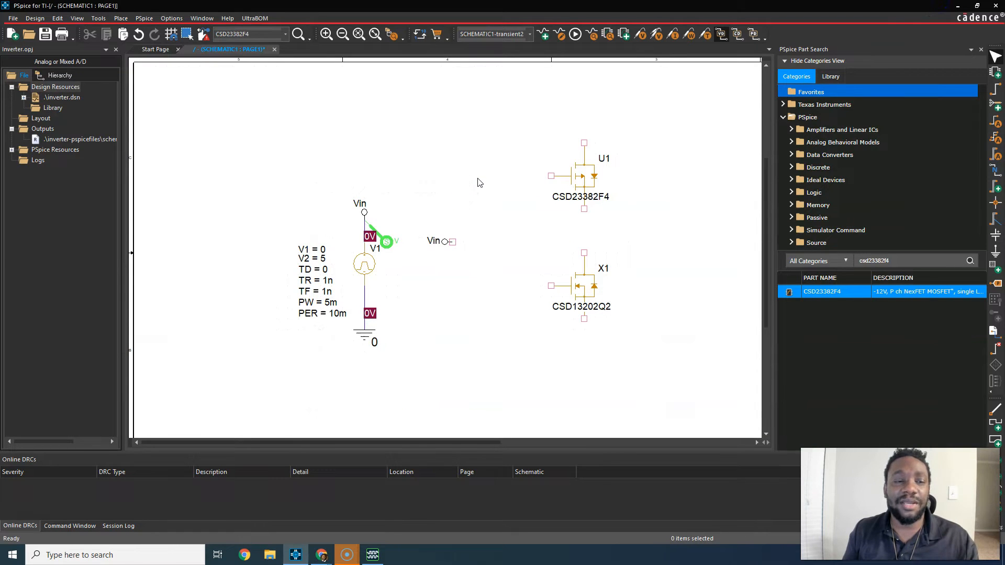
click(120, 18)
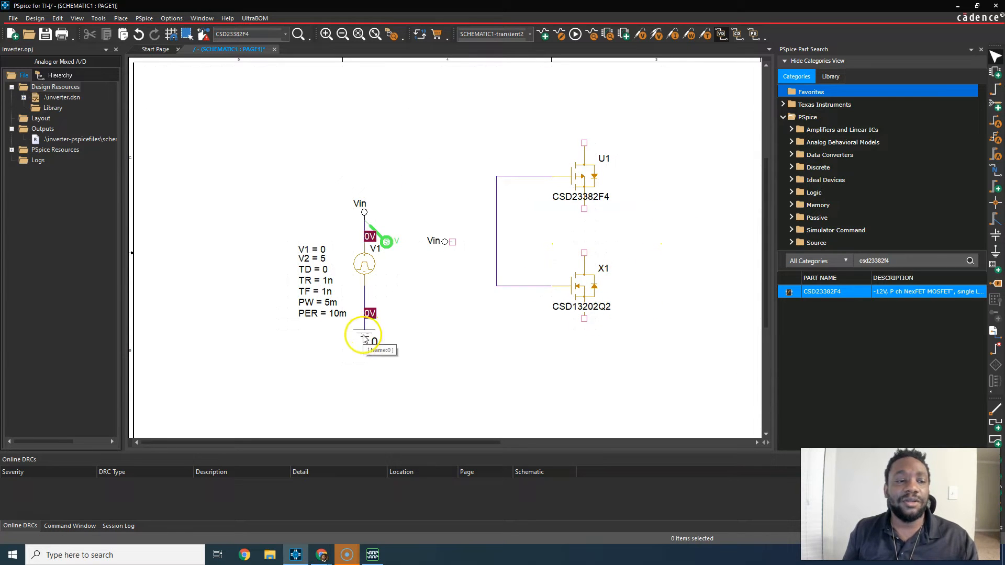
mouse_move(455, 299)
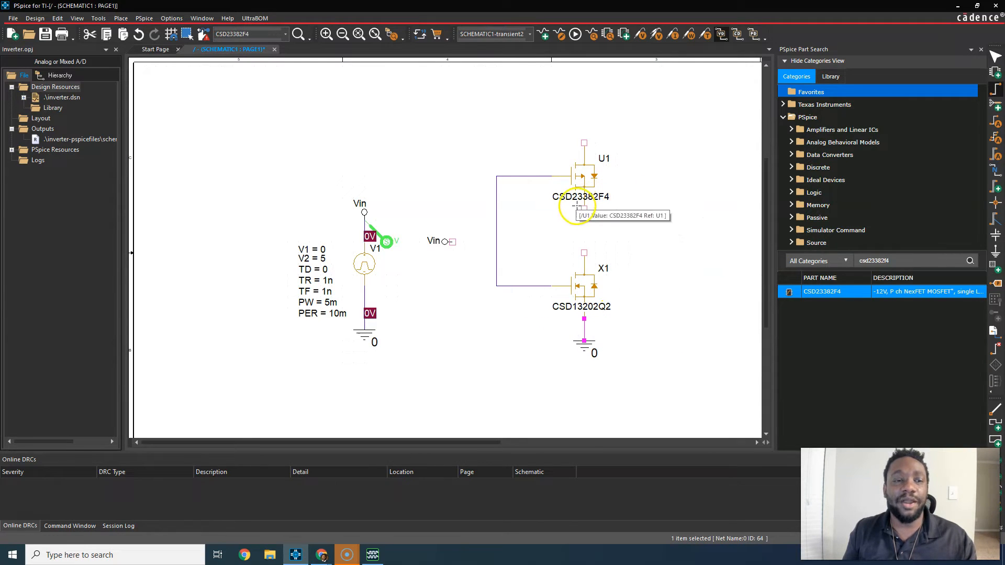
mouse_move(582, 249)
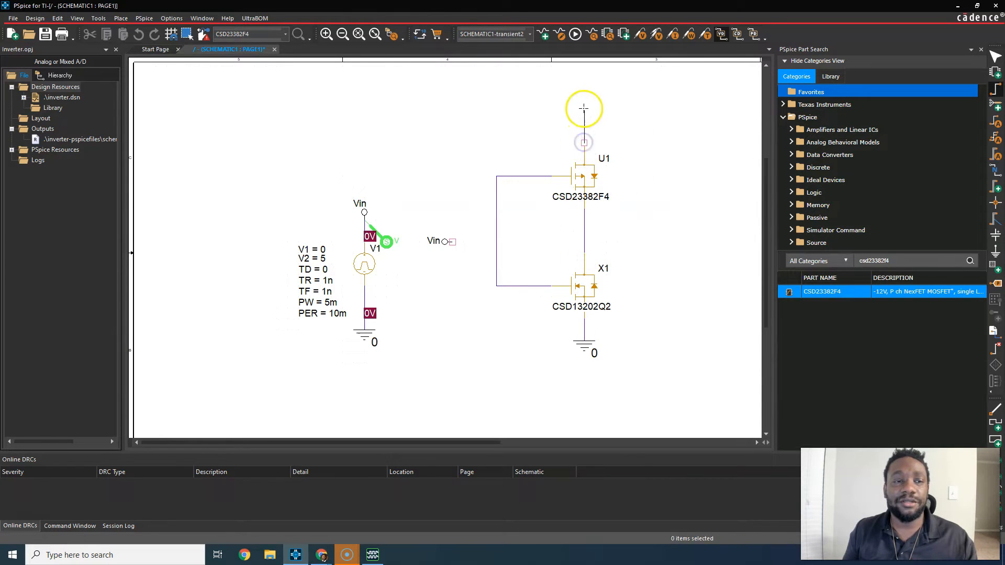
Finish the wire above the P-channel transistor and end the output wire right of the drains
right_click(584, 110)
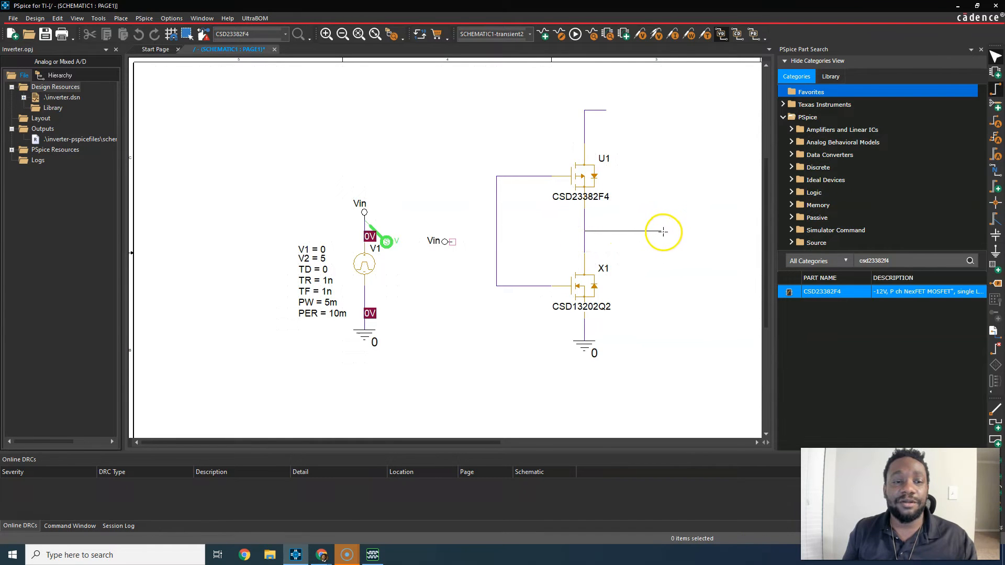
click(622, 231)
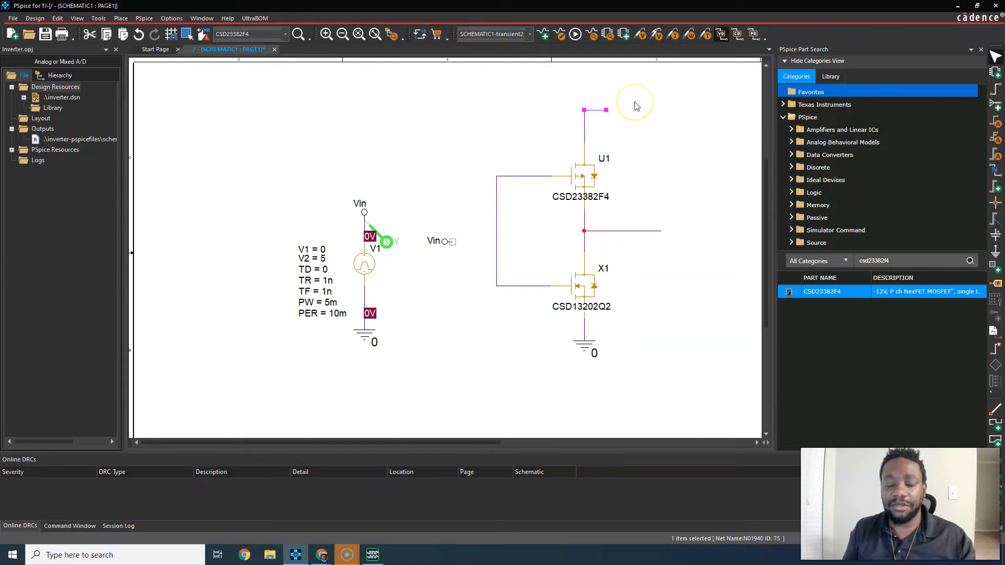
click(626, 100)
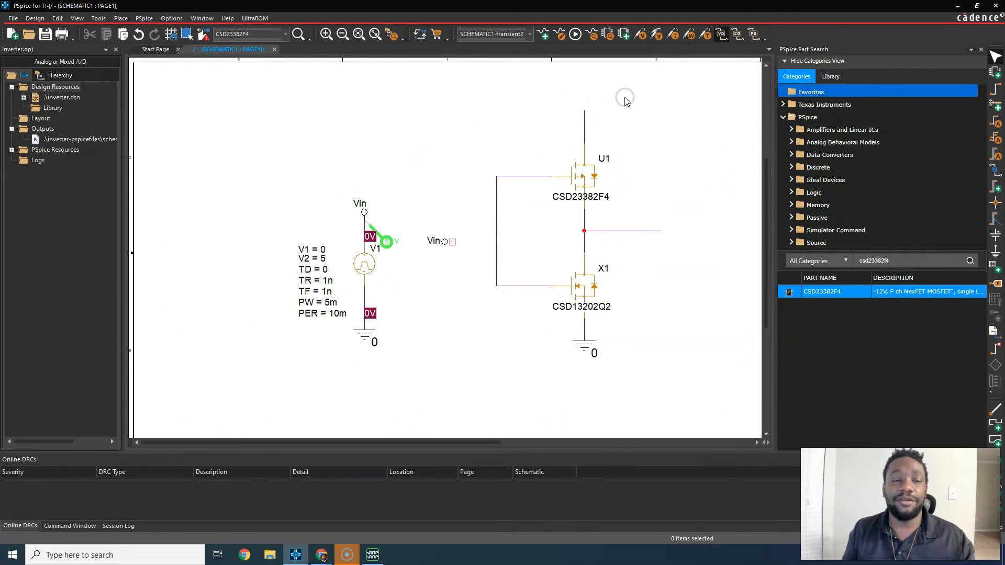
mouse_move(411, 173)
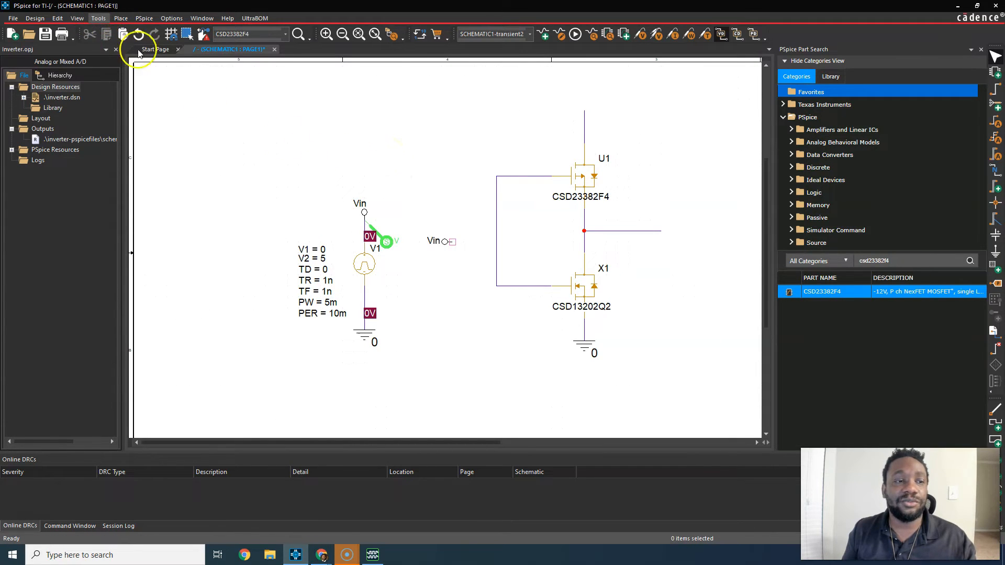
mouse_move(446, 244)
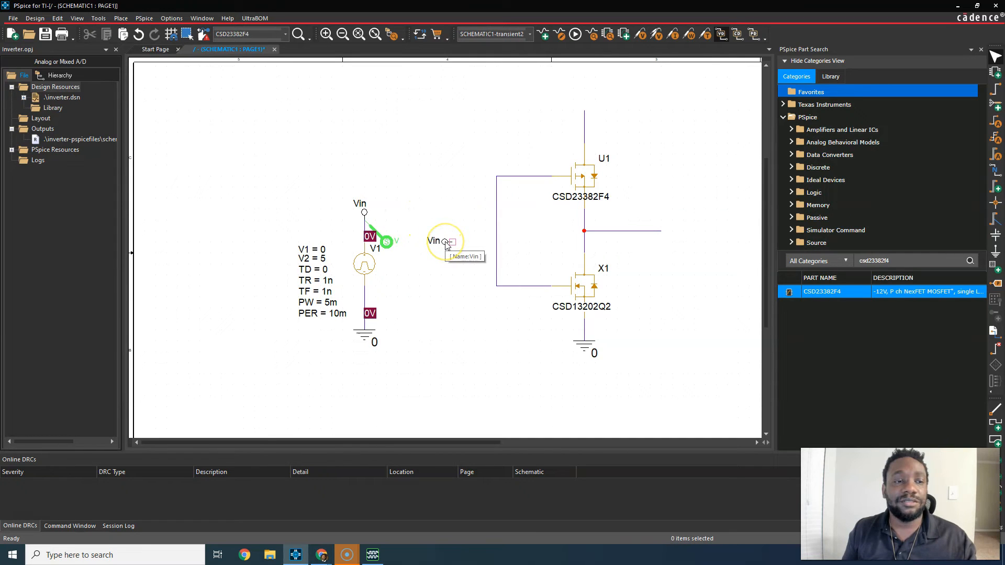
Paste a copy of the Vin label at the output wire end and rename it Vout
click(441, 242)
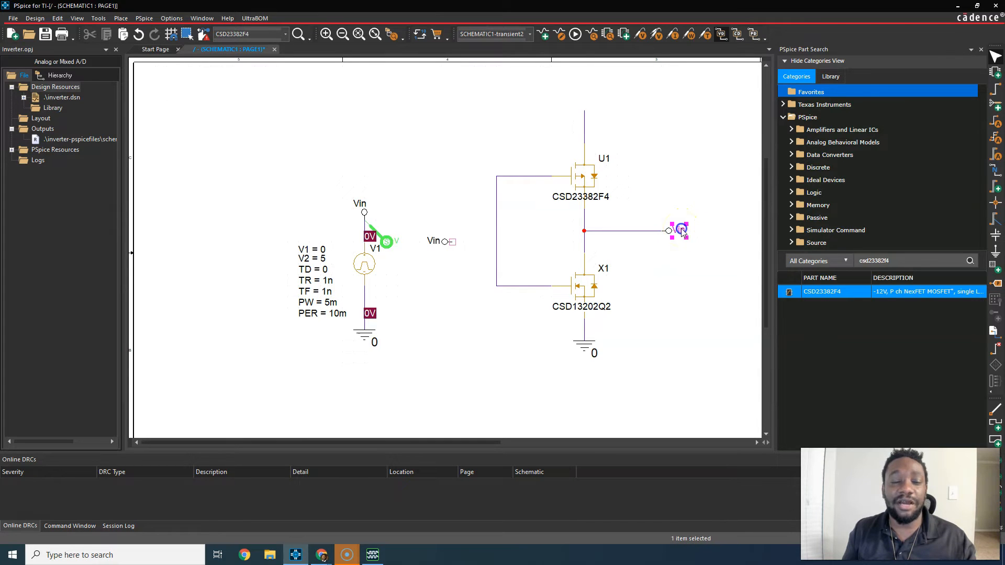
double_click(676, 231)
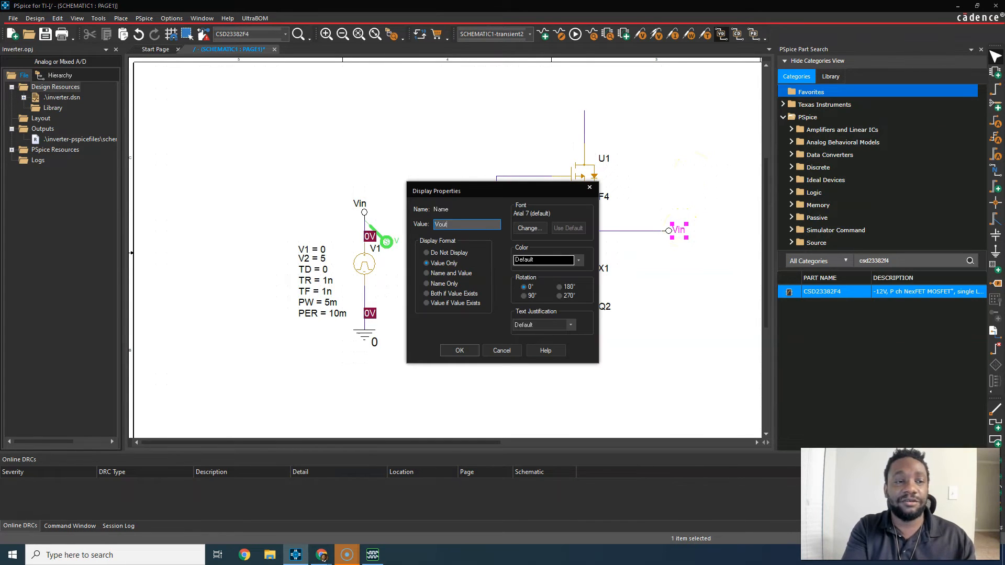
click(460, 350)
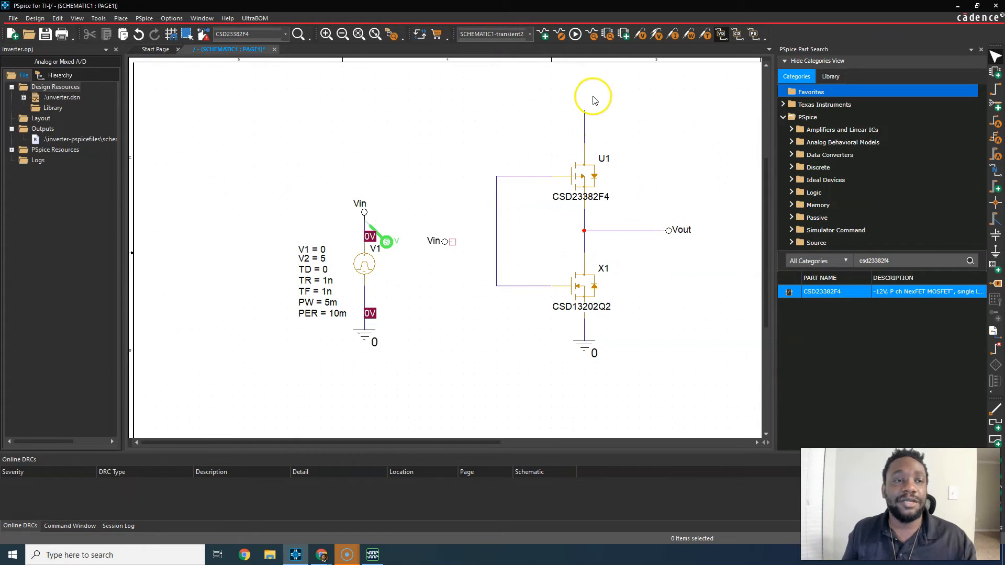
click(120, 17)
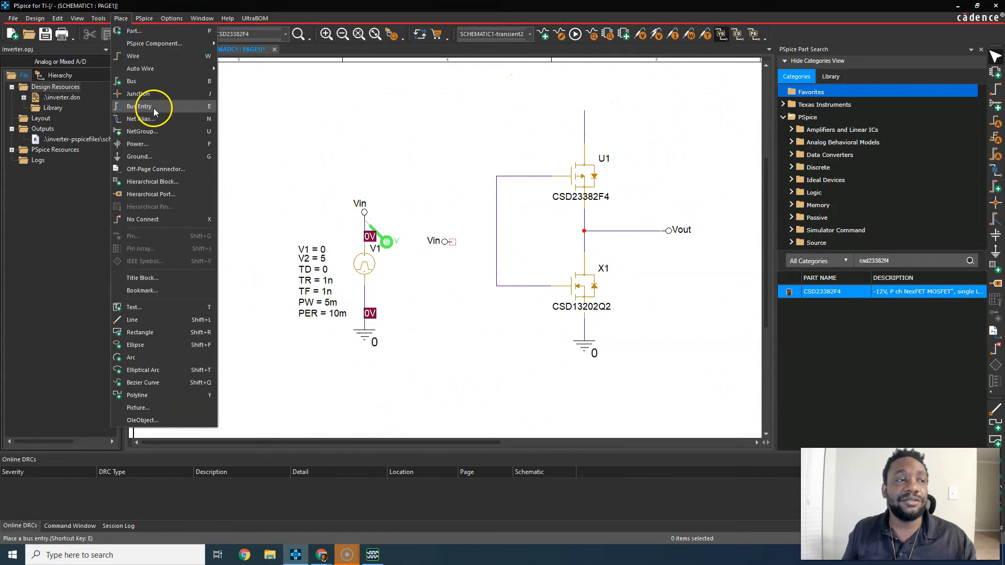
mouse_move(157, 93)
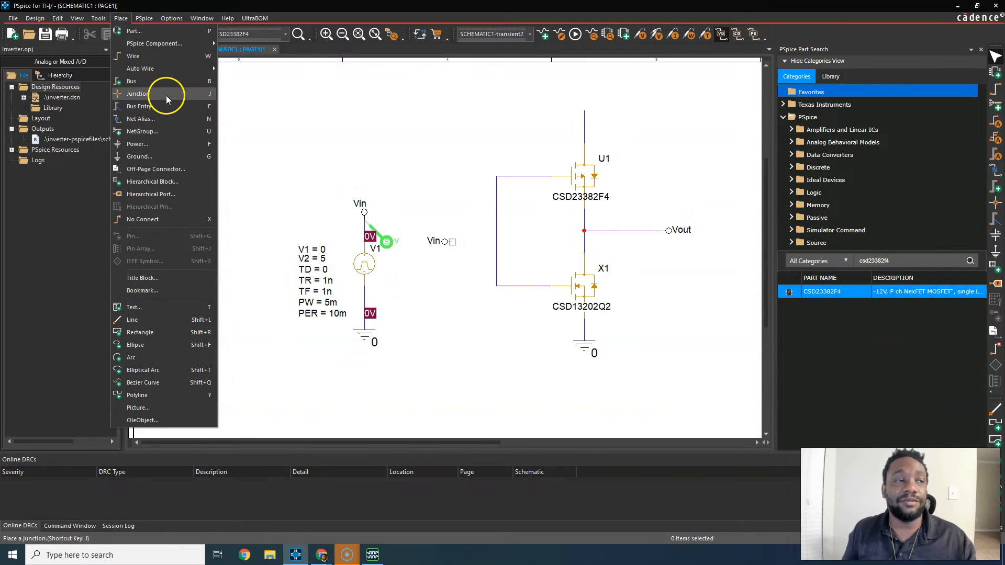
mouse_move(148, 80)
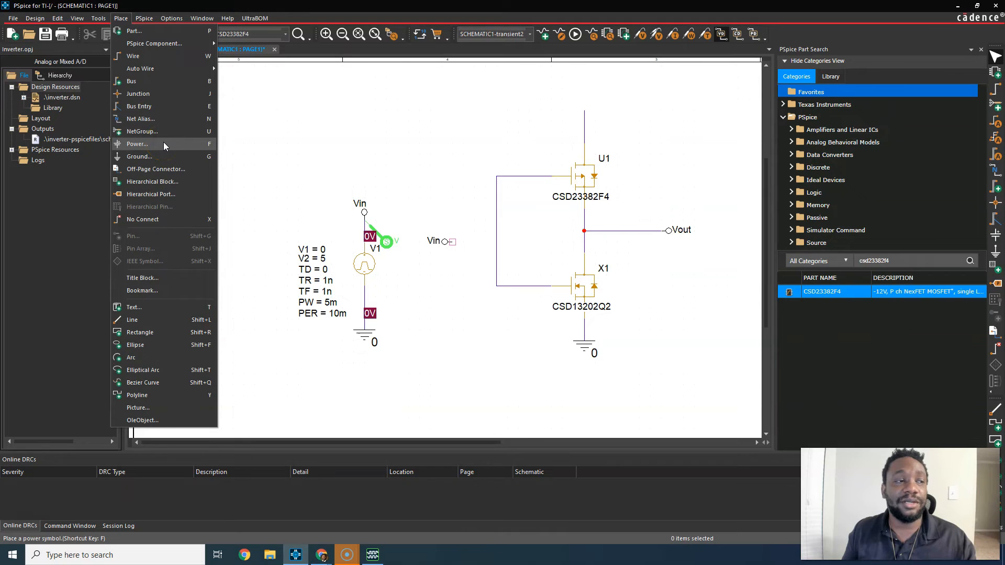
Place a VCC_BAR supply named Vbus atop the P-channel MOSFET and wire Vin to the gates
click(137, 144)
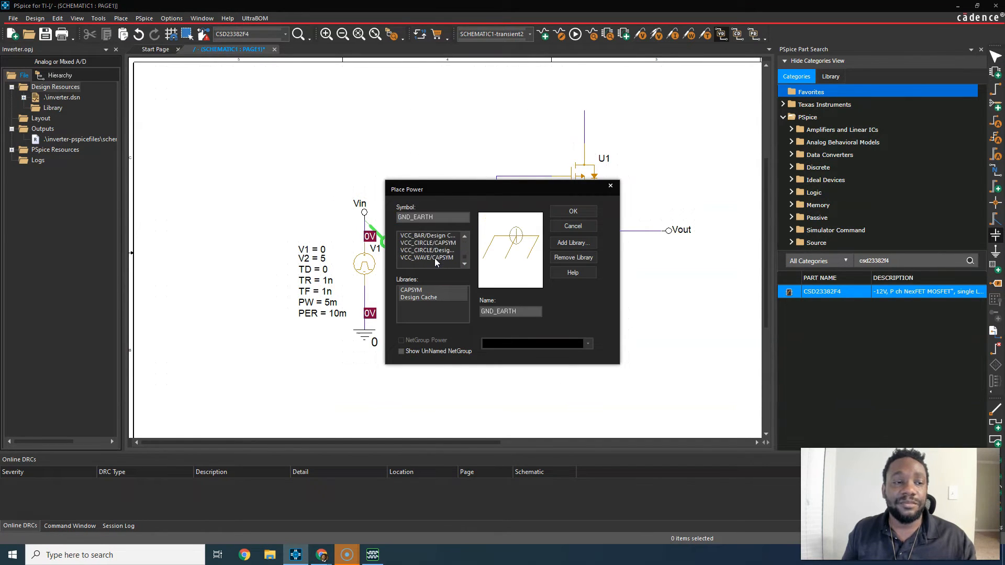
click(426, 236)
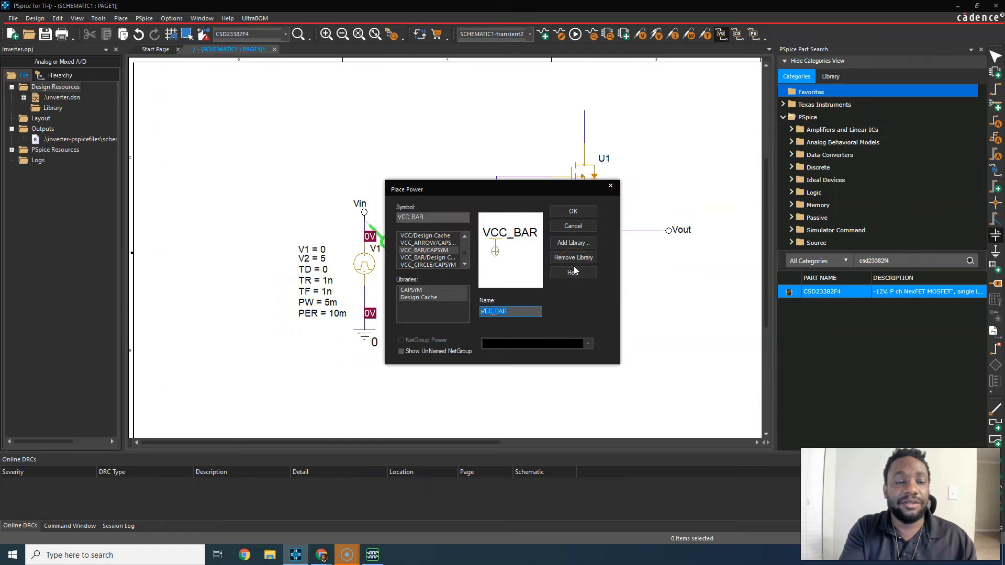
text(Vbus)
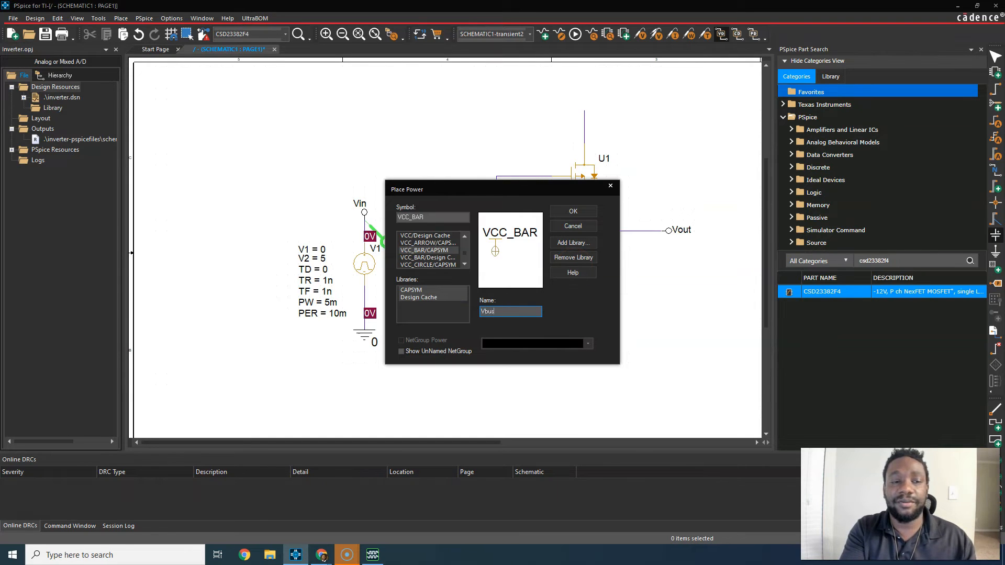
click(572, 211)
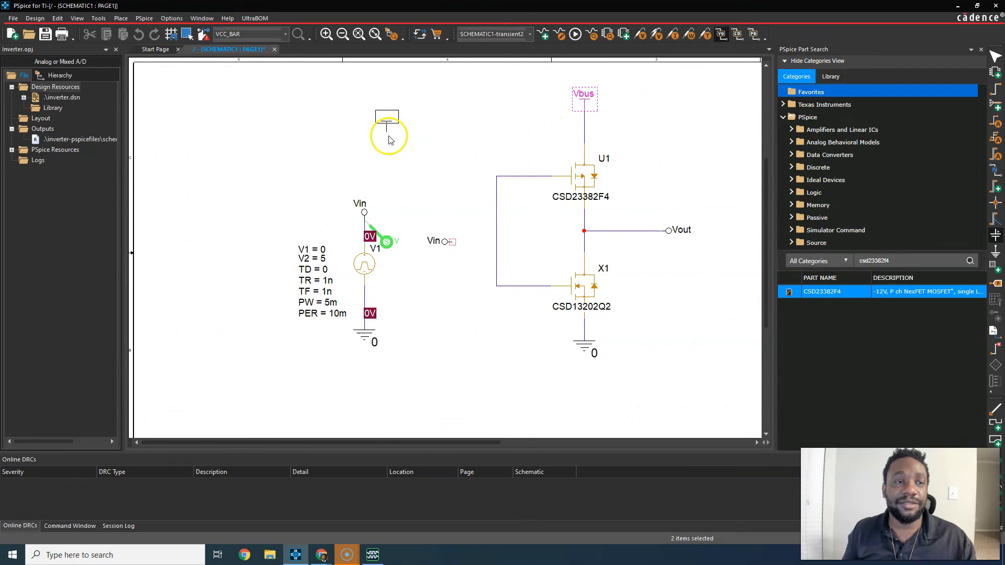
drag(388, 125, 200, 128)
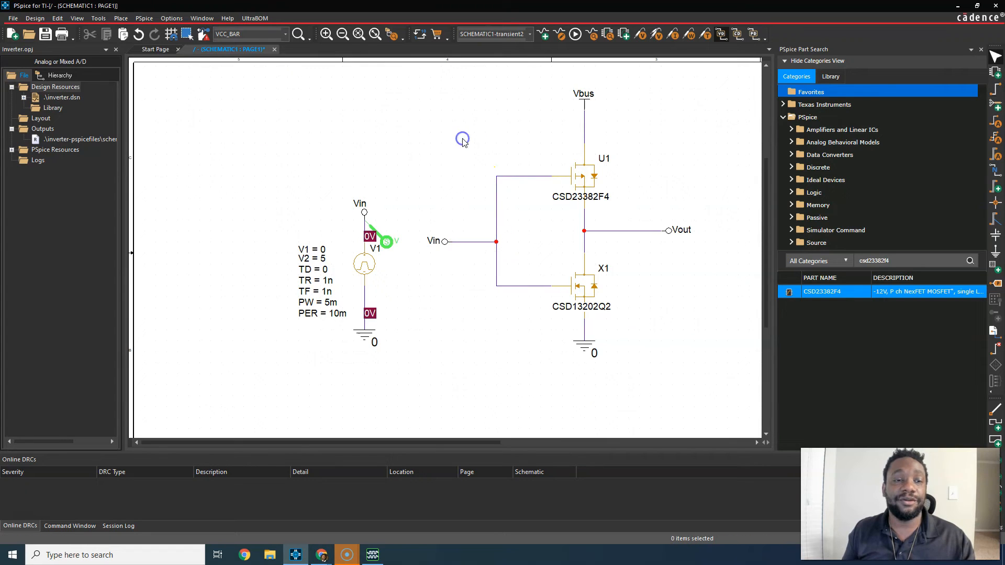
mouse_move(568, 358)
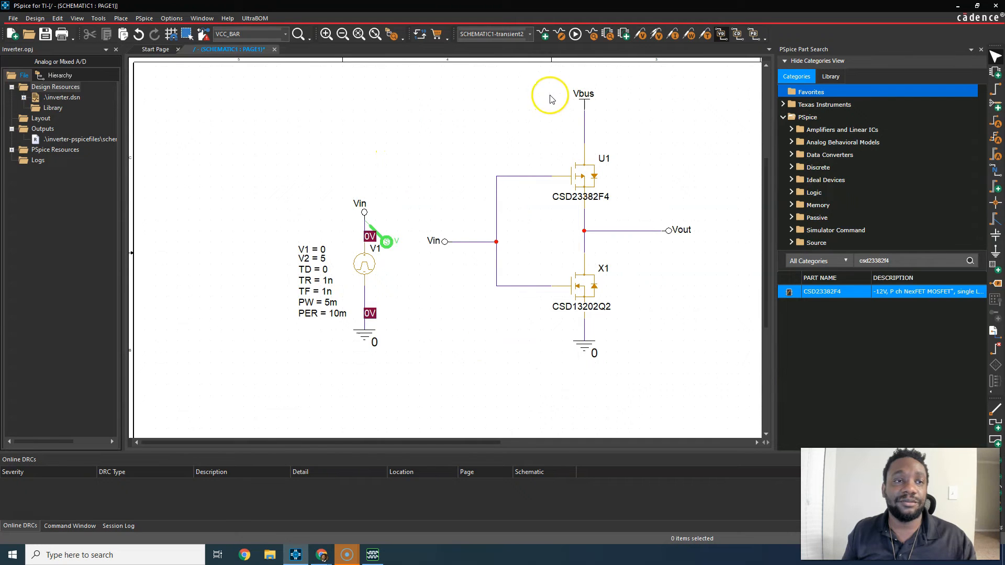
mouse_move(121, 18)
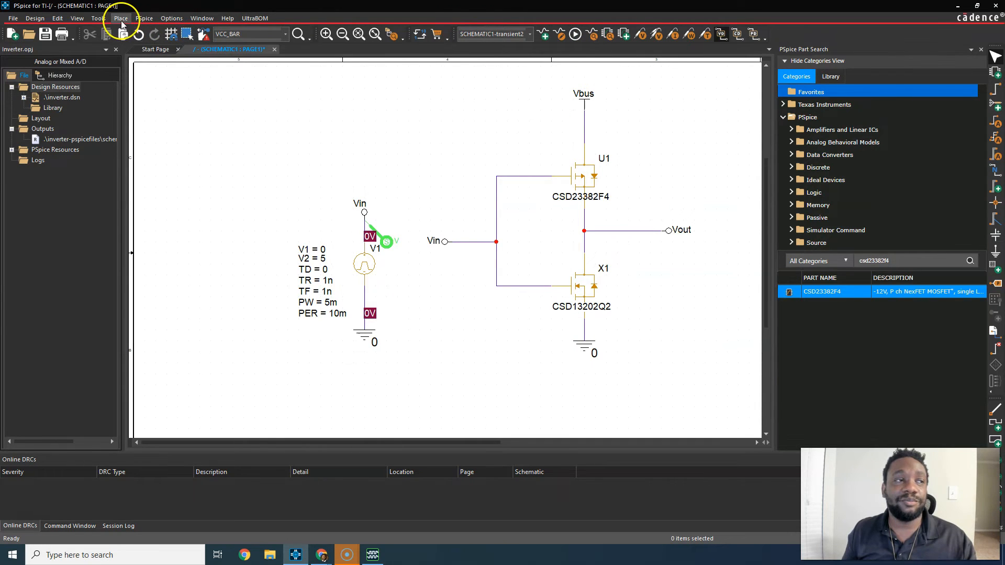
Pick a Voltage Level probe marker to drop on the Vout net
click(145, 18)
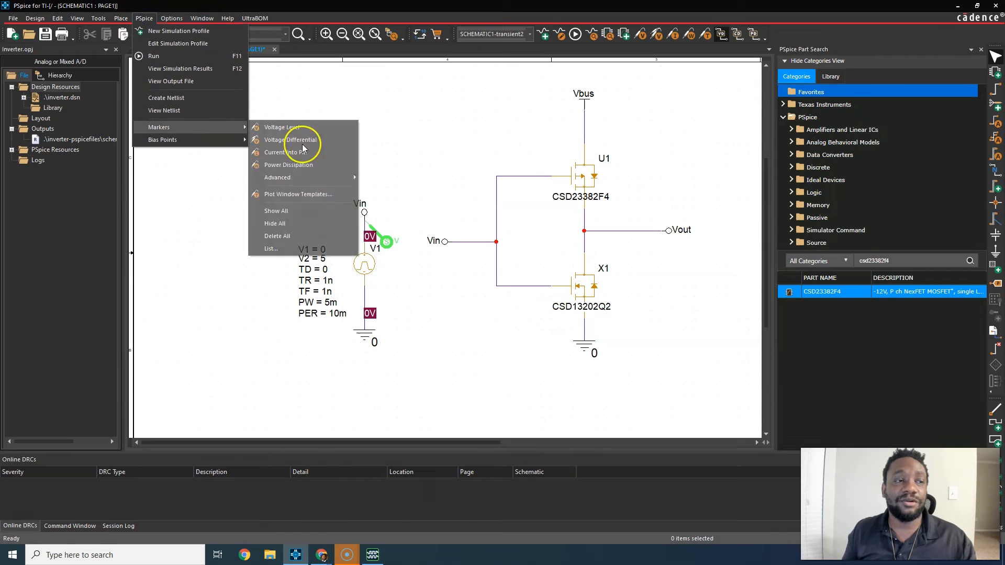
click(286, 152)
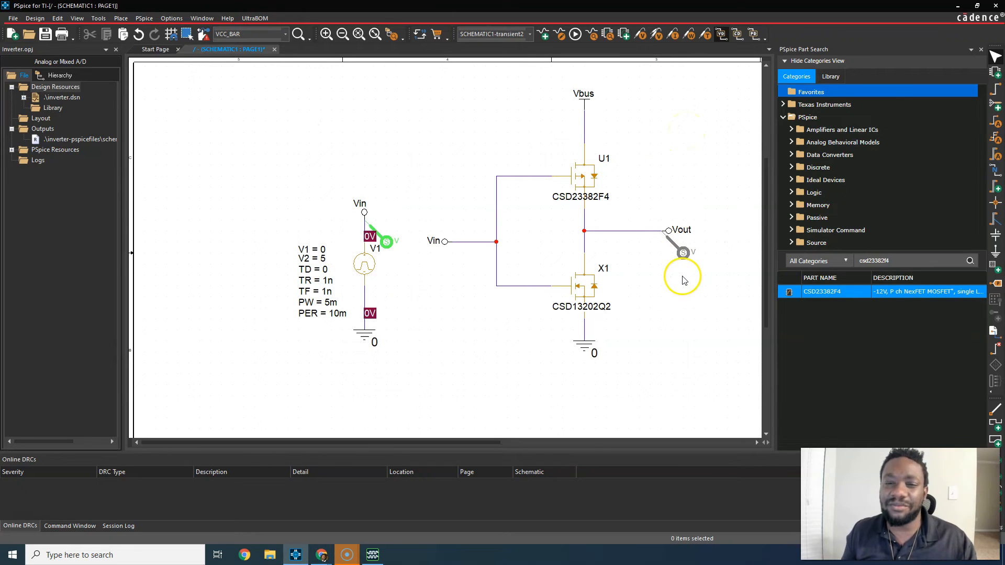
mouse_move(689, 258)
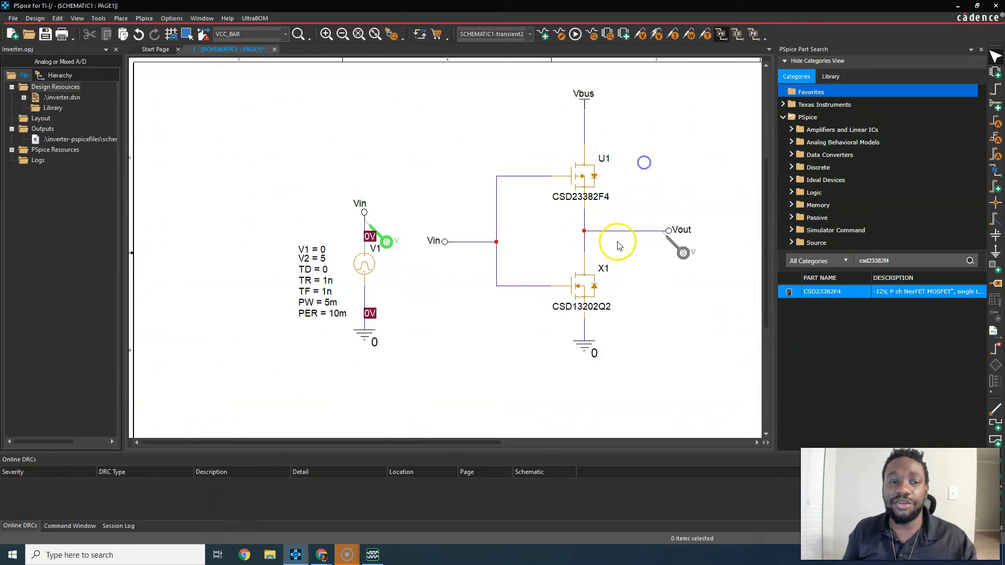
mouse_move(668, 137)
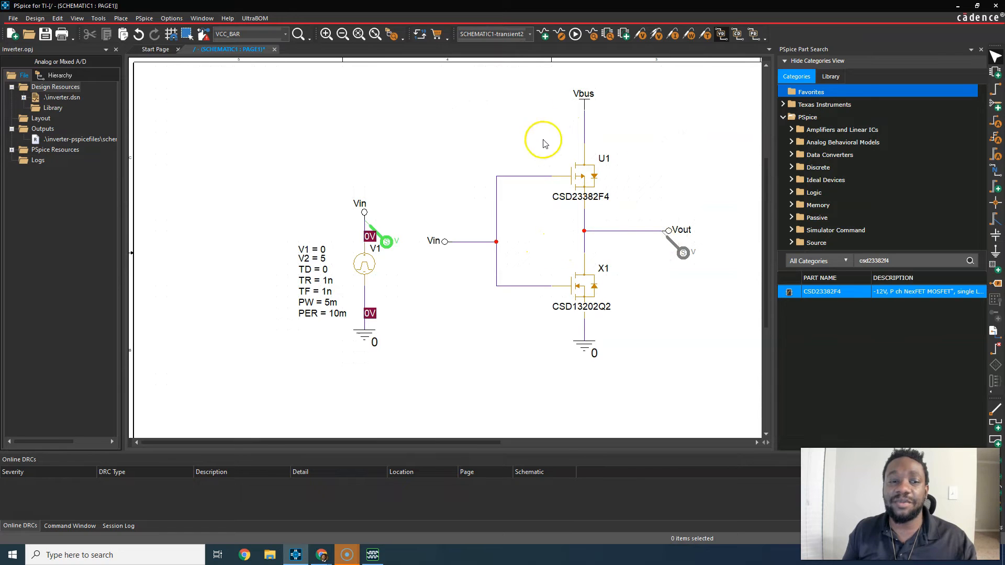
mouse_move(646, 181)
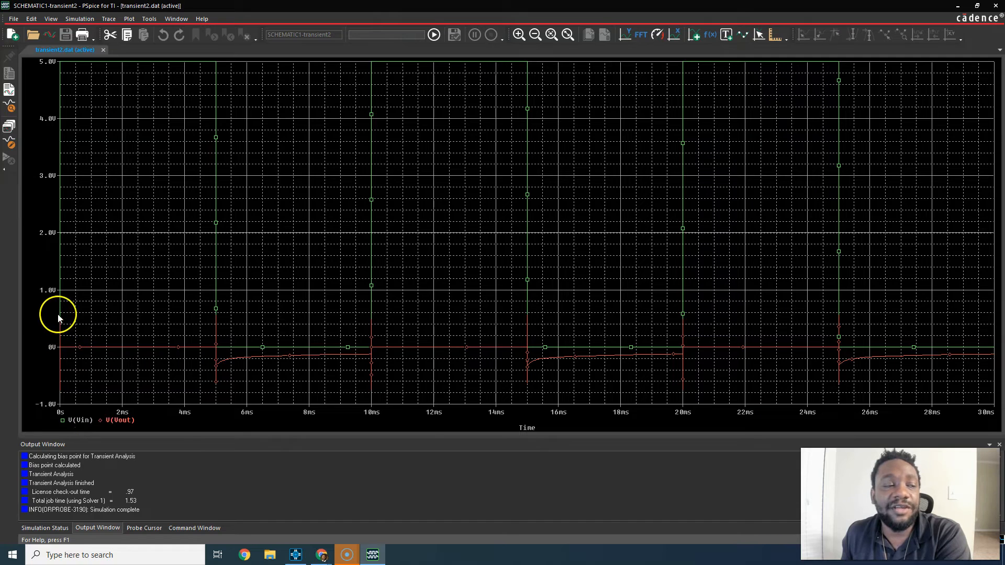
mouse_move(500, 343)
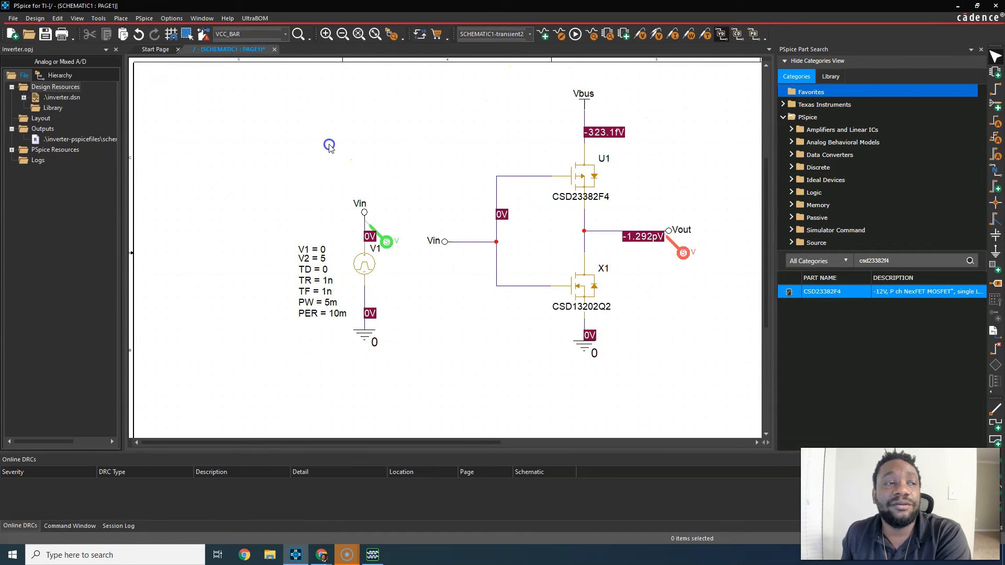
Turn the bias voltage display off and back on, then switch to the Stack Exchange post
click(144, 18)
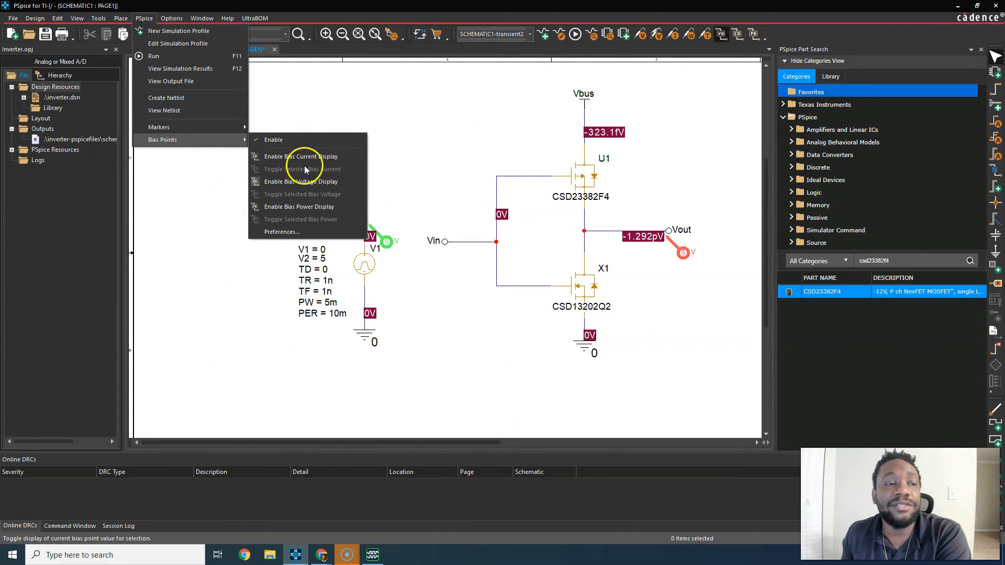
mouse_move(300, 181)
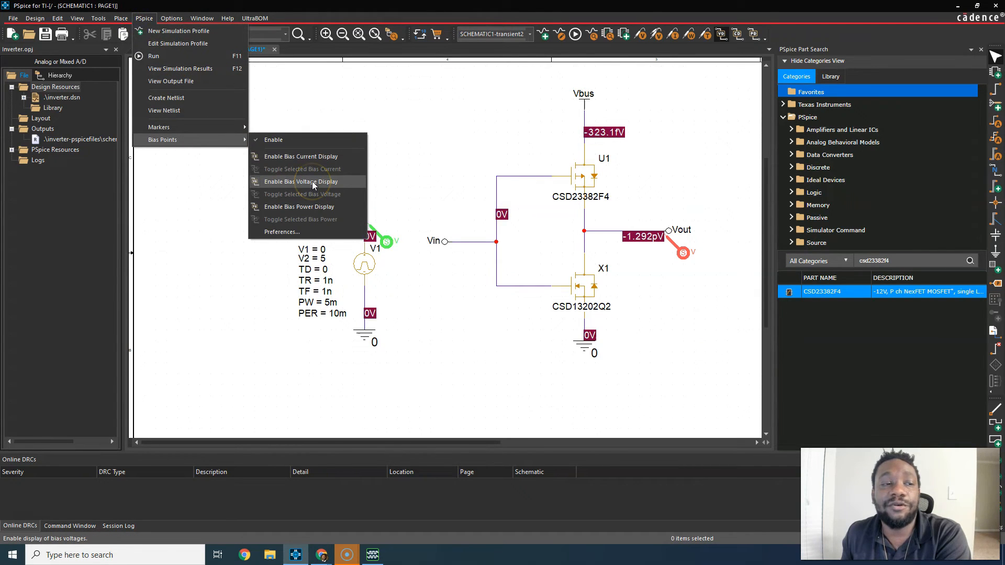
click(305, 182)
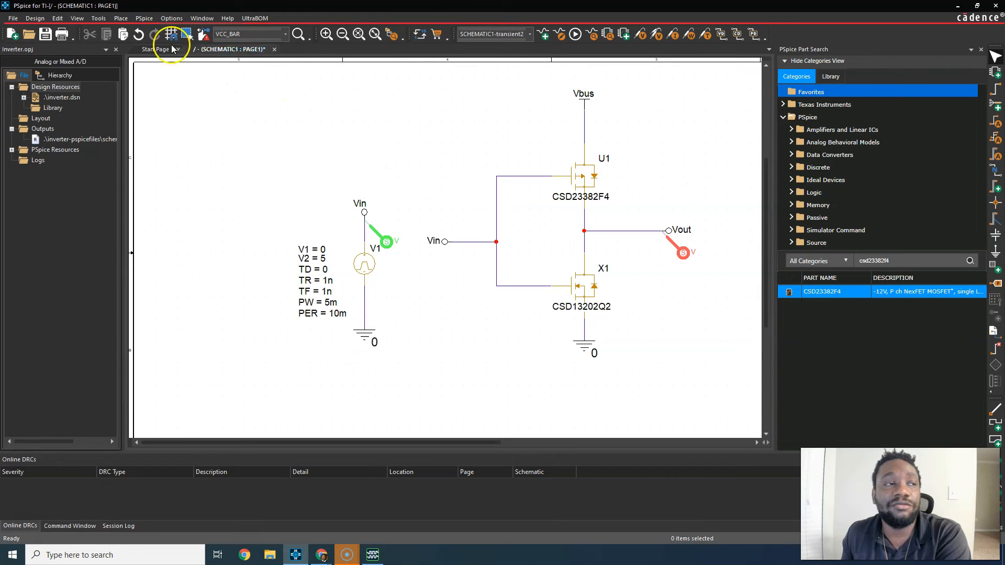
click(144, 17)
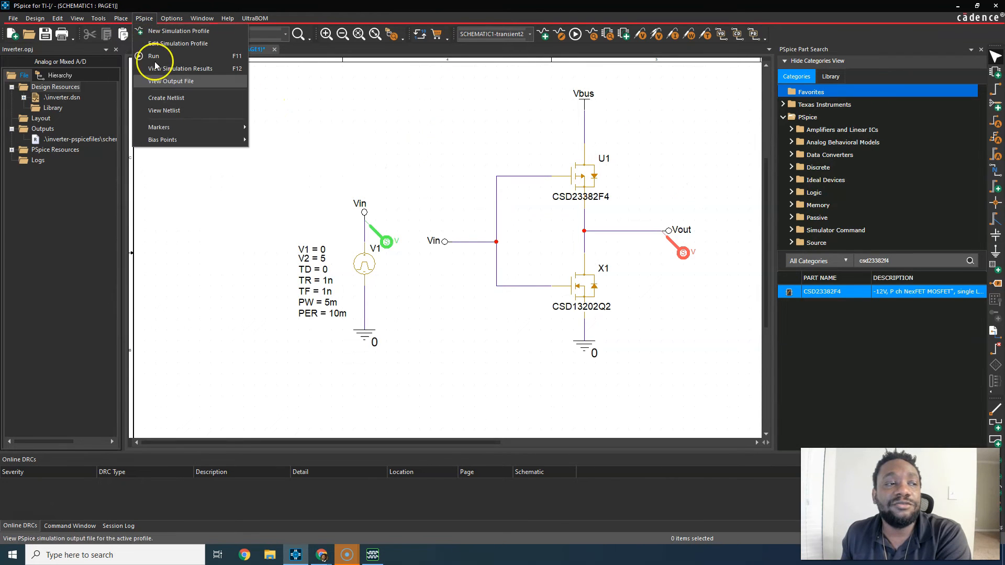
click(163, 140)
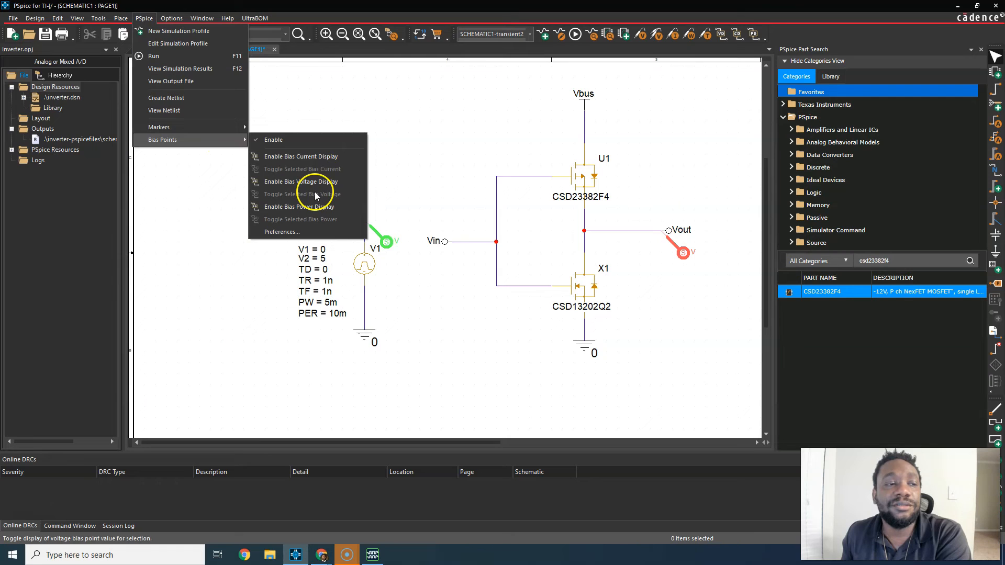
click(299, 182)
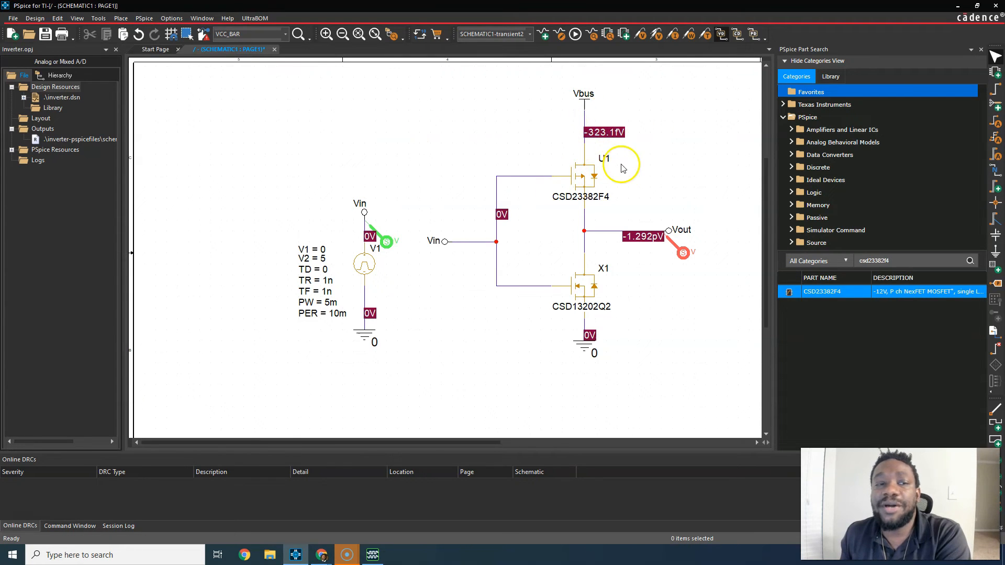
mouse_move(627, 140)
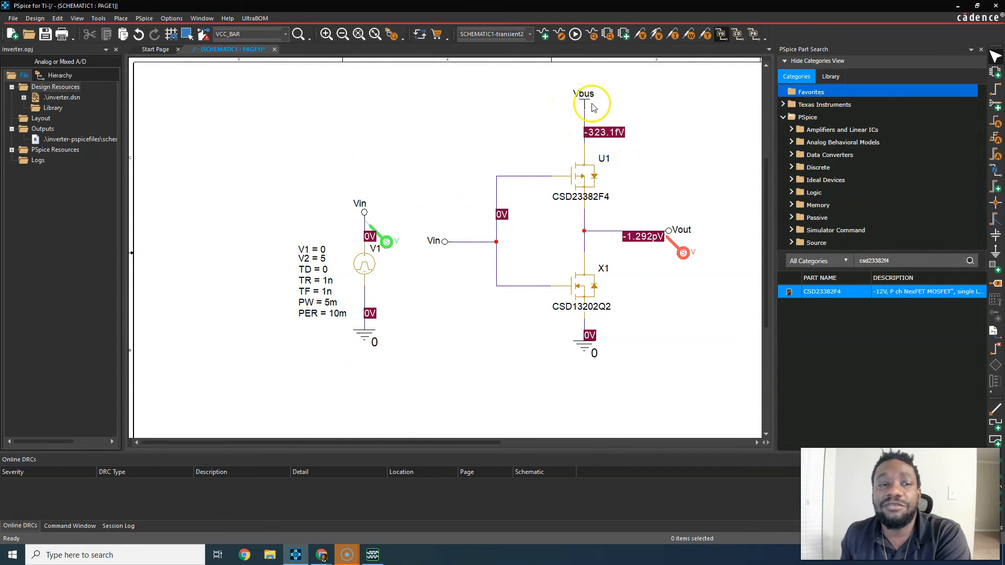
mouse_move(584, 106)
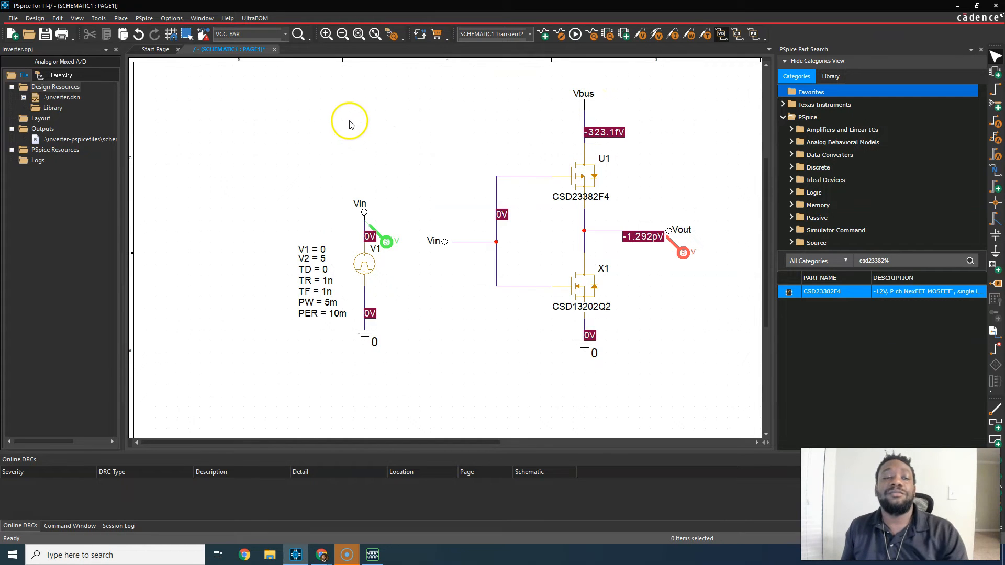
mouse_move(620, 100)
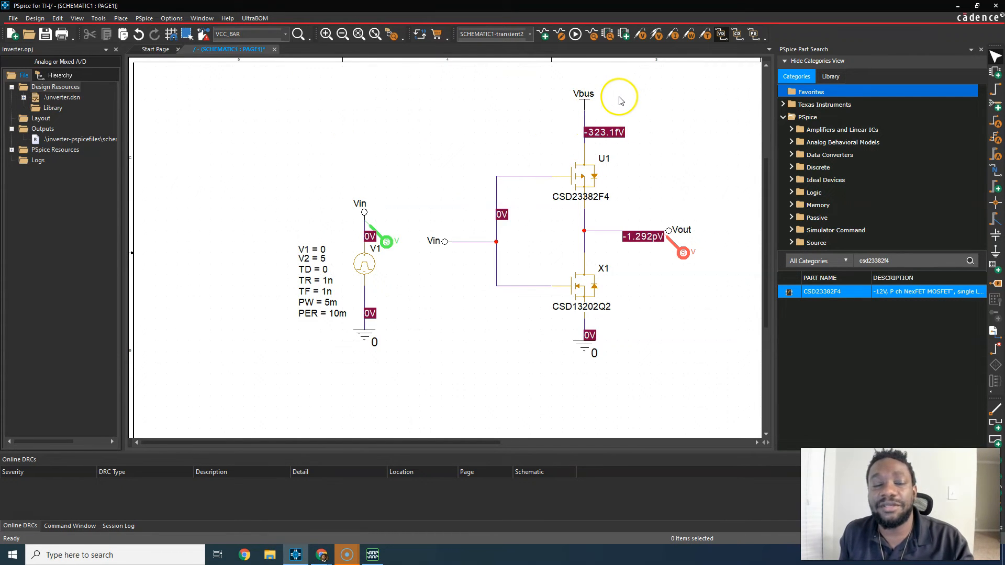
mouse_move(553, 114)
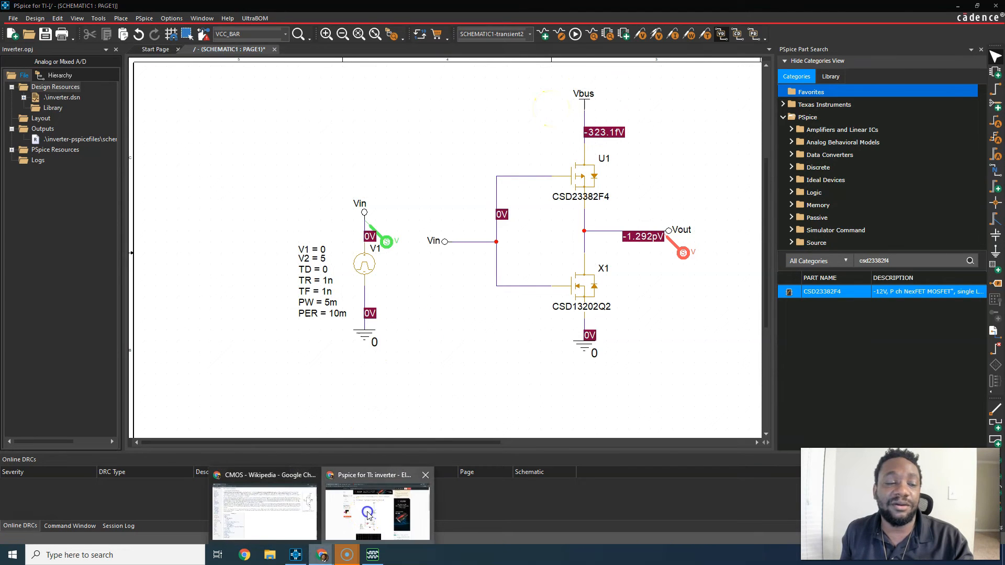
click(377, 513)
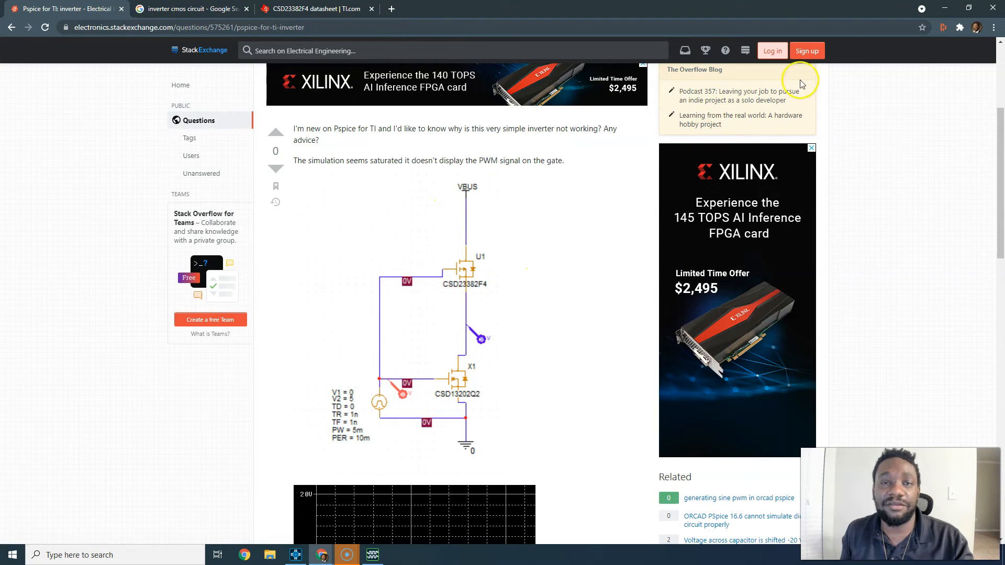
mouse_move(469, 195)
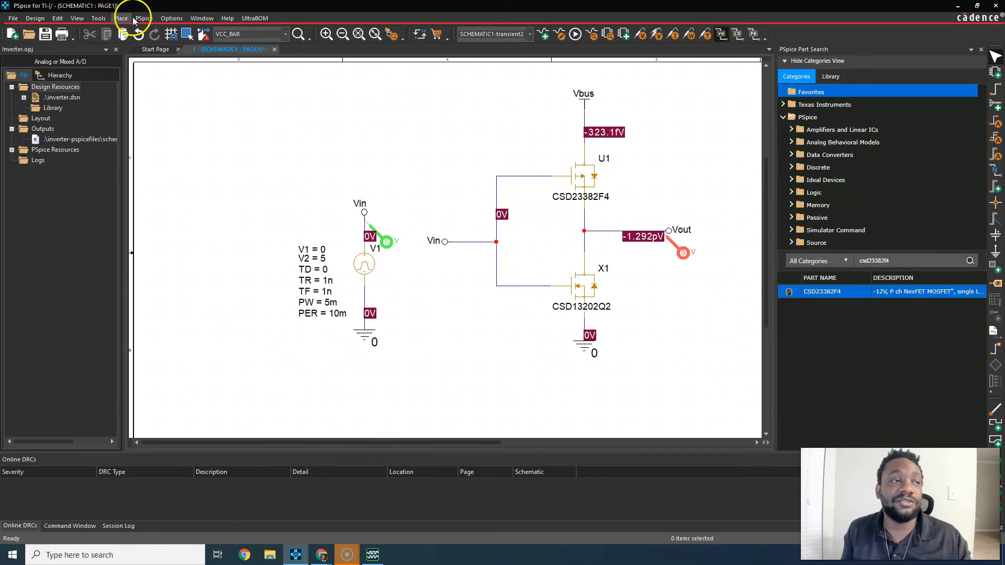
Place VDC source V2 left of the pulse source with a Vbus label above it
click(120, 17)
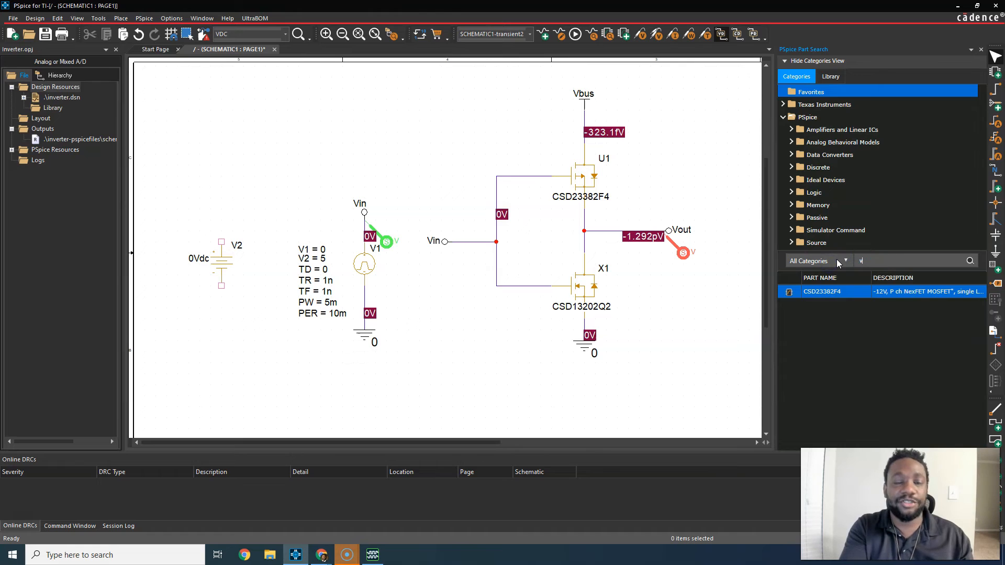
text(vdc)
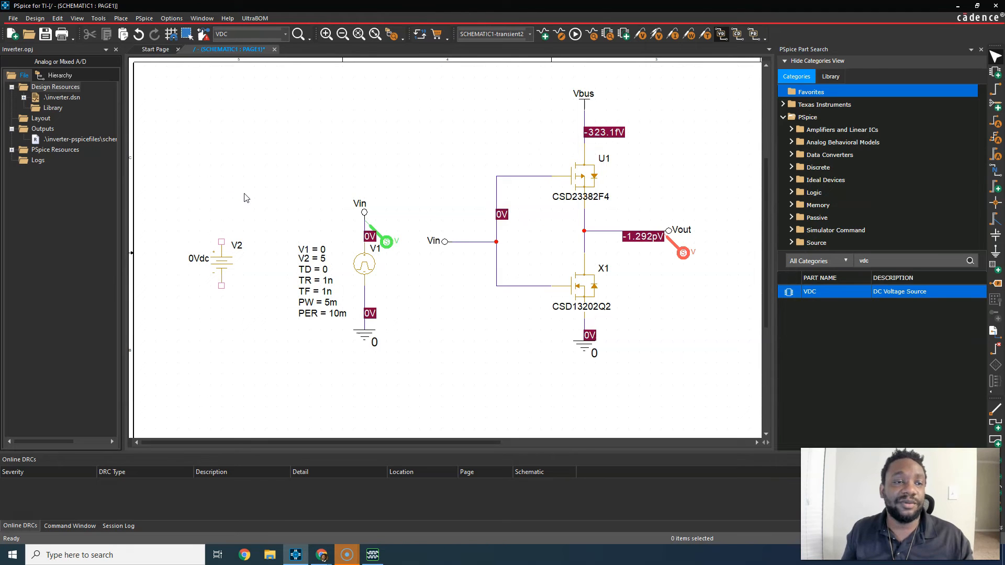
click(583, 95)
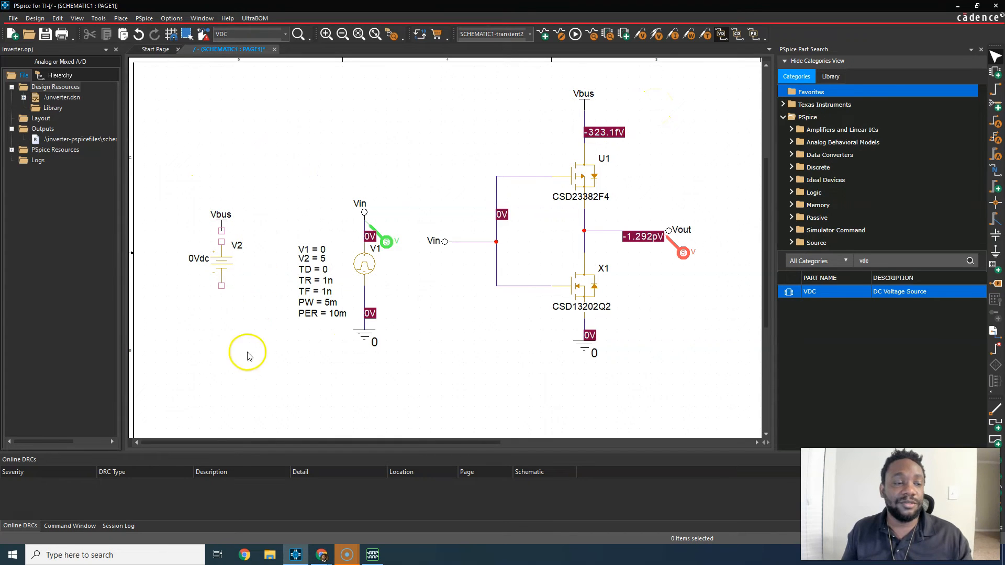
mouse_move(432, 351)
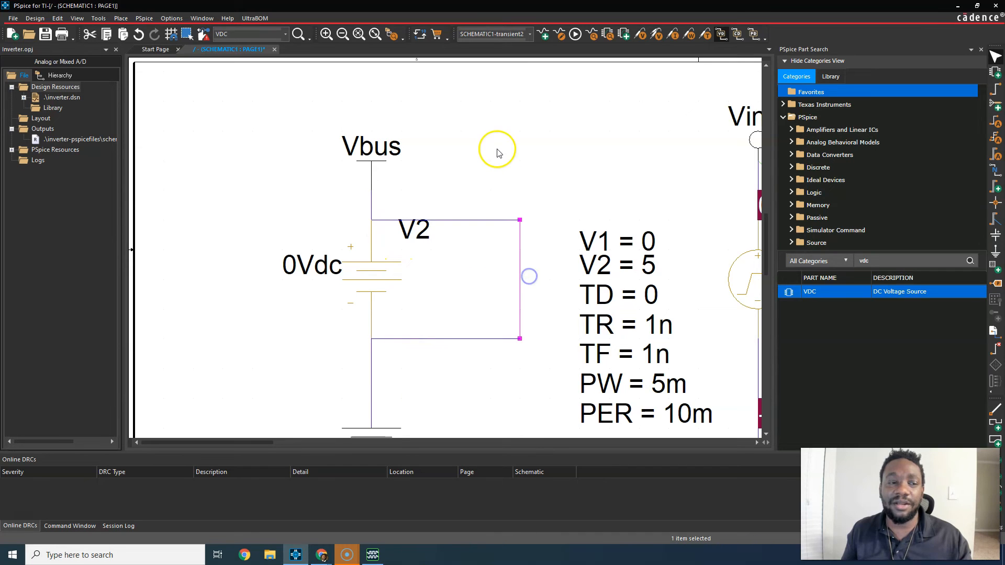
mouse_move(468, 223)
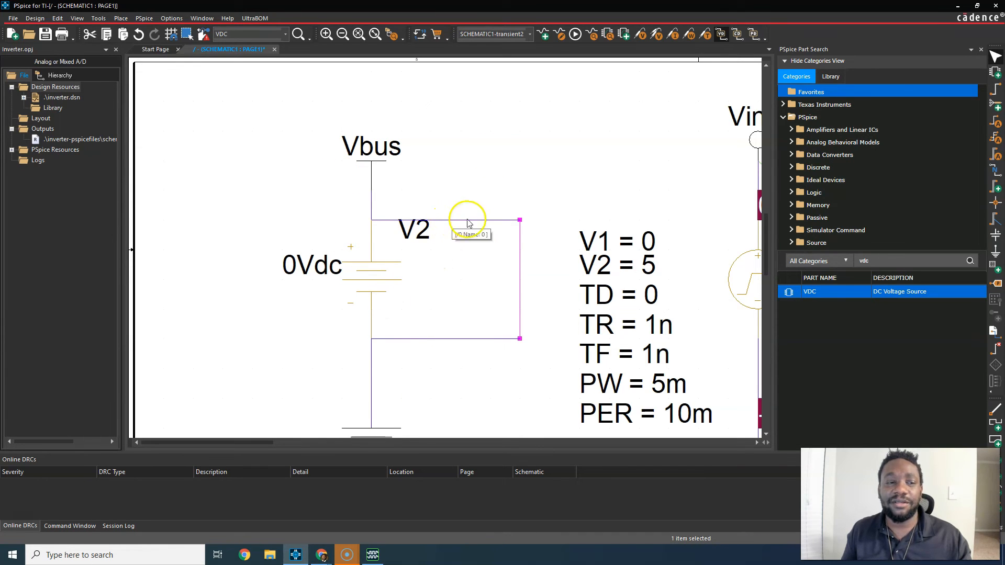
Select the stray wire loop beside V2 for deletion
click(495, 221)
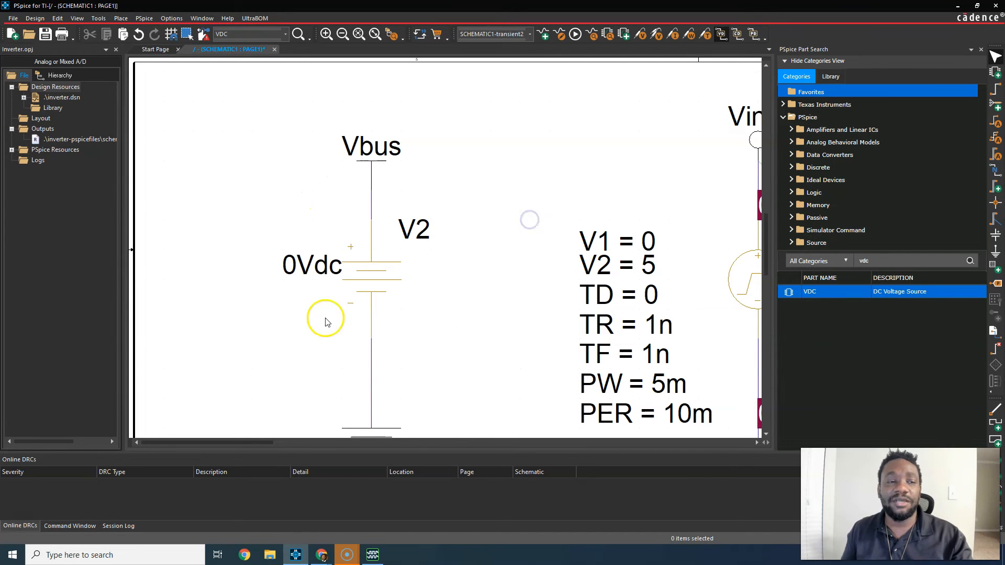
mouse_move(295, 274)
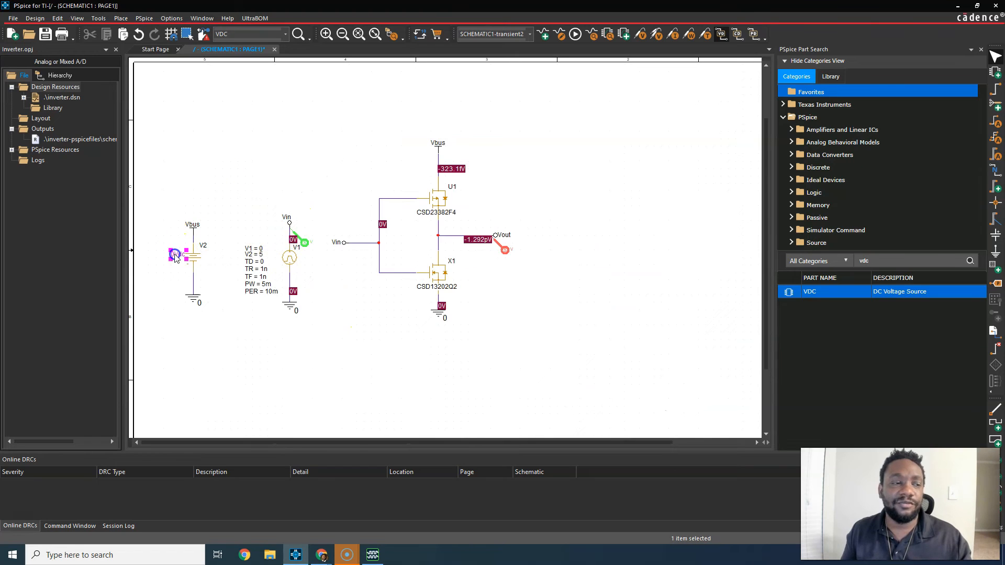
Change source V2's value from 0Vdc to 12Vdc
double_click(178, 254)
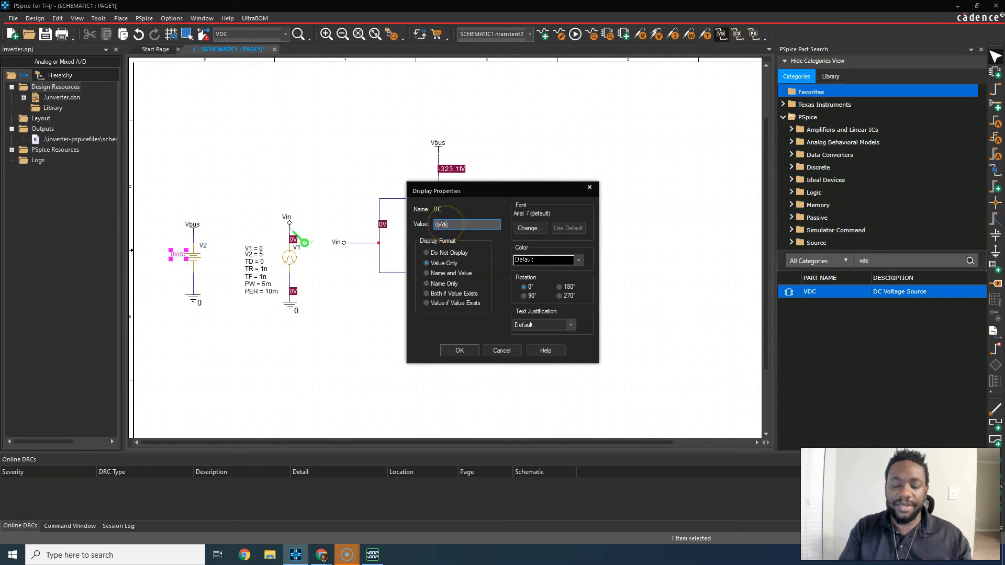
click(459, 350)
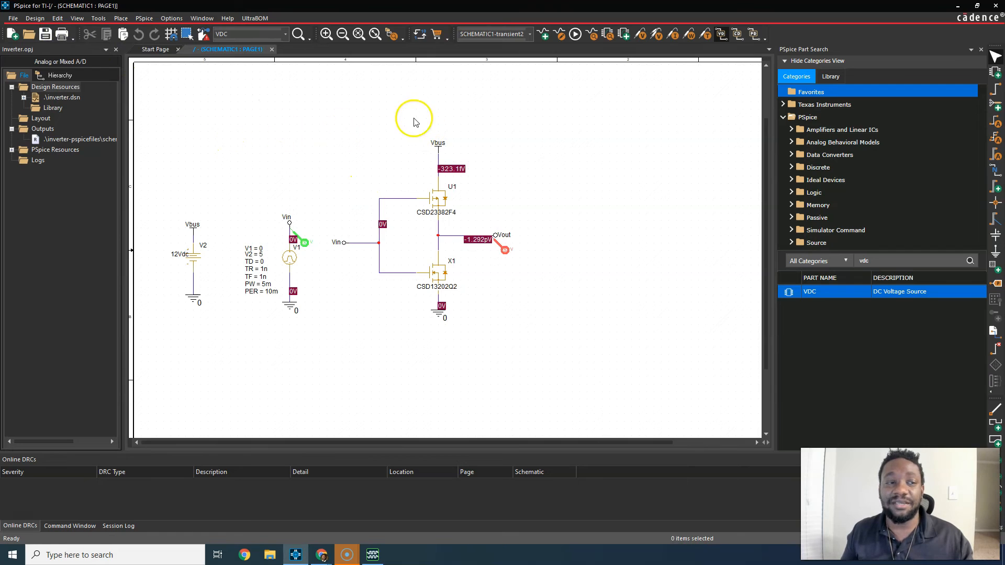
mouse_move(574, 34)
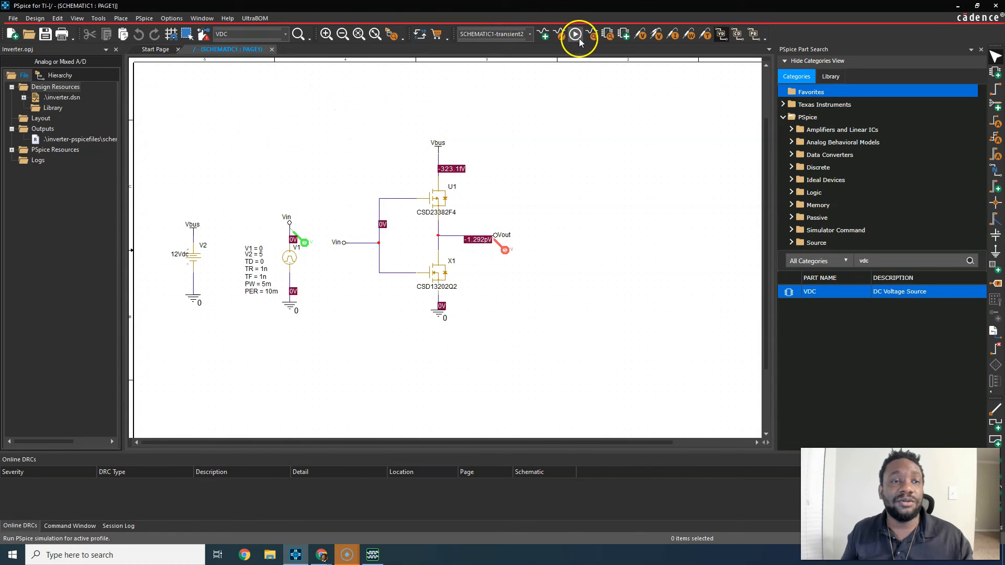
Run the transient simulation, then close the stalled Probe window and confirm stopping it
click(143, 18)
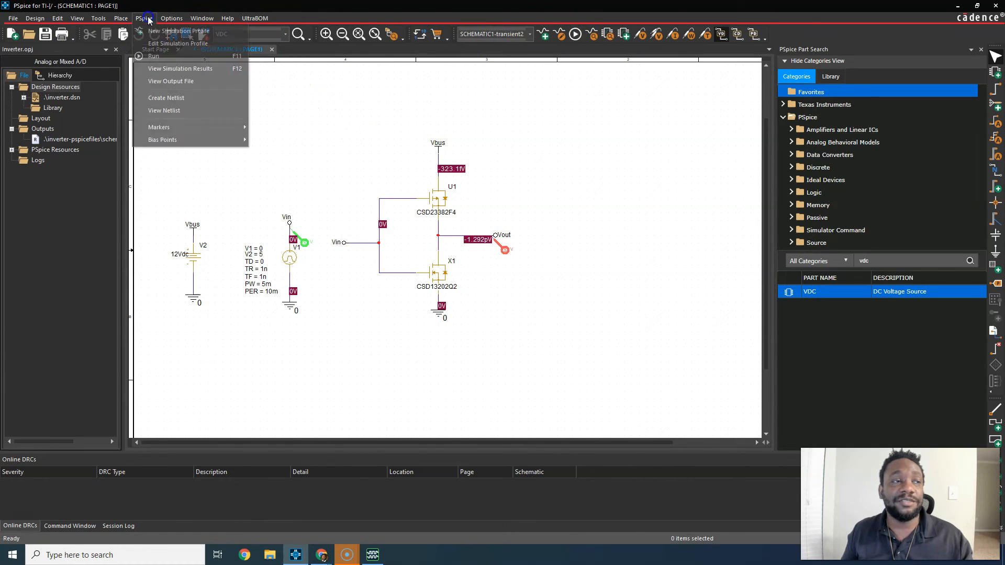
mouse_move(154, 56)
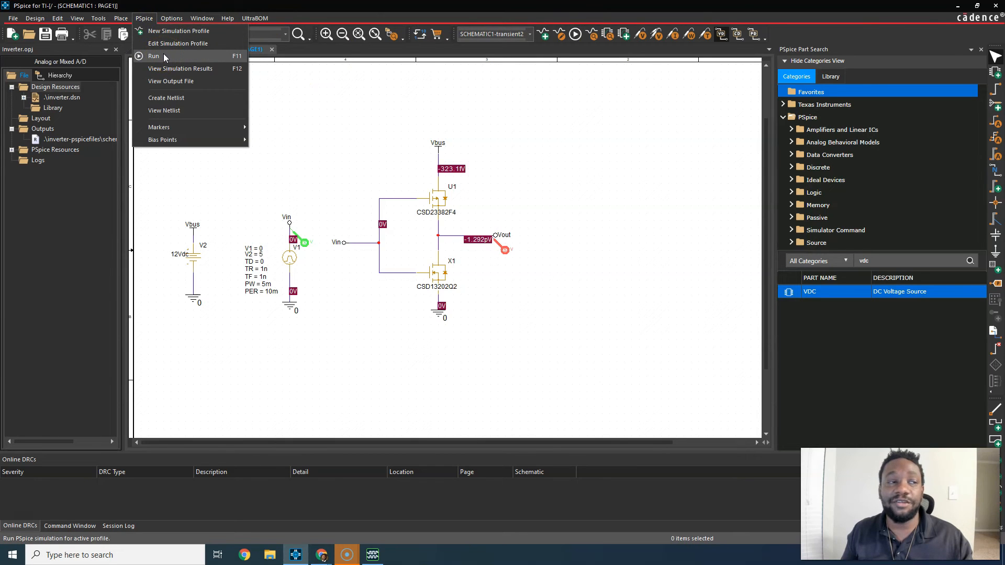
click(154, 56)
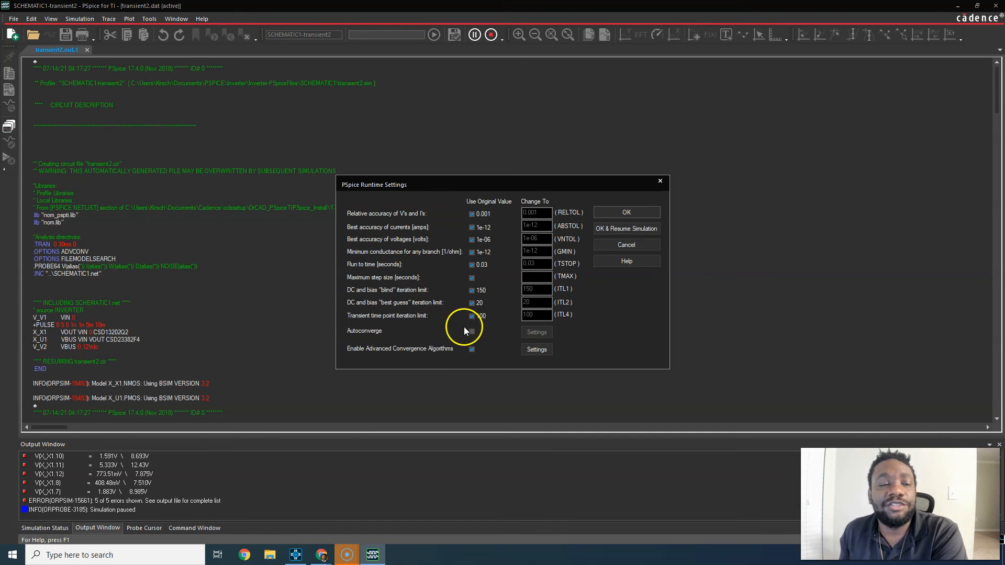
click(627, 228)
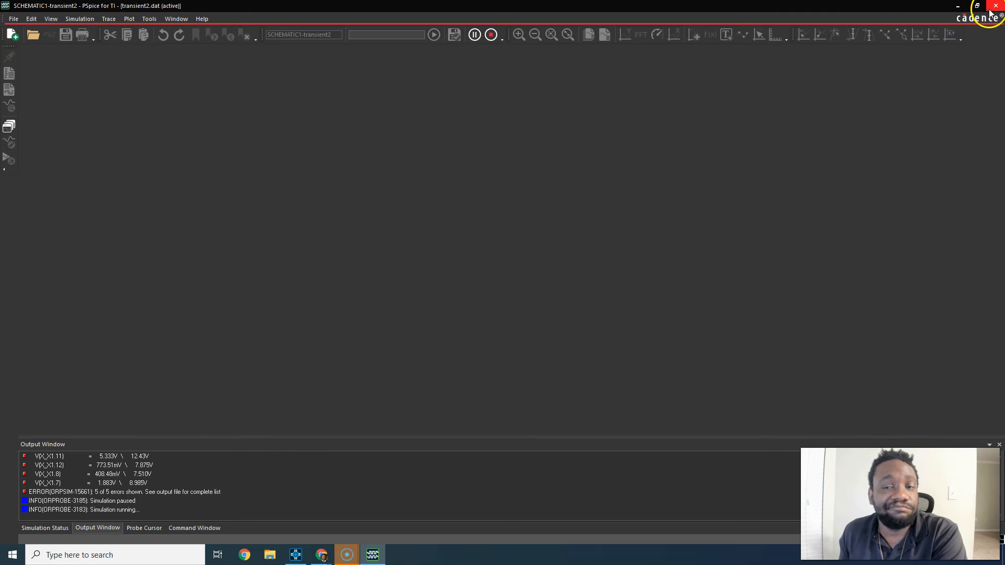
click(996, 5)
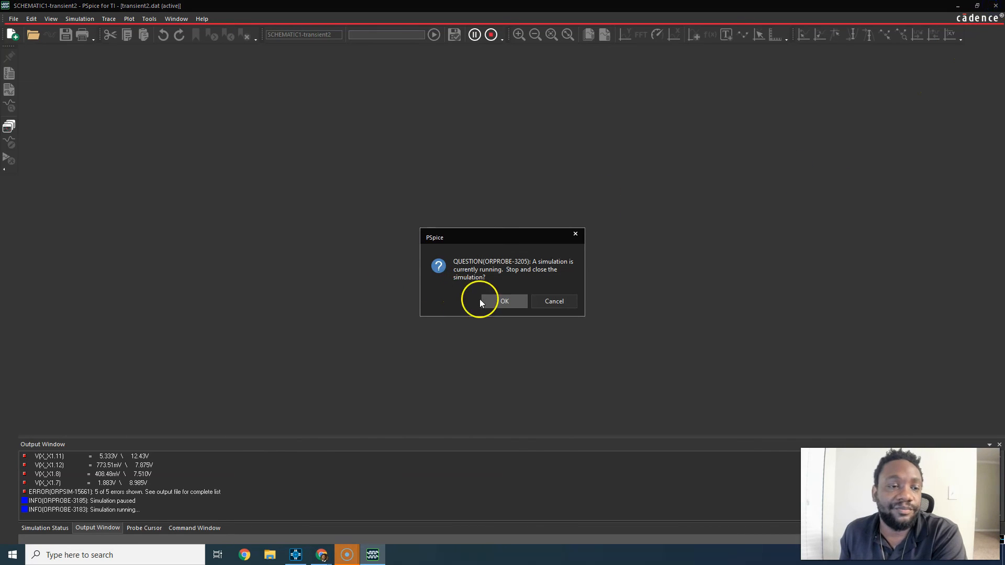
click(504, 301)
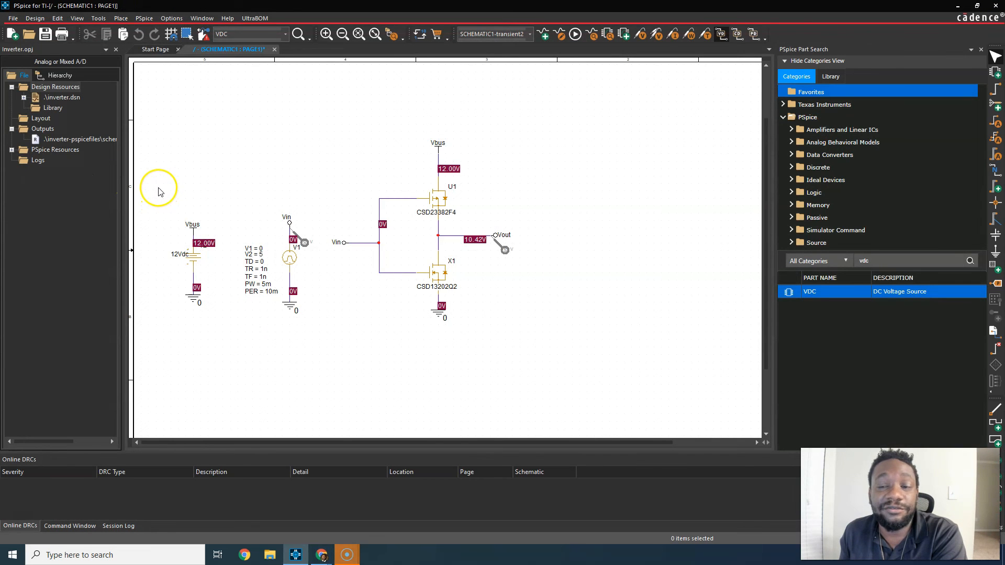
mouse_move(452, 205)
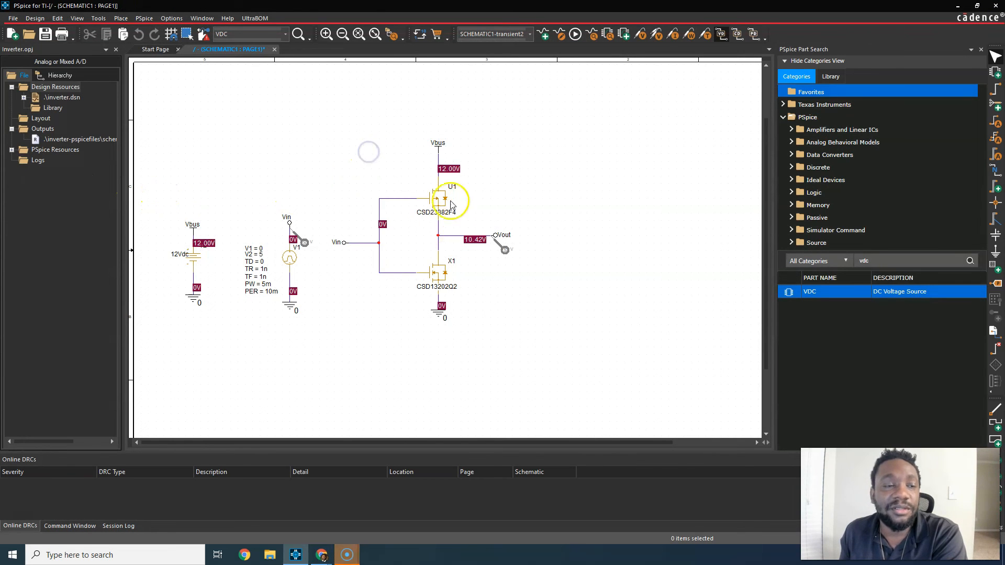
Open the online product page for upper transistor U1 (CSD23382F4) from its context menu
click(441, 197)
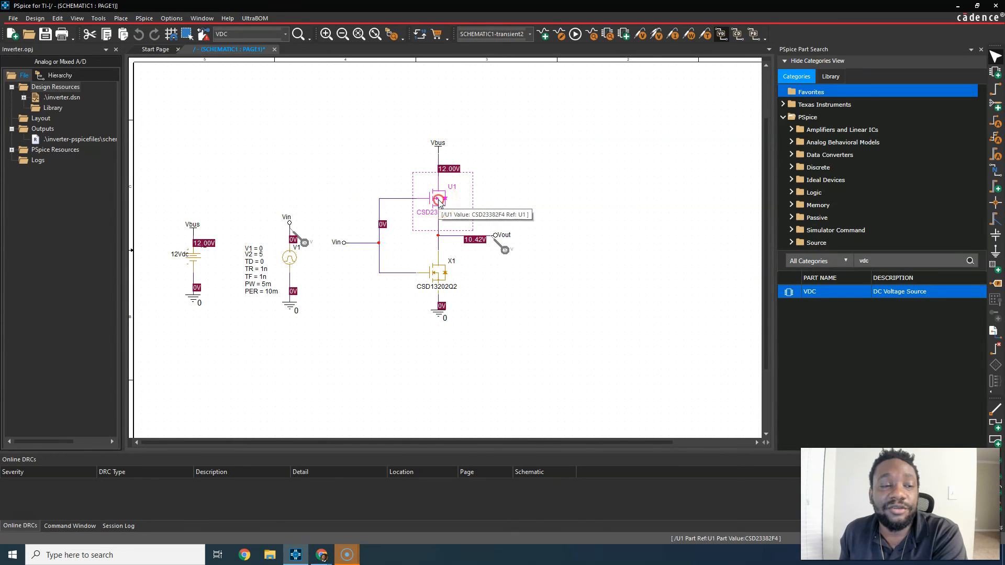
right_click(438, 200)
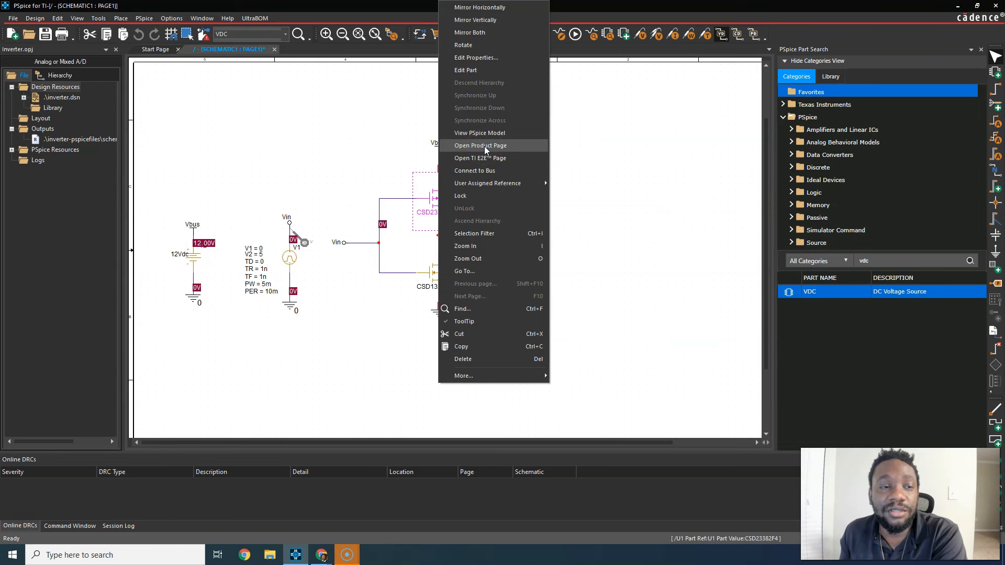
click(485, 157)
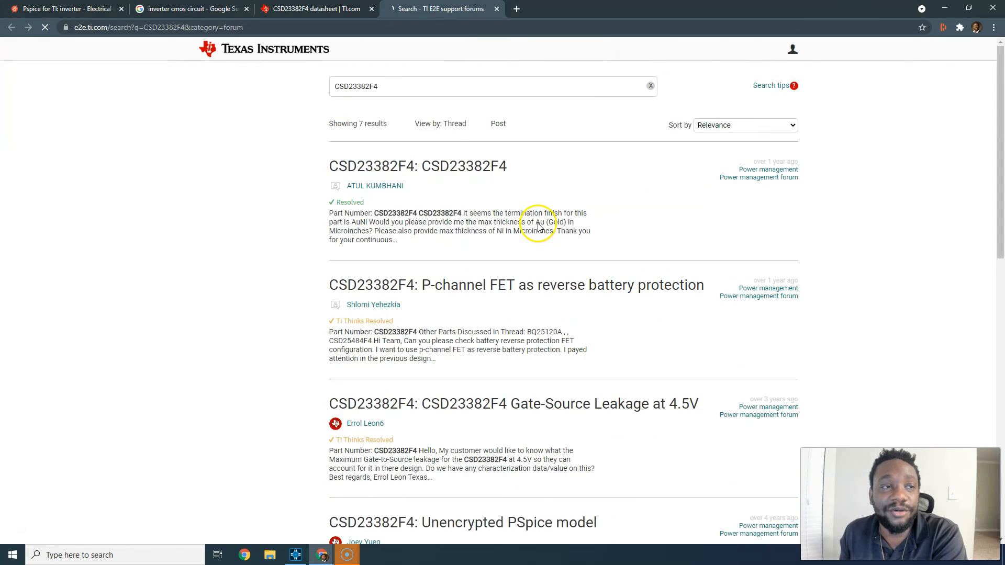
Review the CSD23382F4 datasheet's specifications and absolute maximum voltage ratings
click(314, 9)
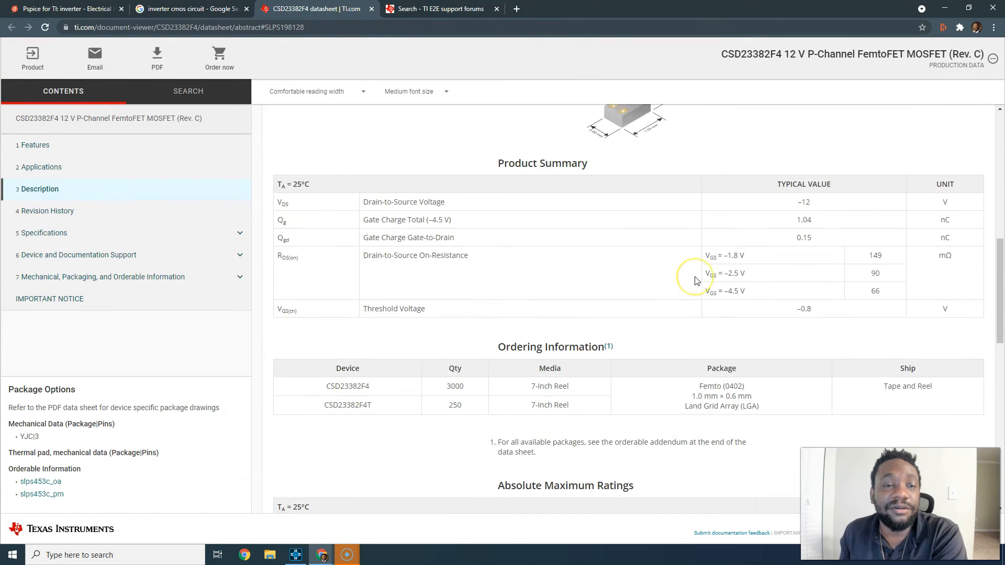
scroll(down, 3)
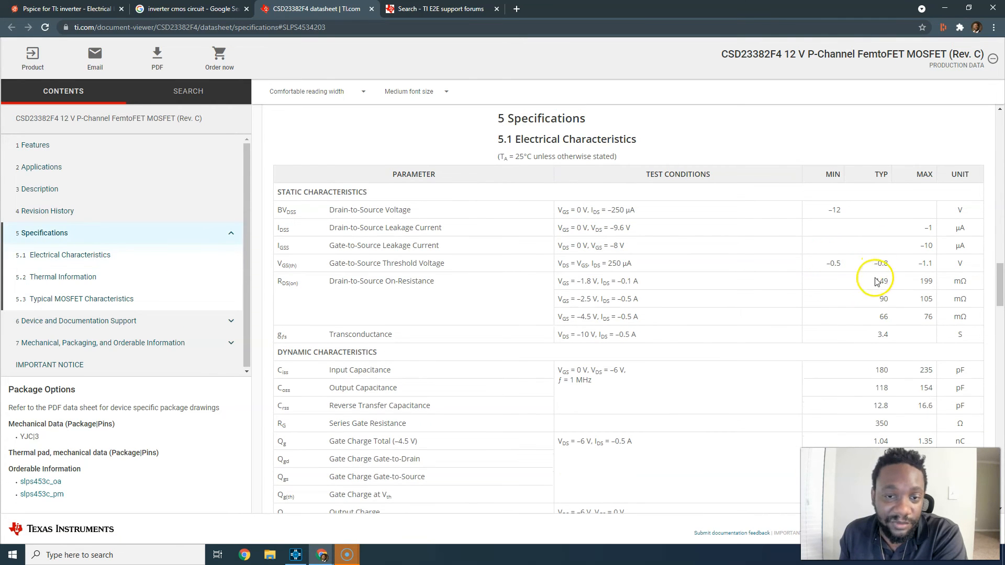
scroll(down, 3)
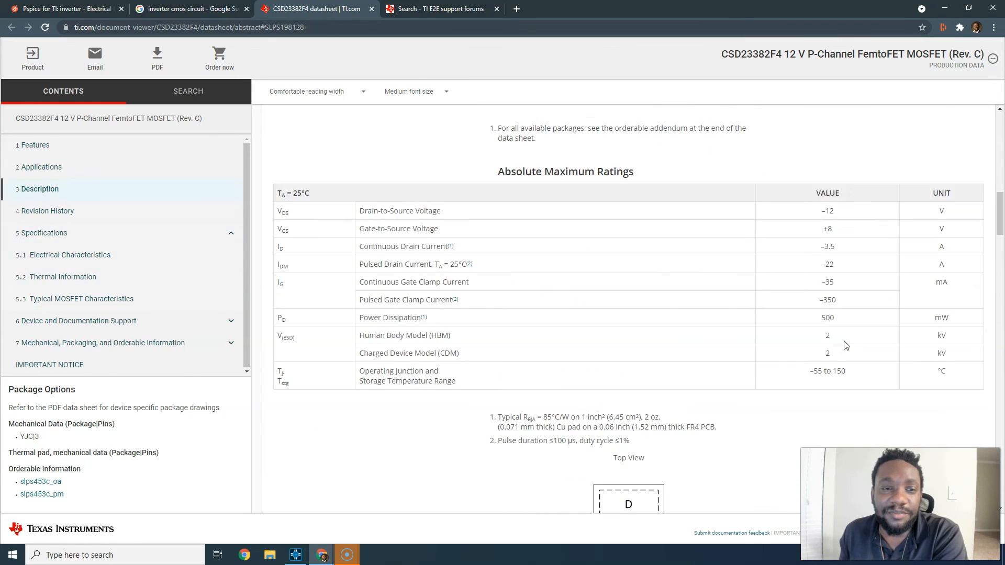
scroll(up, 3)
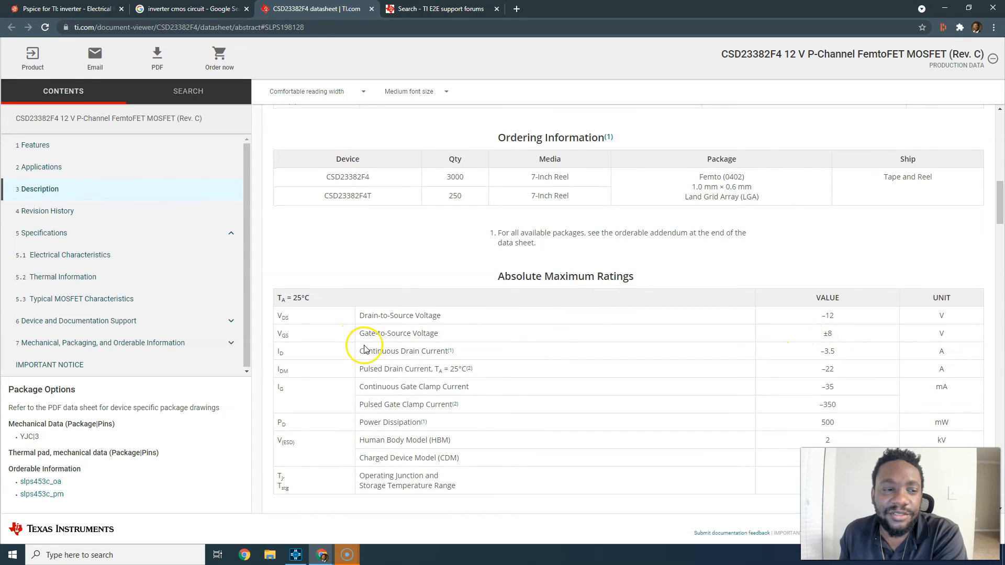
mouse_move(391, 308)
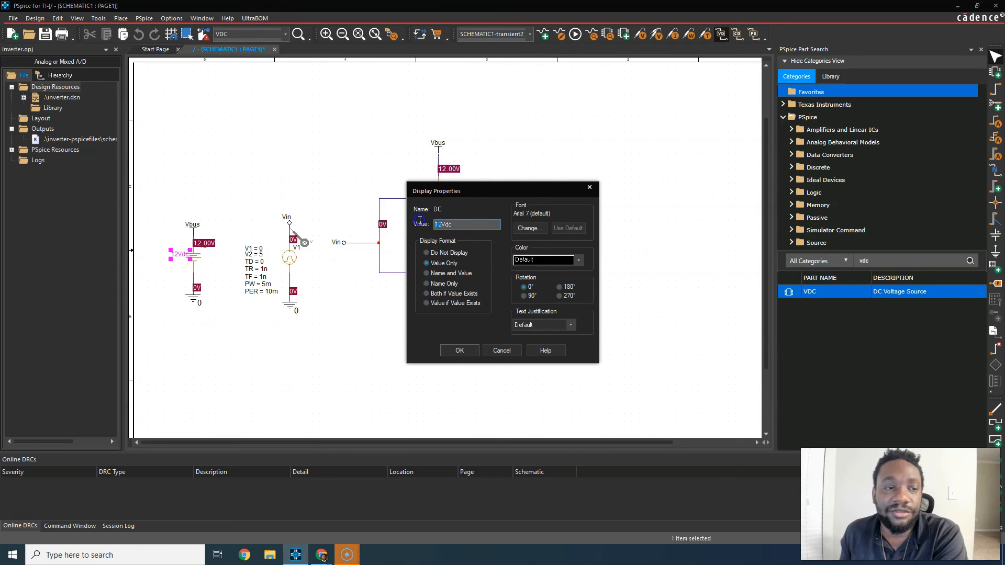
Replace the Vbus source value 12Vdc with 5Vdc and deselect the part
text(5Vdc)
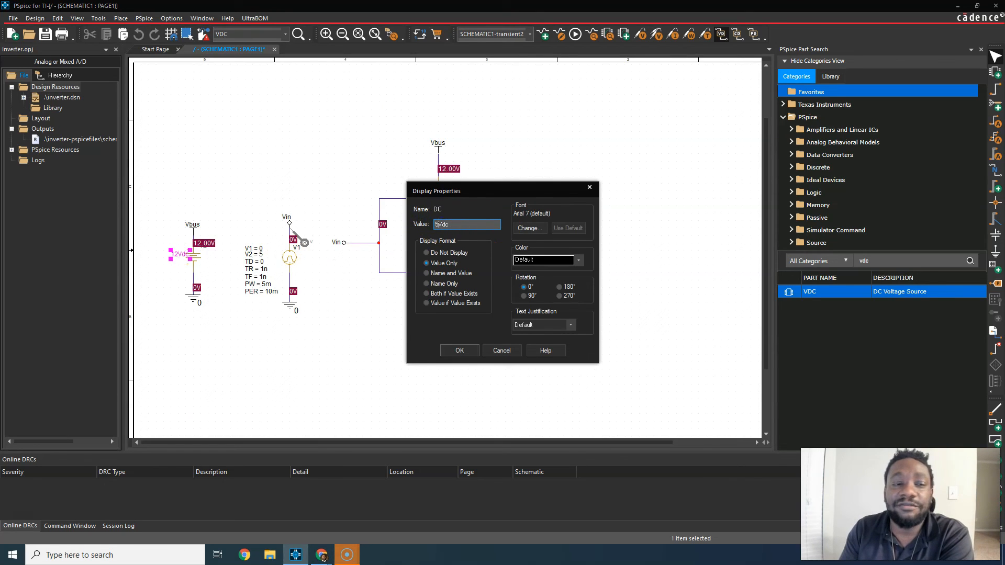
click(459, 350)
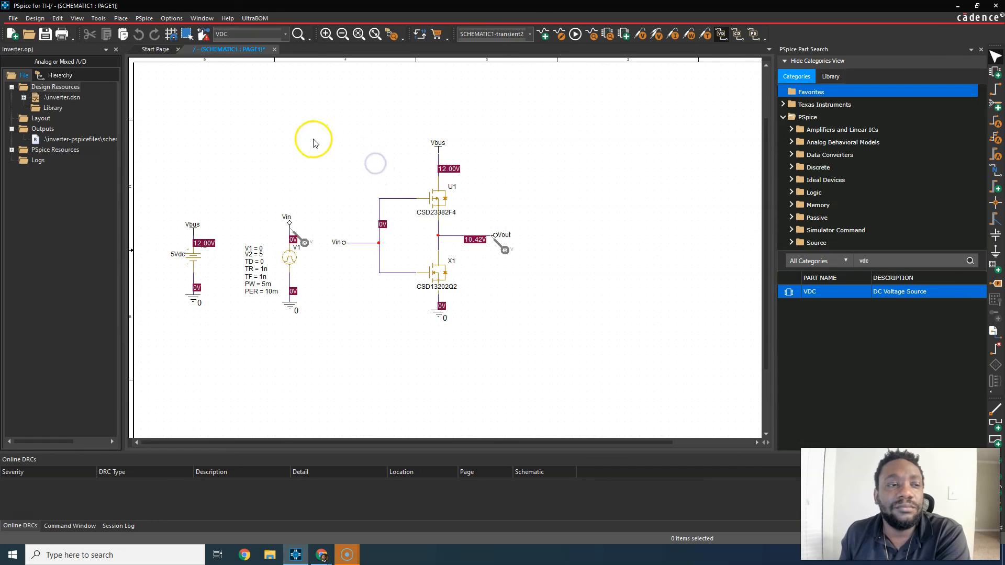
click(144, 18)
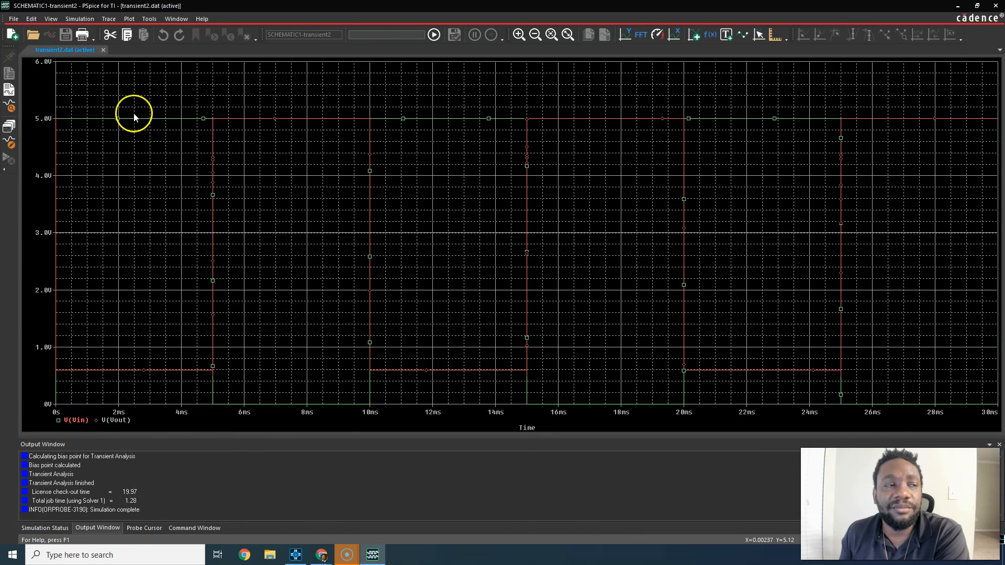
mouse_move(74, 261)
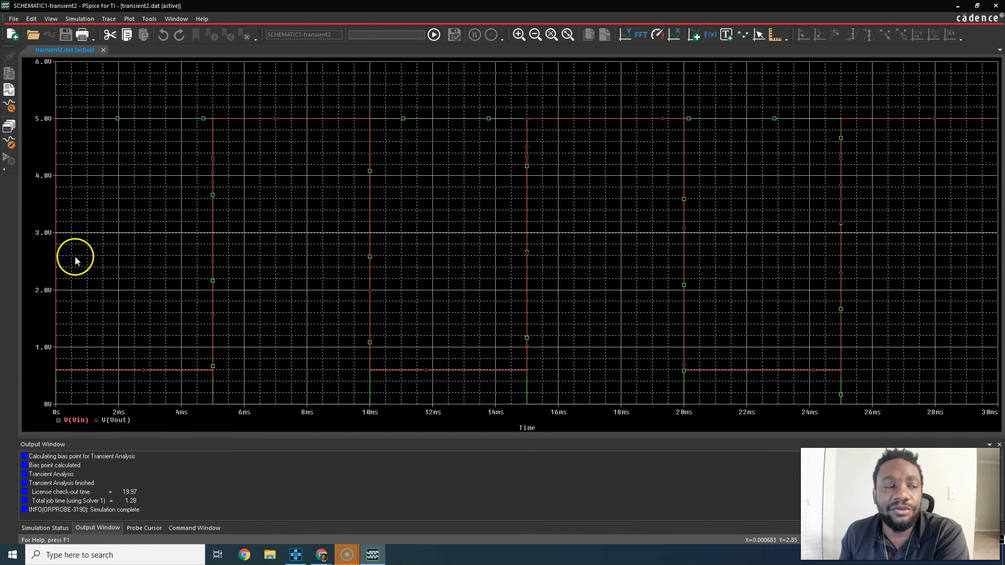
mouse_move(284, 383)
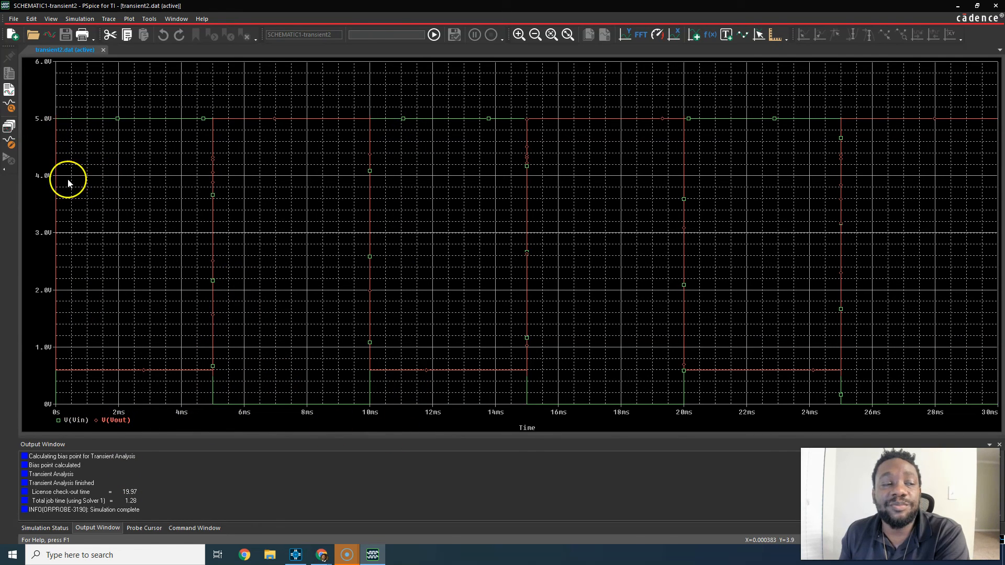
mouse_move(56, 120)
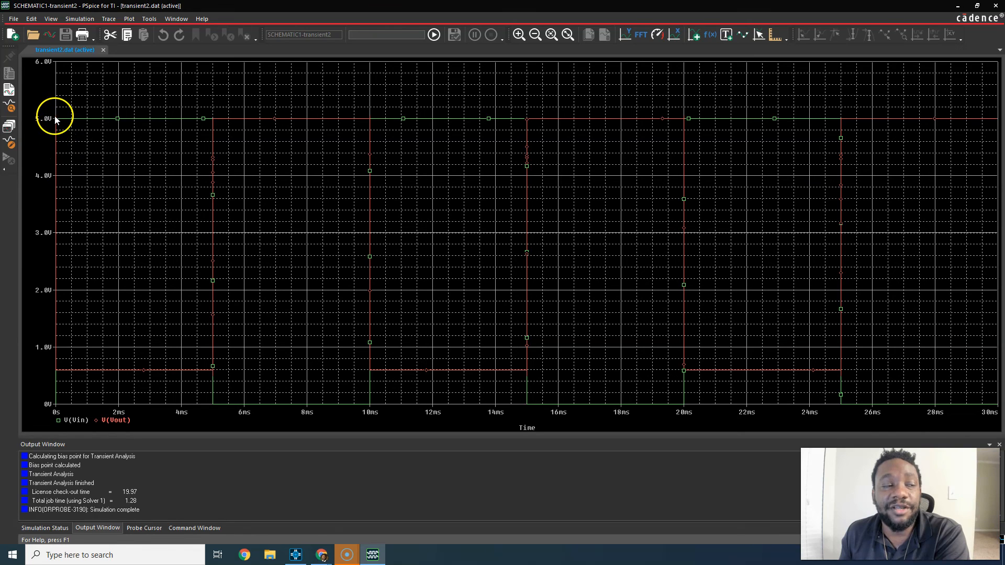
mouse_move(66, 153)
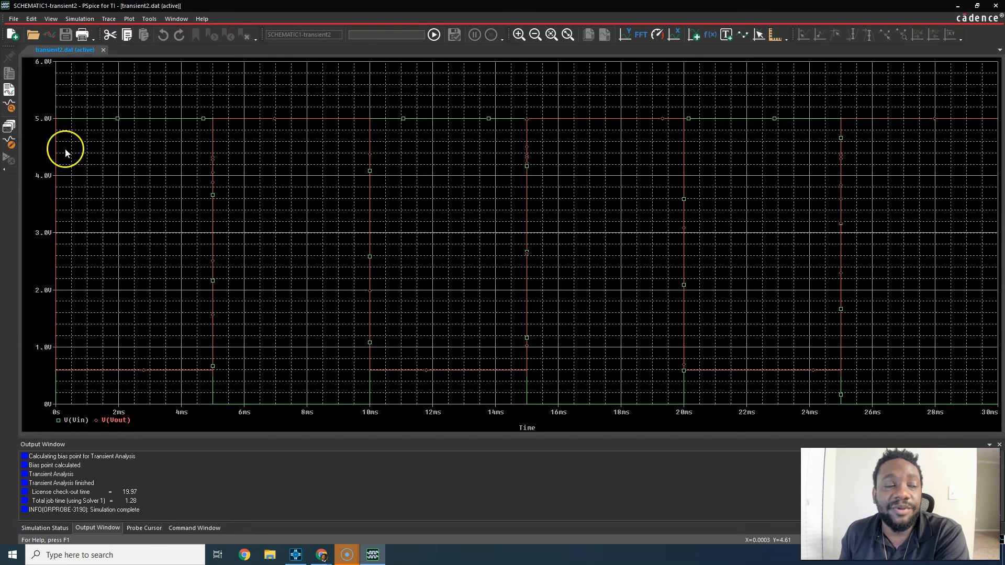
mouse_move(57, 122)
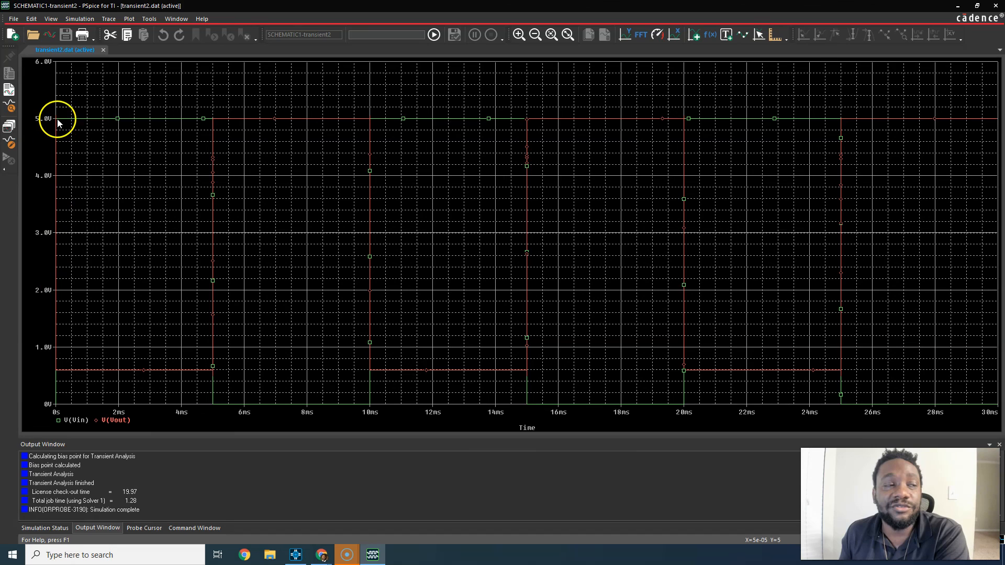
mouse_move(106, 369)
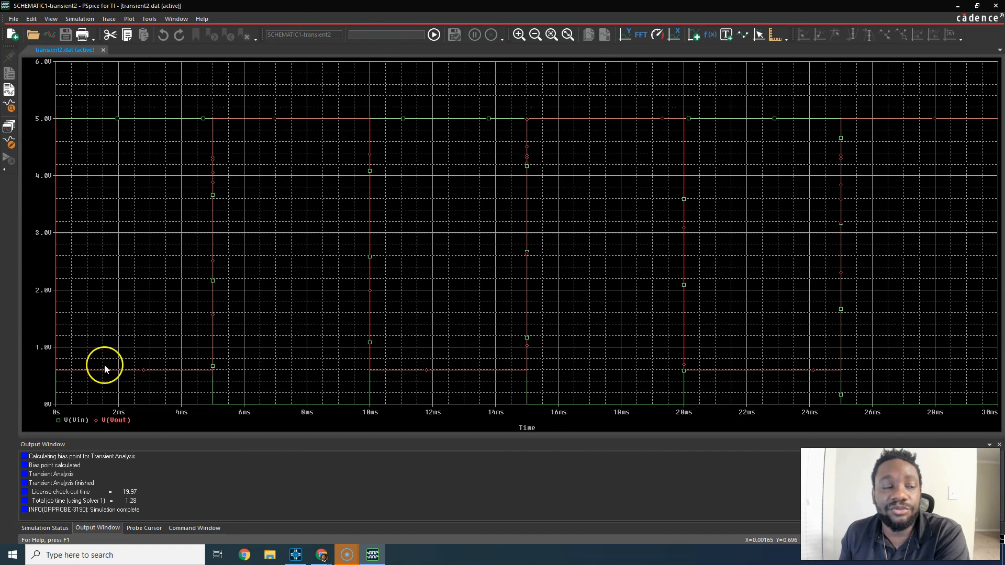
mouse_move(217, 371)
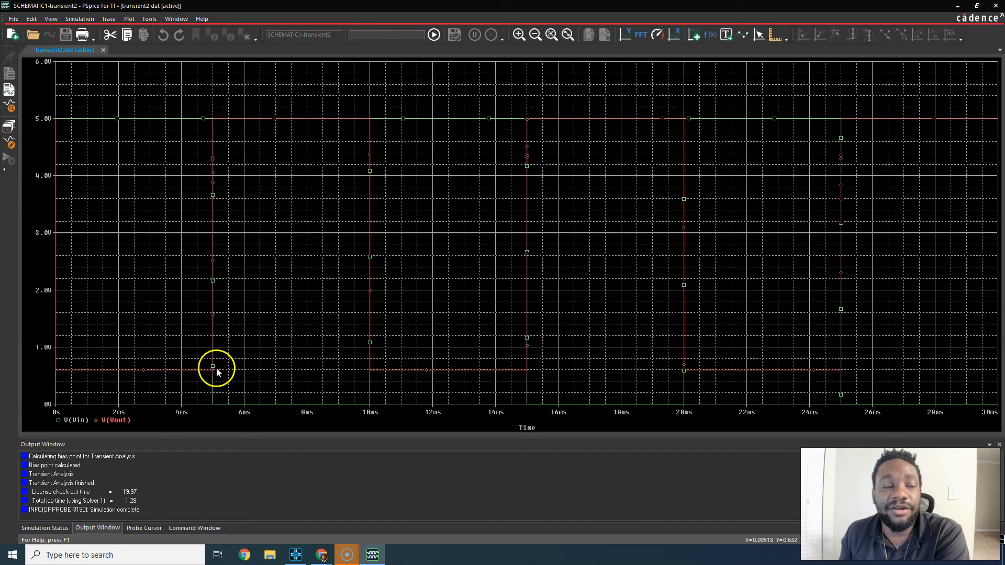
mouse_move(352, 115)
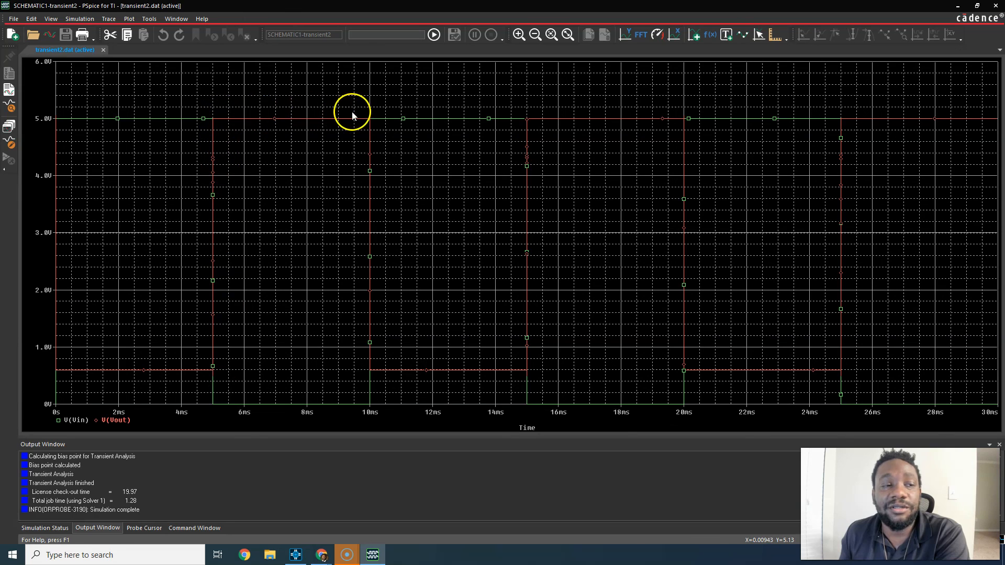
mouse_move(407, 364)
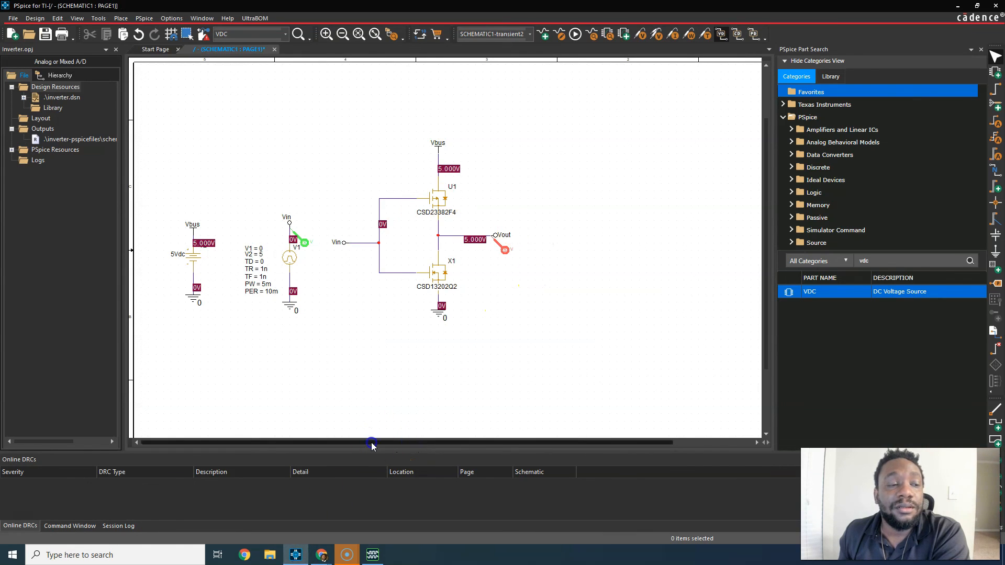
mouse_move(381, 443)
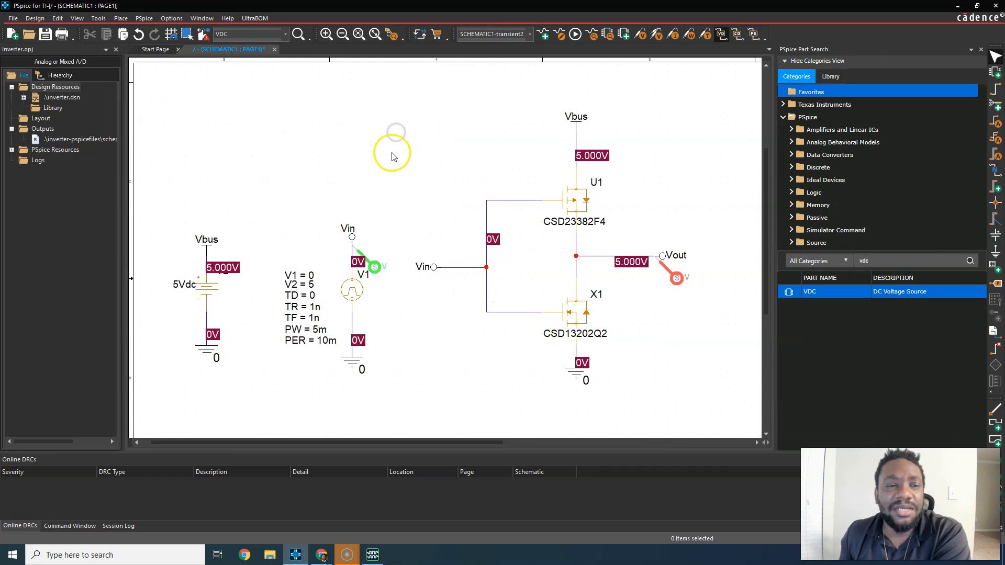
mouse_move(45, 35)
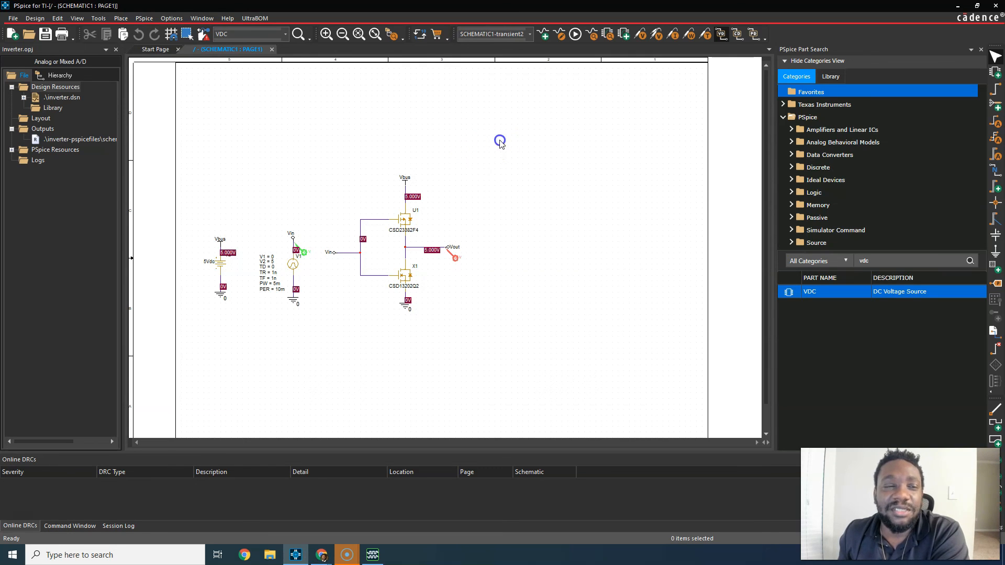
mouse_move(426, 357)
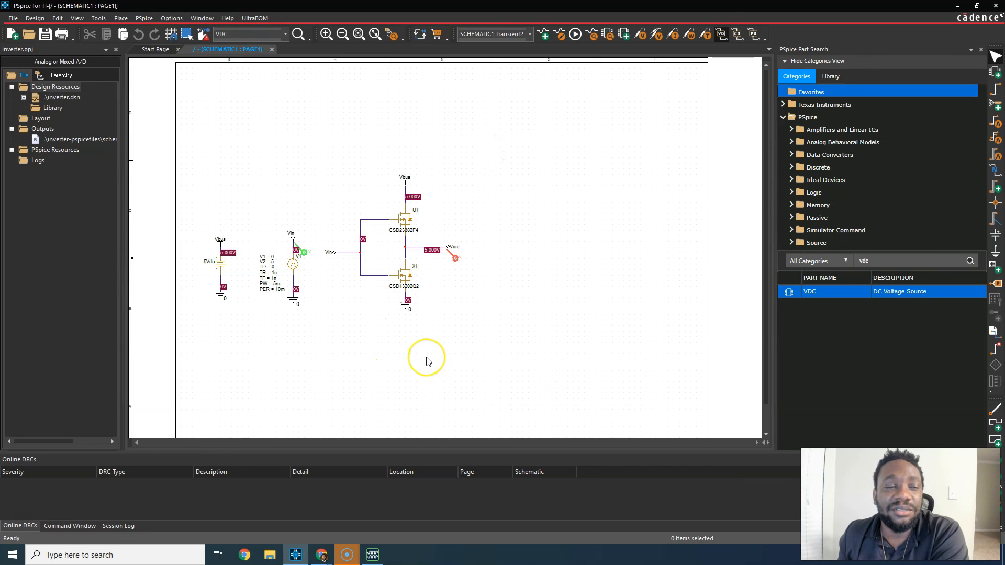